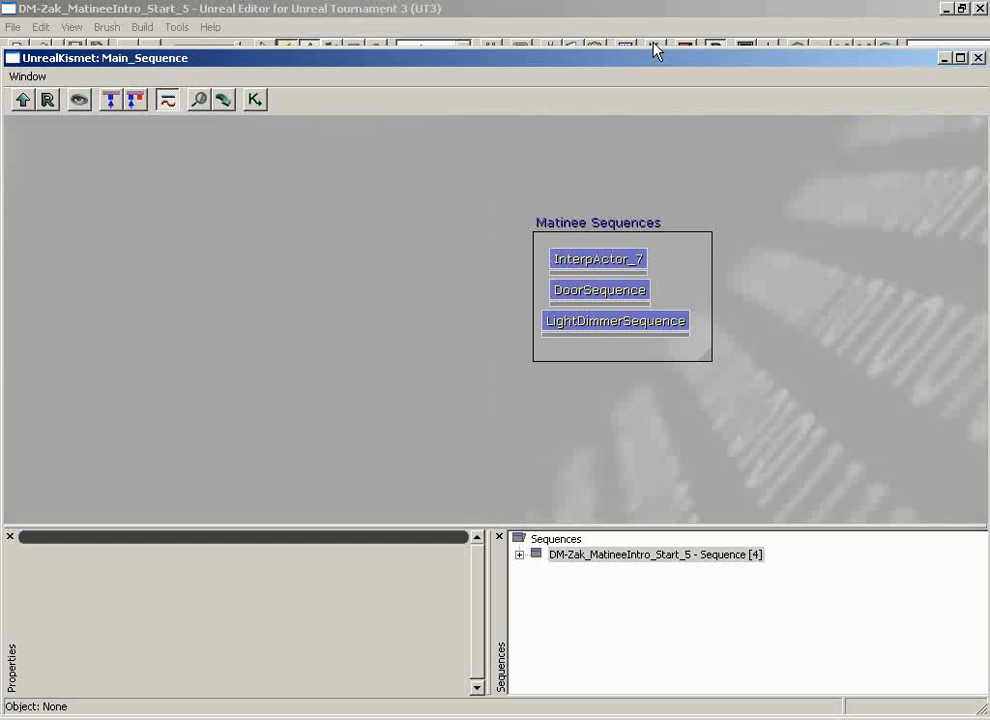
Open the DoorSequence subsequence from the Kismet Matinee Sequences comment box.
{"action": "left_click", "coordinate": [600, 290]}
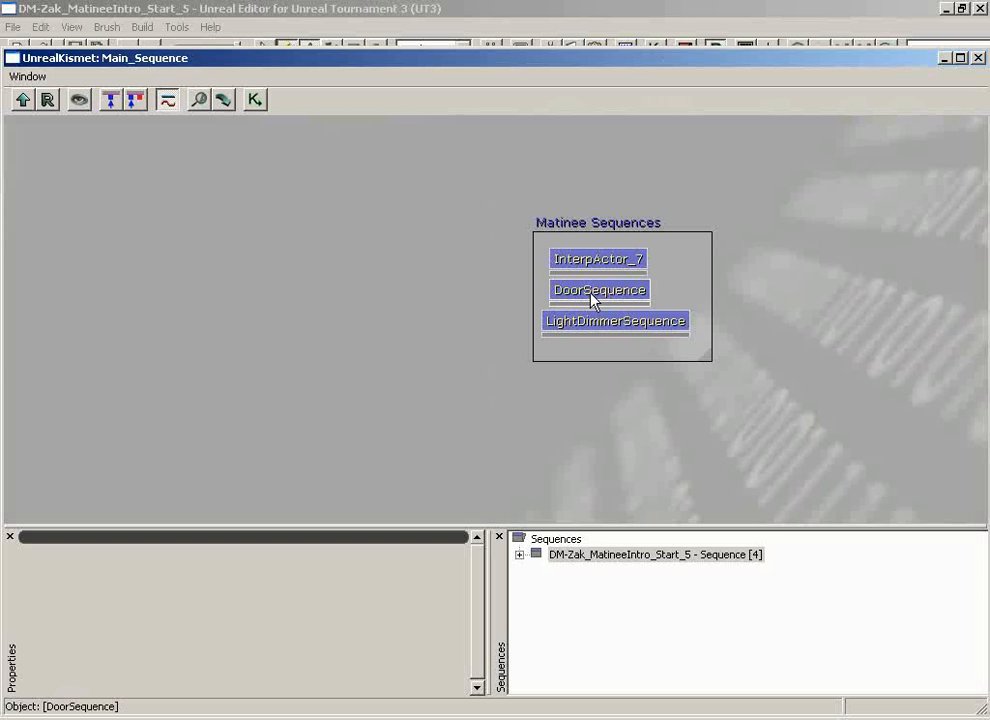
{"action": "double_click", "coordinate": [598, 290]}
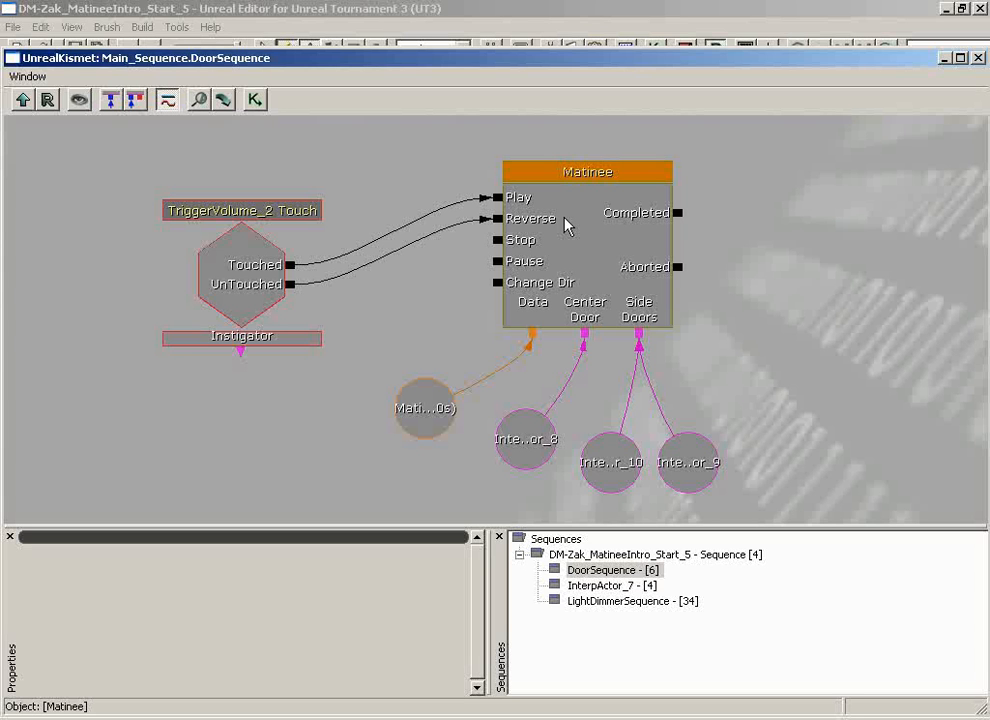
{"action": "mouse_move", "coordinate": [596, 248]}
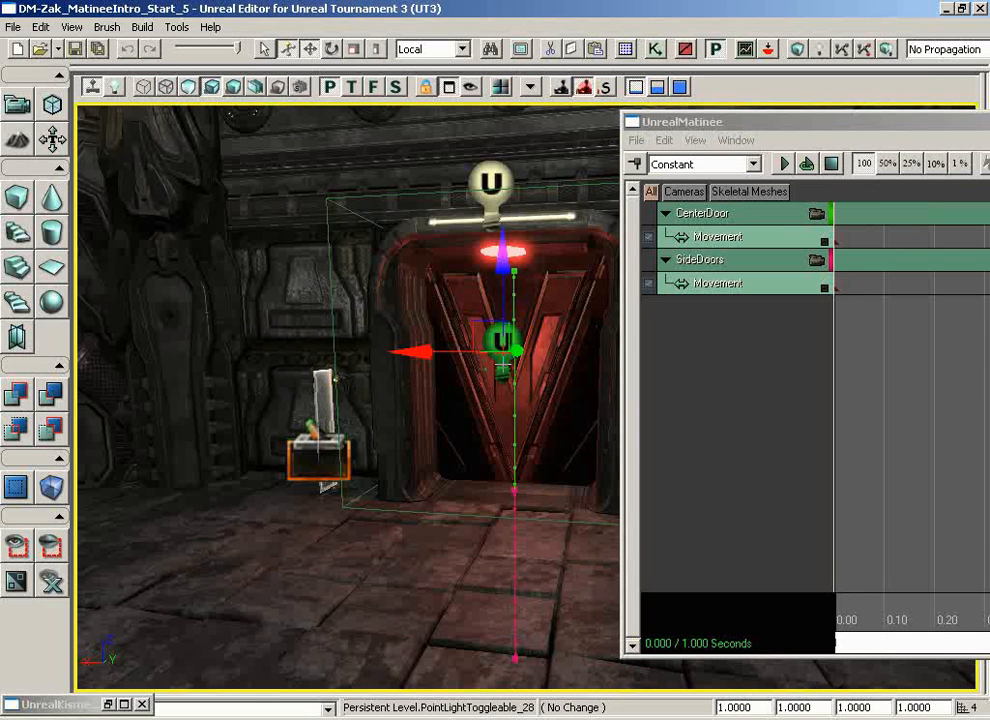
{"action": "mouse_move", "coordinate": [696, 312]}
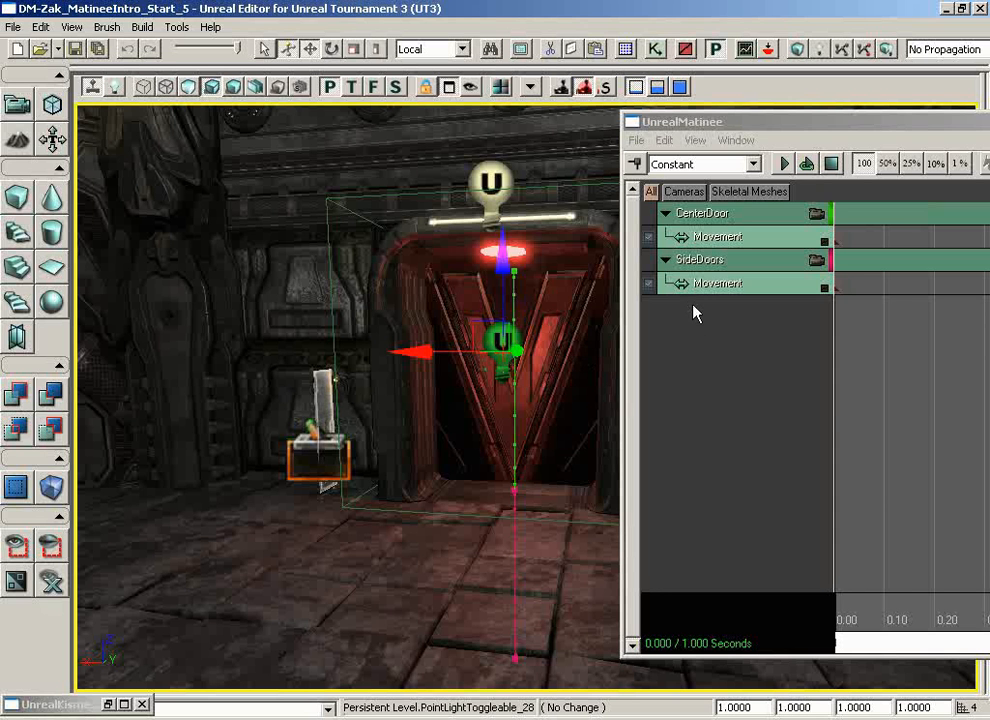
Add a new empty Matinee group named DoorLight below the door groups.
{"action": "right_click", "coordinate": [716, 284]}
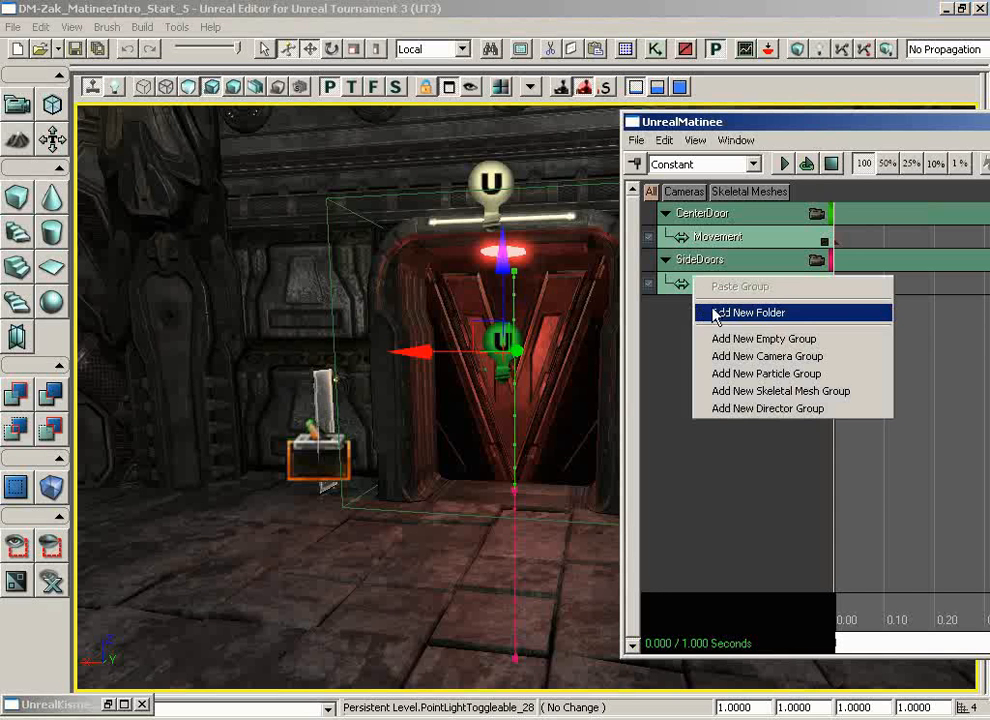
{"action": "left_click", "coordinate": [752, 312]}
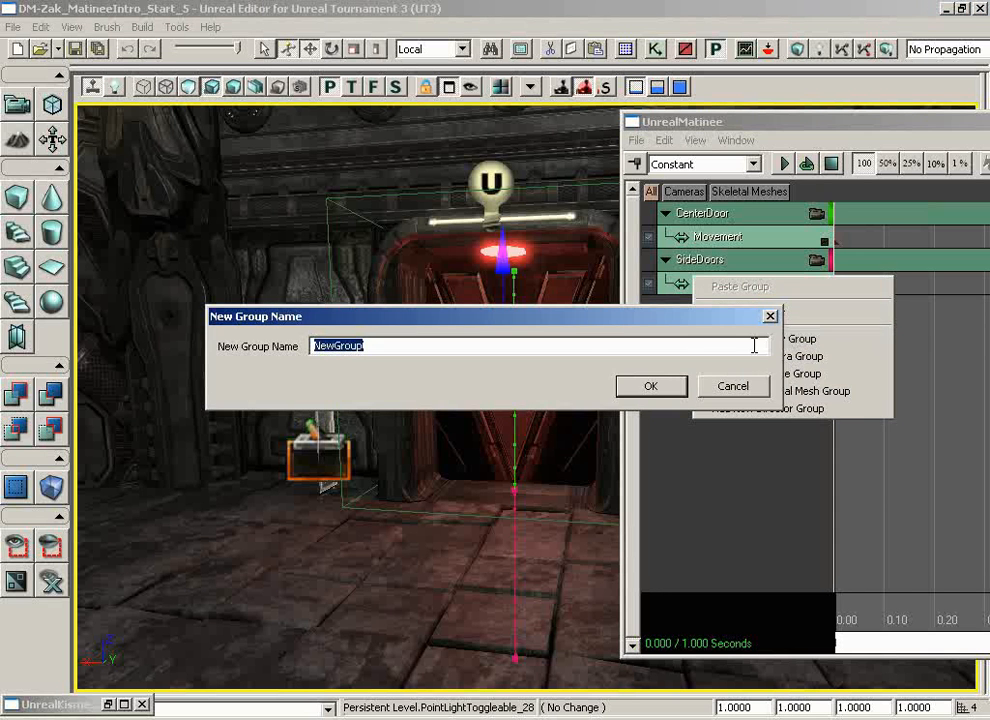
{"action": "type", "text": "DoorL"}
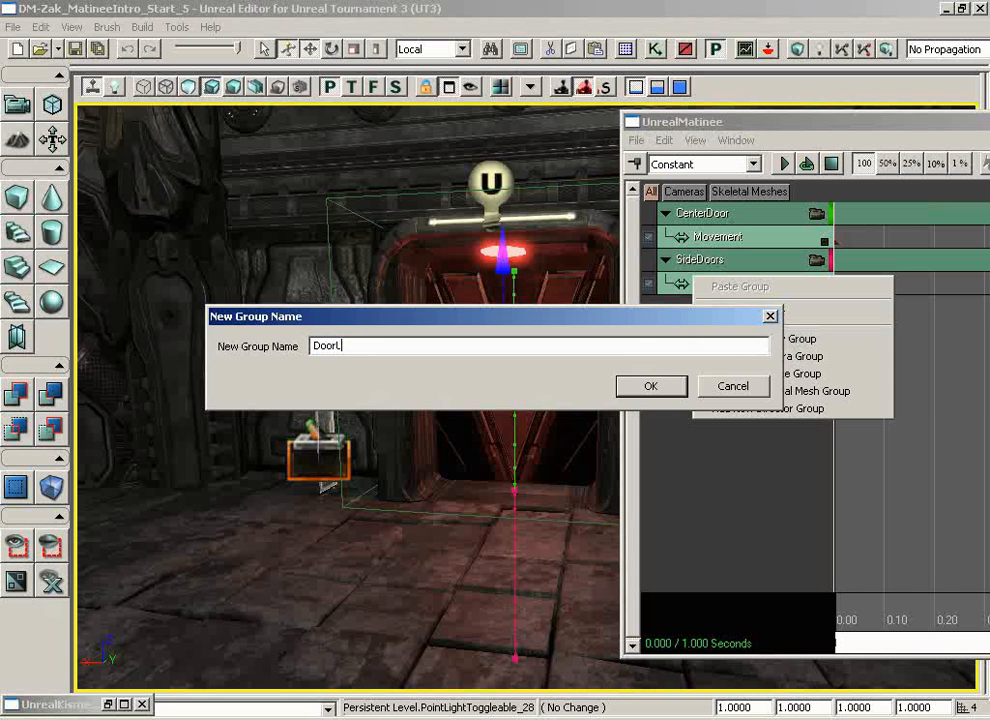
{"action": "left_click", "coordinate": [650, 386]}
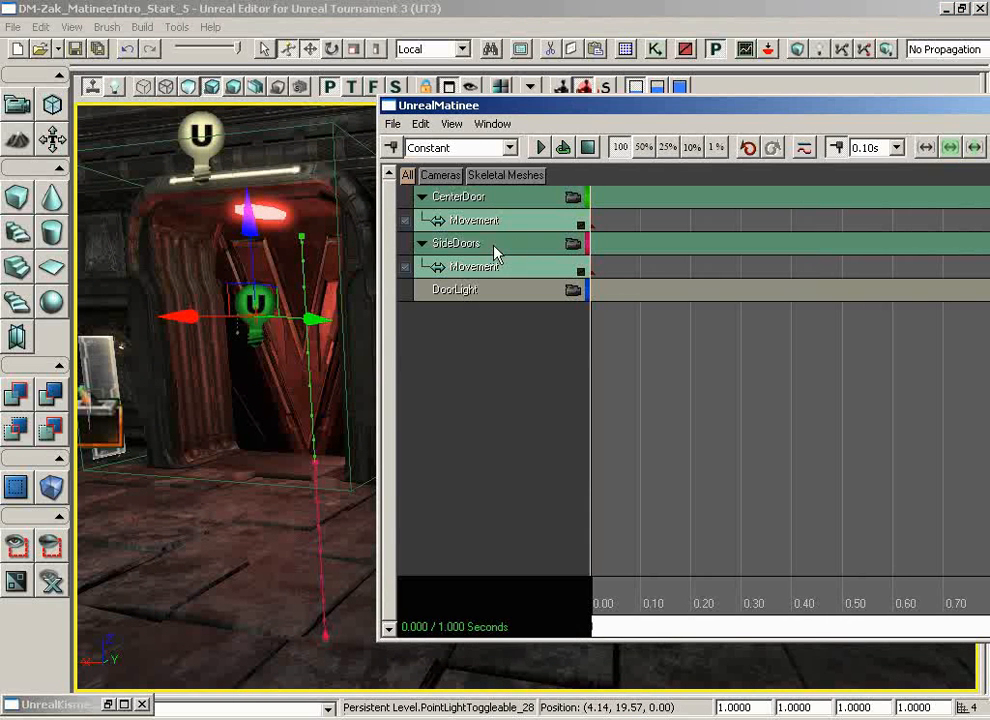
Add a color property track on PointLightComponent0.LightColor to the DoorLight group.
{"action": "left_click", "coordinate": [456, 288]}
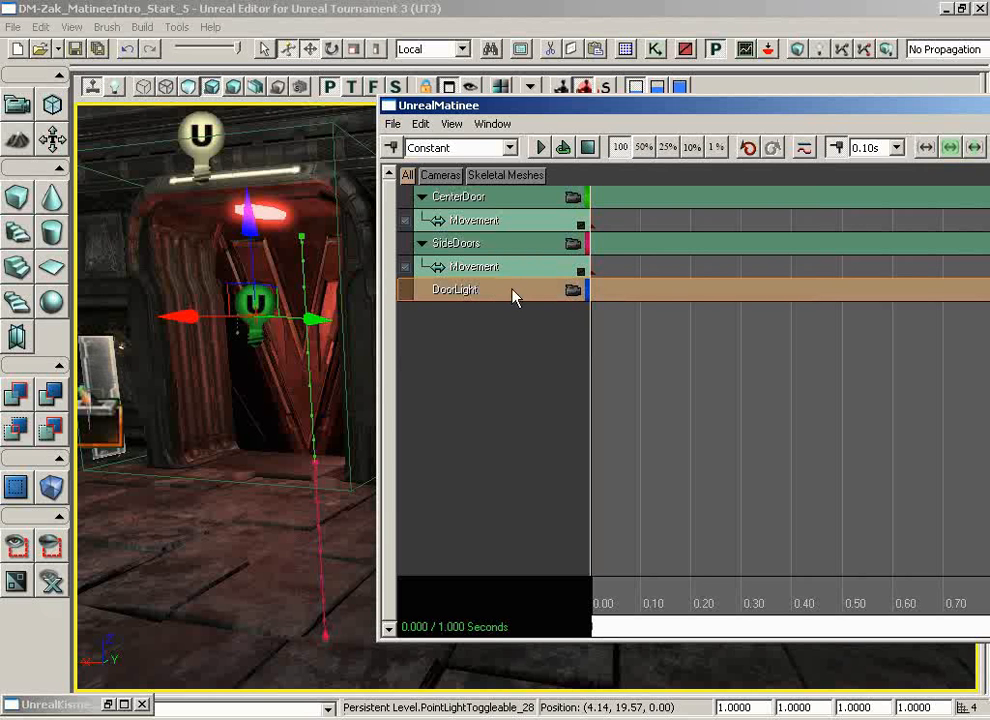
{"action": "right_click", "coordinate": [456, 288]}
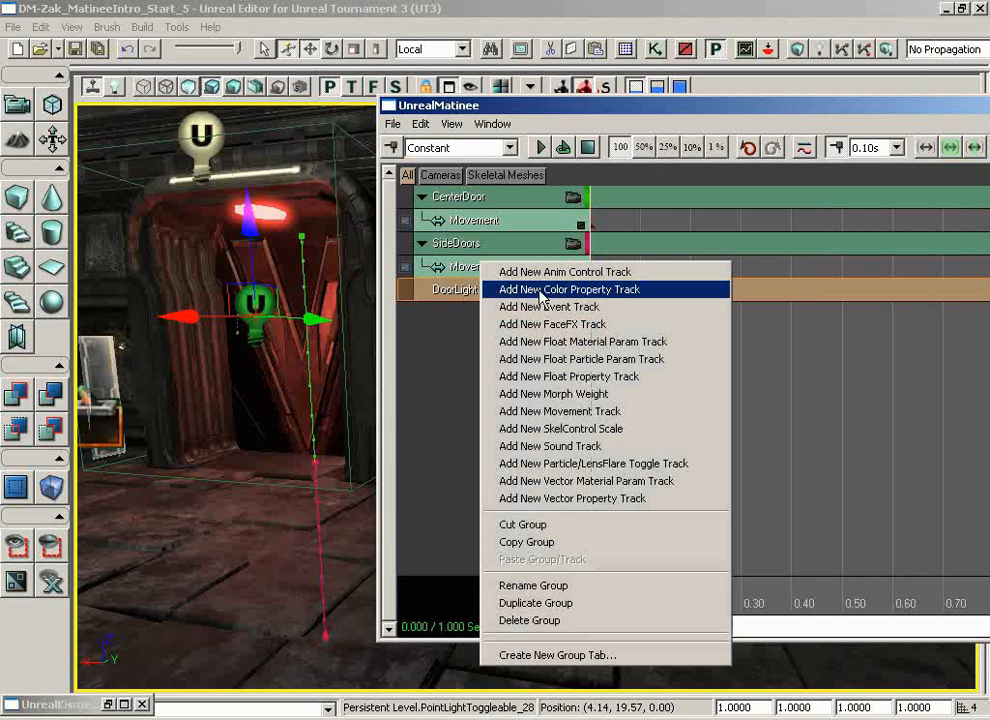
{"action": "mouse_move", "coordinate": [640, 298]}
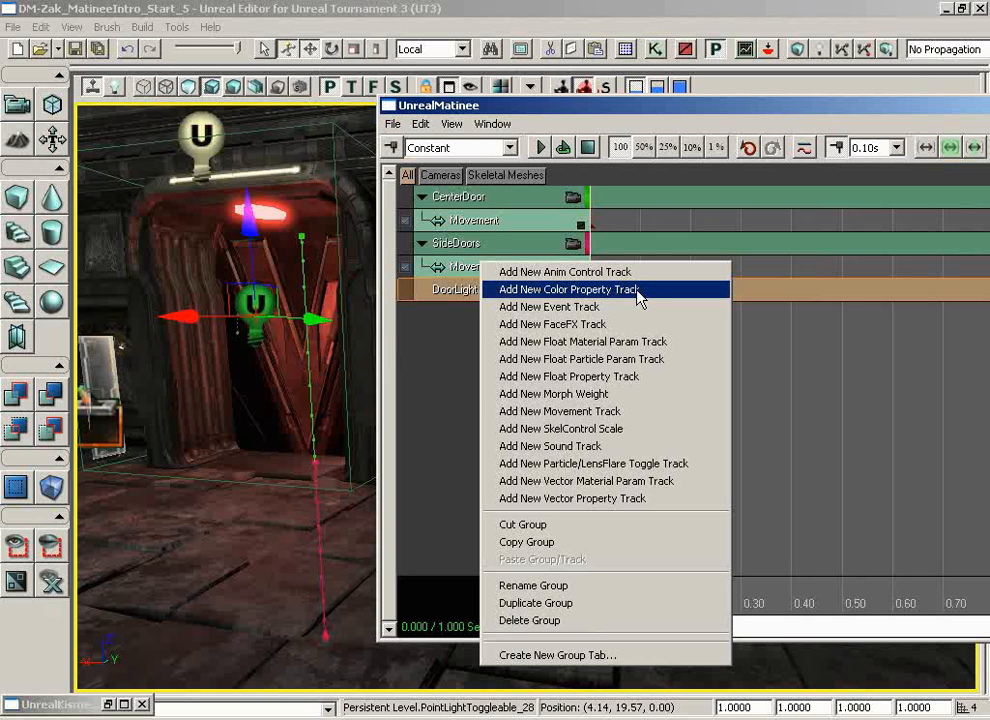
{"action": "left_click", "coordinate": [568, 288]}
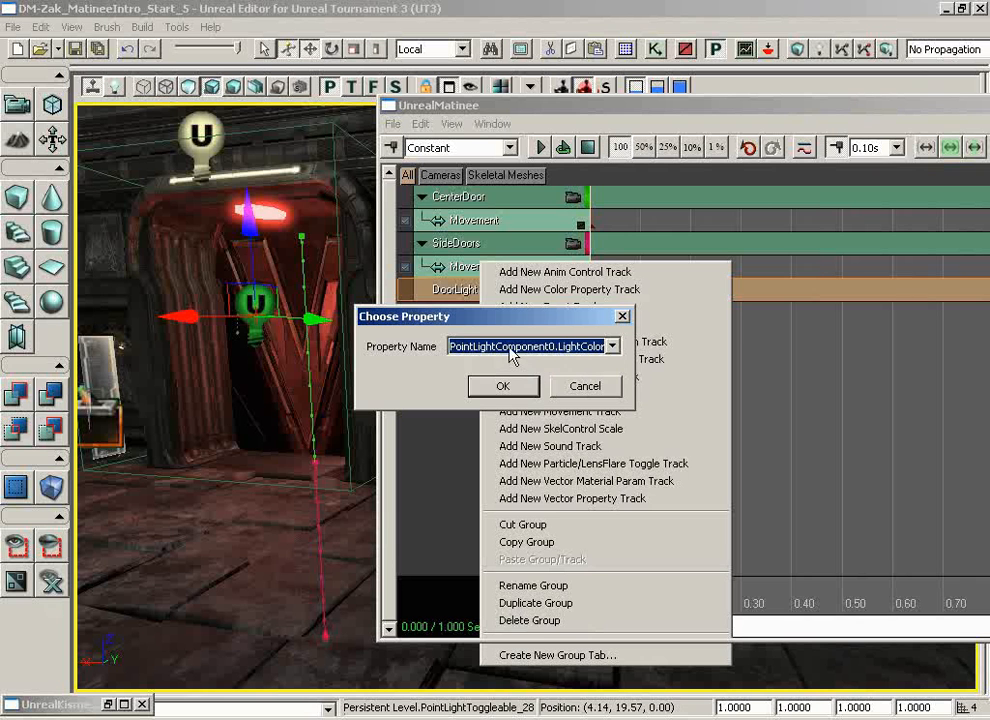
{"action": "mouse_move", "coordinate": [584, 350]}
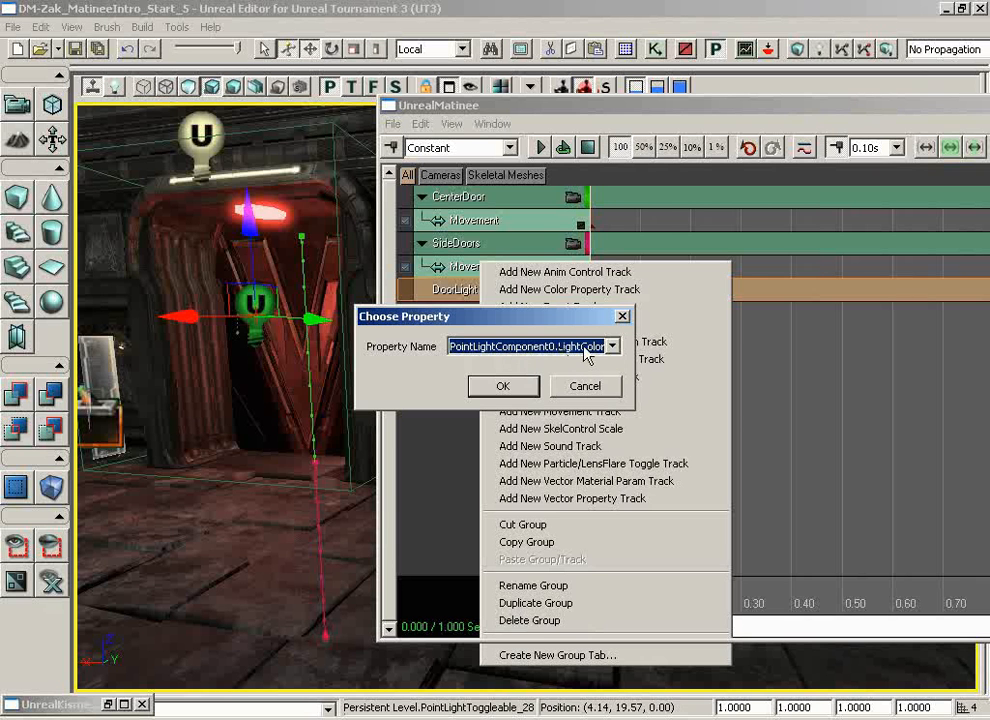
{"action": "left_click", "coordinate": [504, 386]}
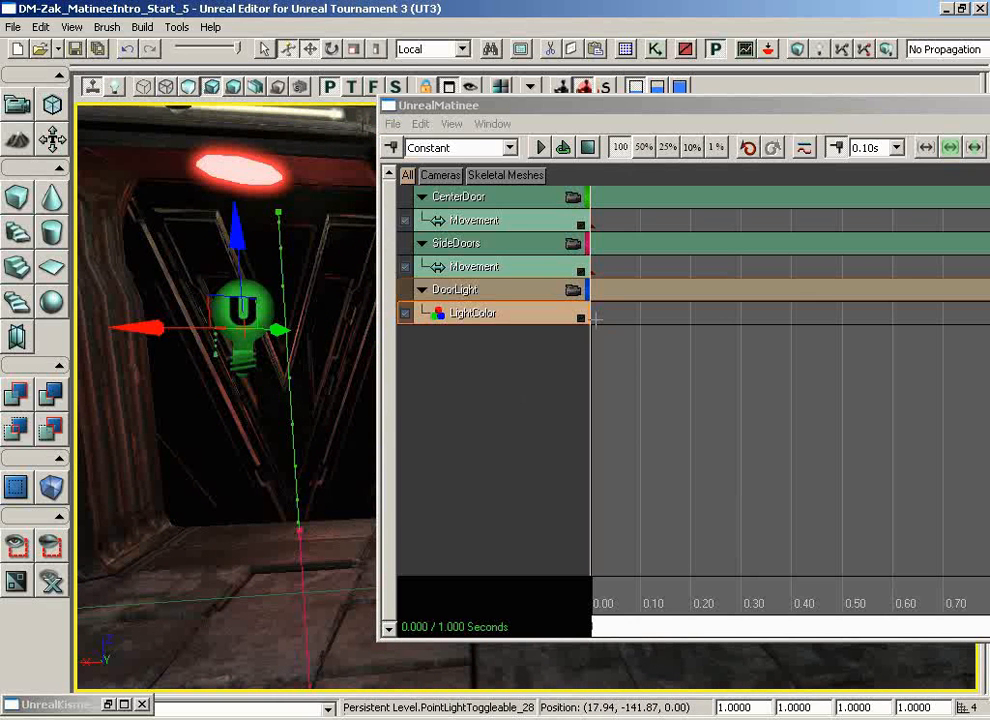
{"action": "mouse_move", "coordinate": [692, 584]}
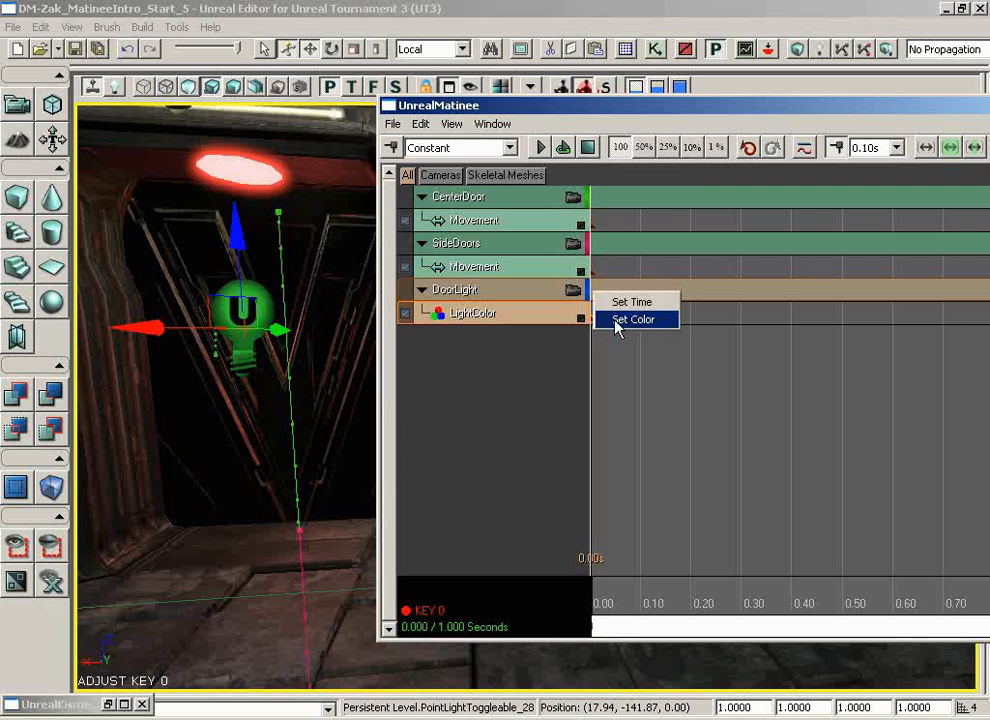
Set the first LightColor key to red.
{"action": "left_click", "coordinate": [632, 320]}
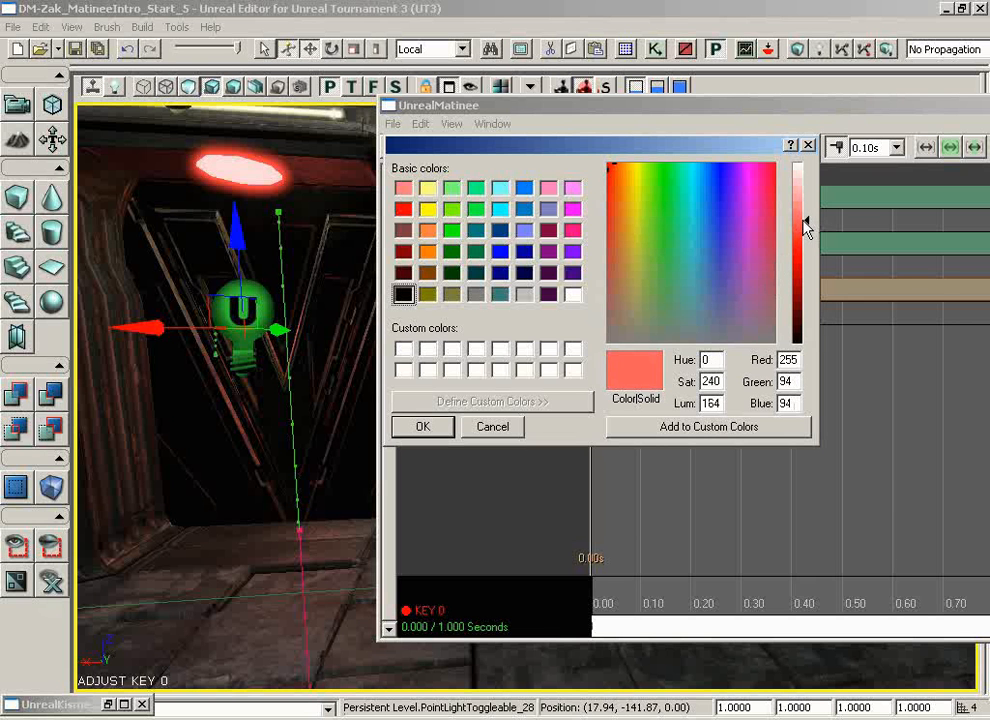
{"action": "left_click", "coordinate": [422, 428]}
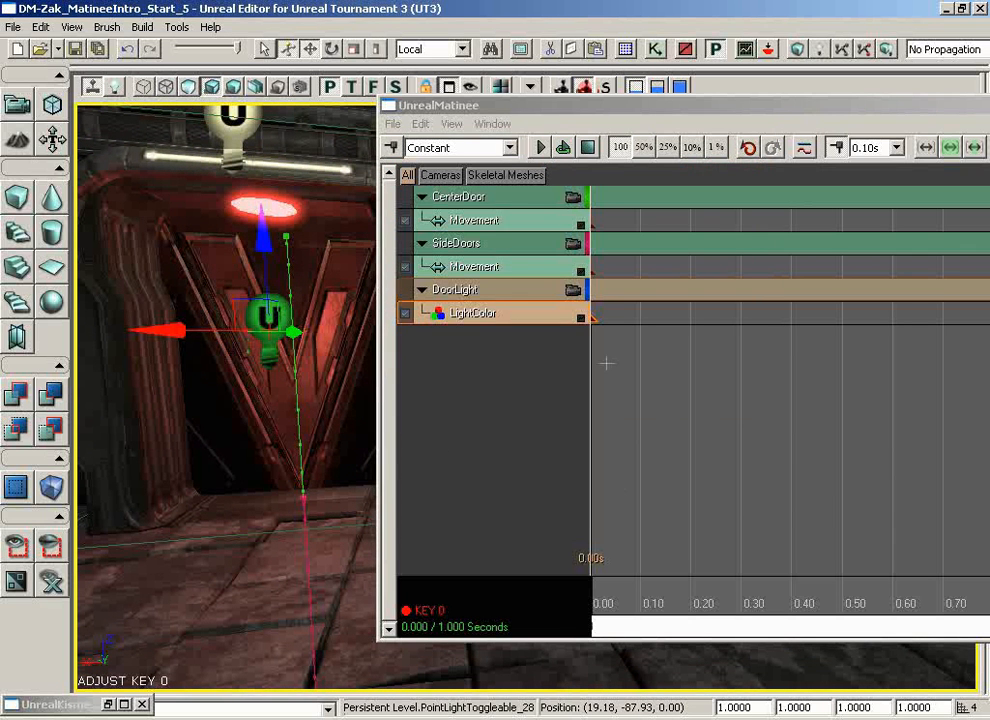
{"action": "mouse_move", "coordinate": [660, 560]}
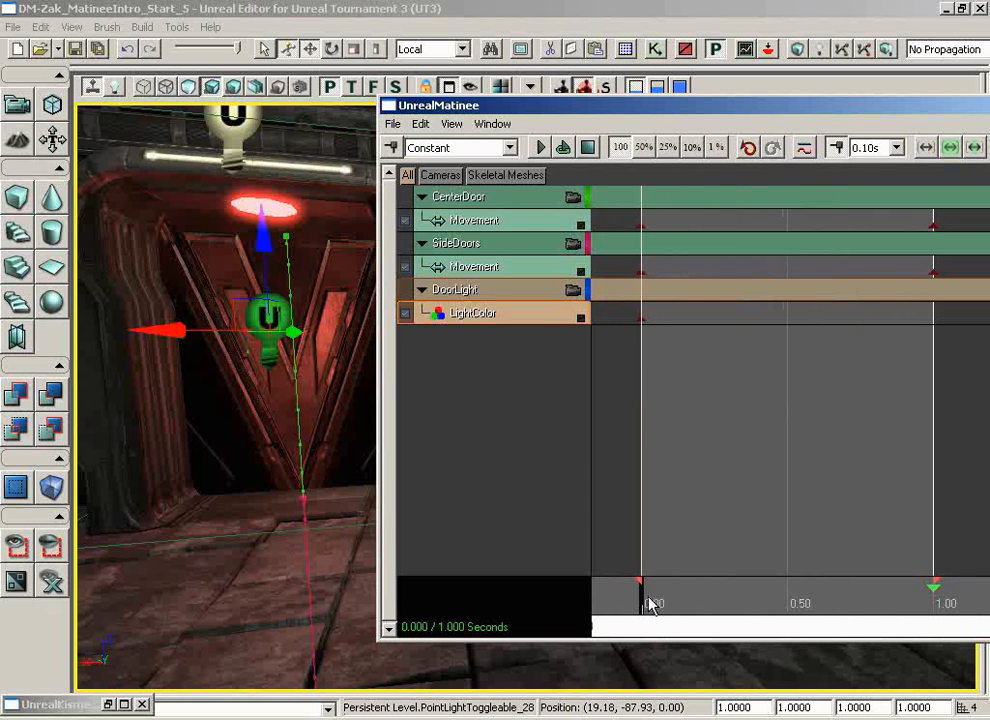
Add a LightColor key at 0.50 seconds and set it to green.
{"action": "left_click_drag", "start_coordinate": [640, 588], "coordinate": [788, 588]}
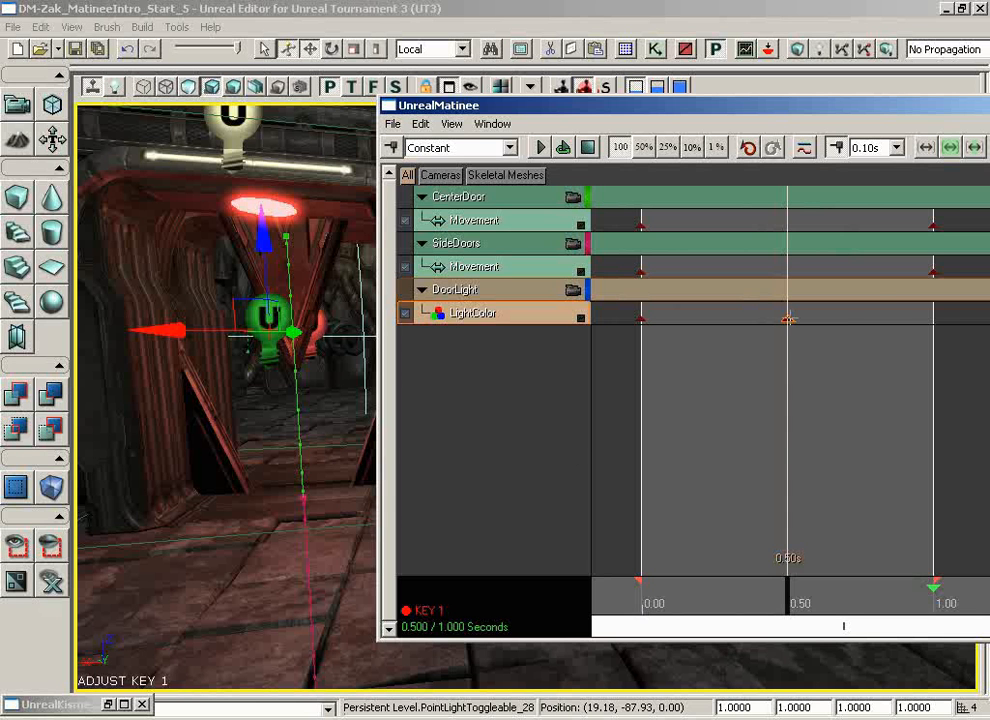
{"action": "left_click", "coordinate": [838, 318]}
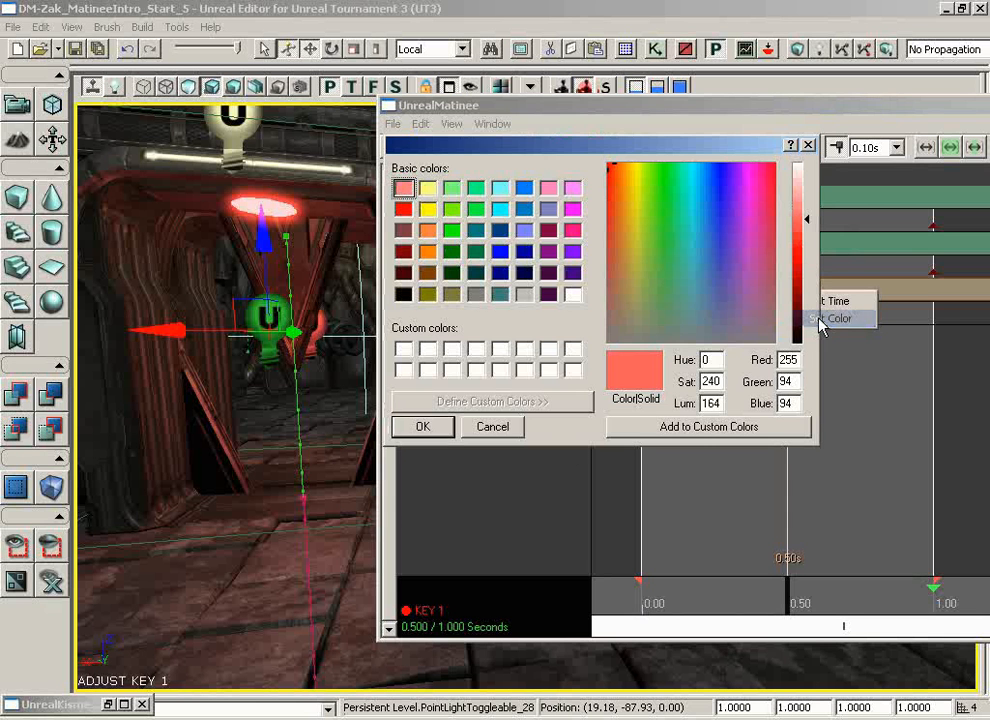
{"action": "left_click", "coordinate": [664, 176]}
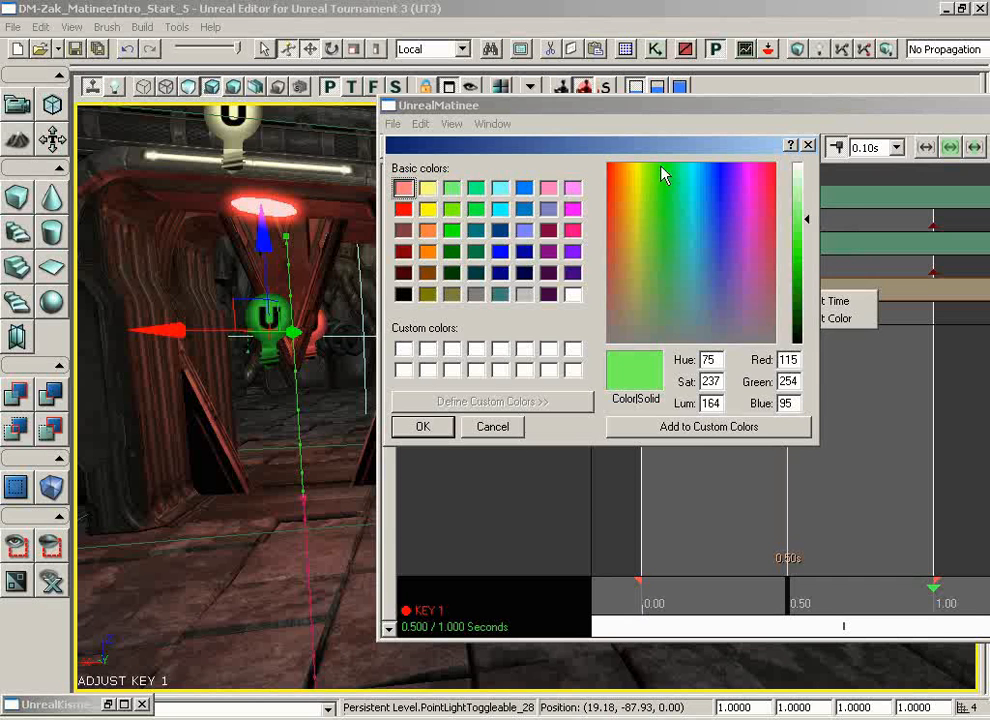
{"action": "left_click", "coordinate": [422, 428]}
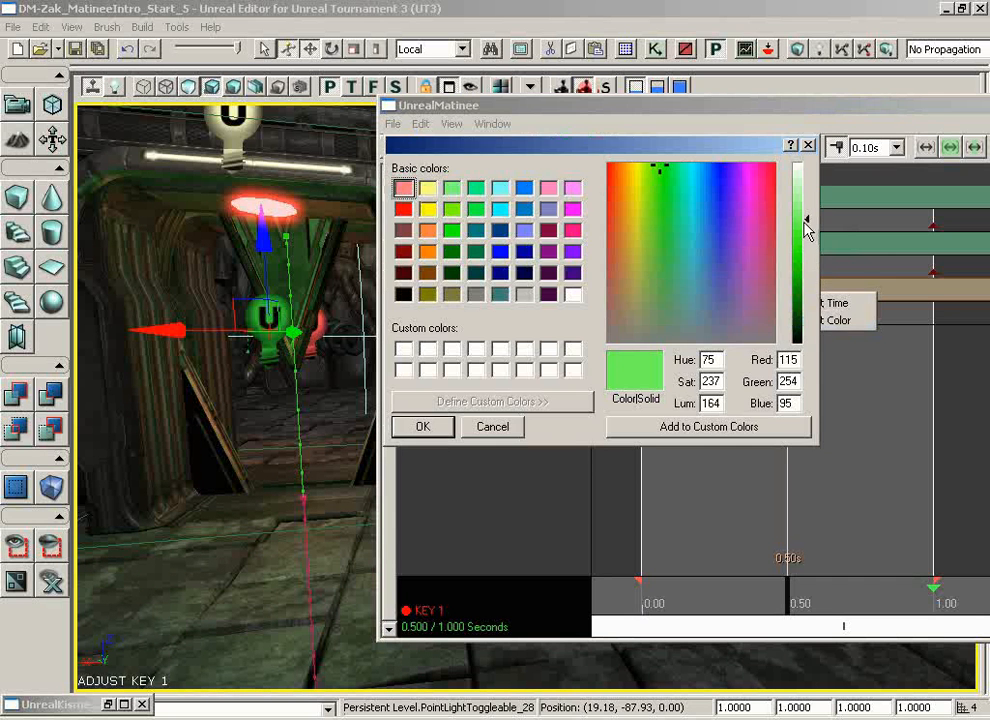
{"action": "left_click", "coordinate": [422, 426]}
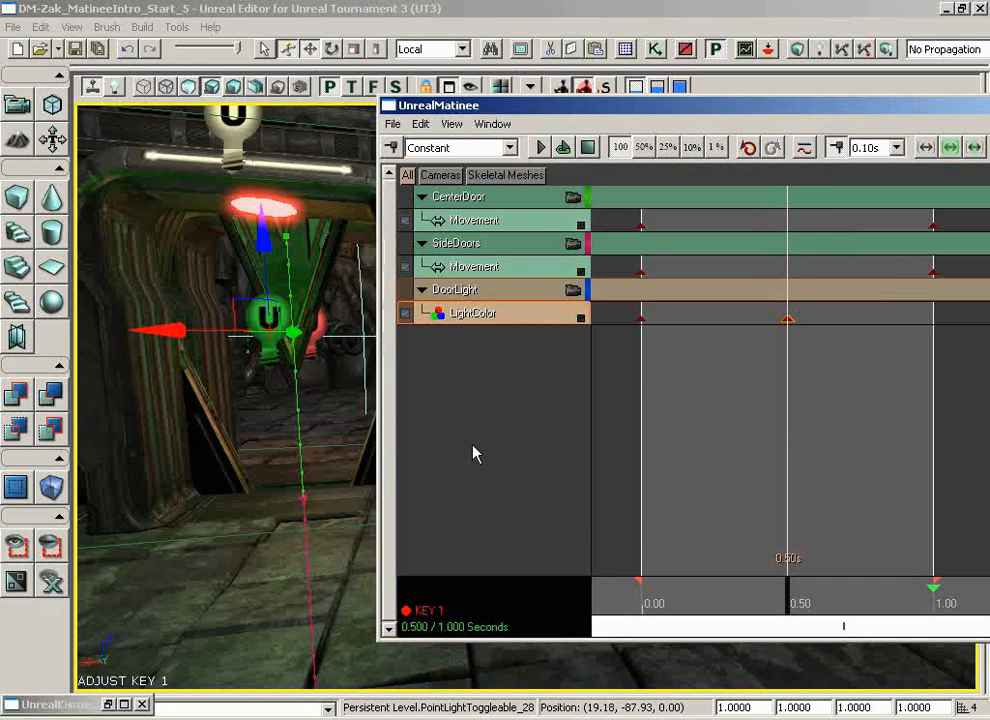
{"action": "mouse_move", "coordinate": [308, 362]}
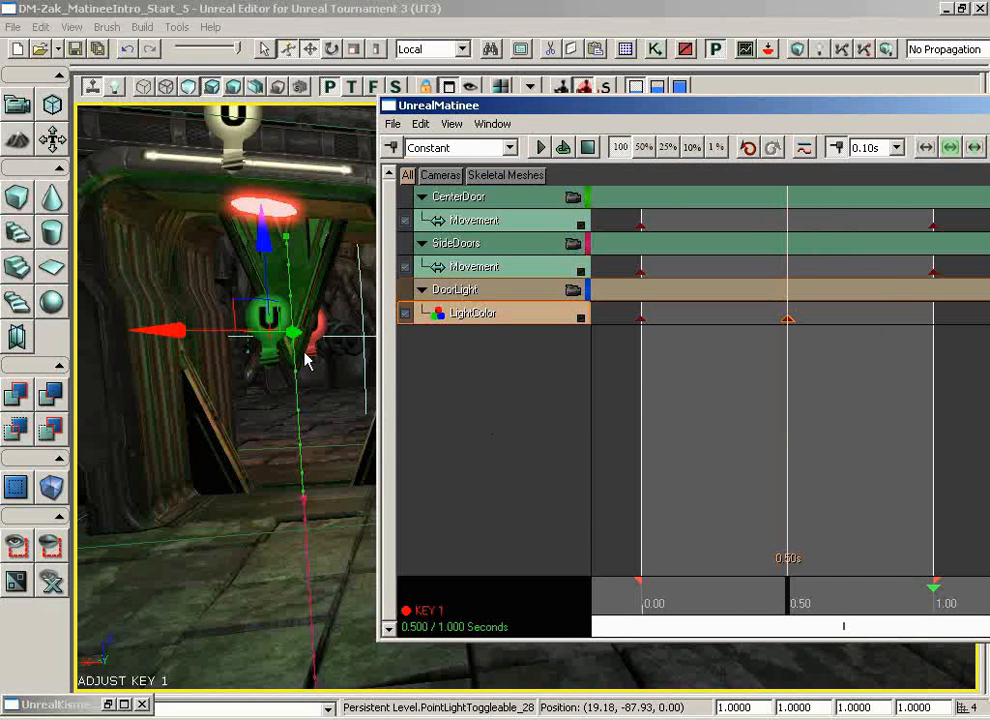
{"action": "mouse_move", "coordinate": [790, 600]}
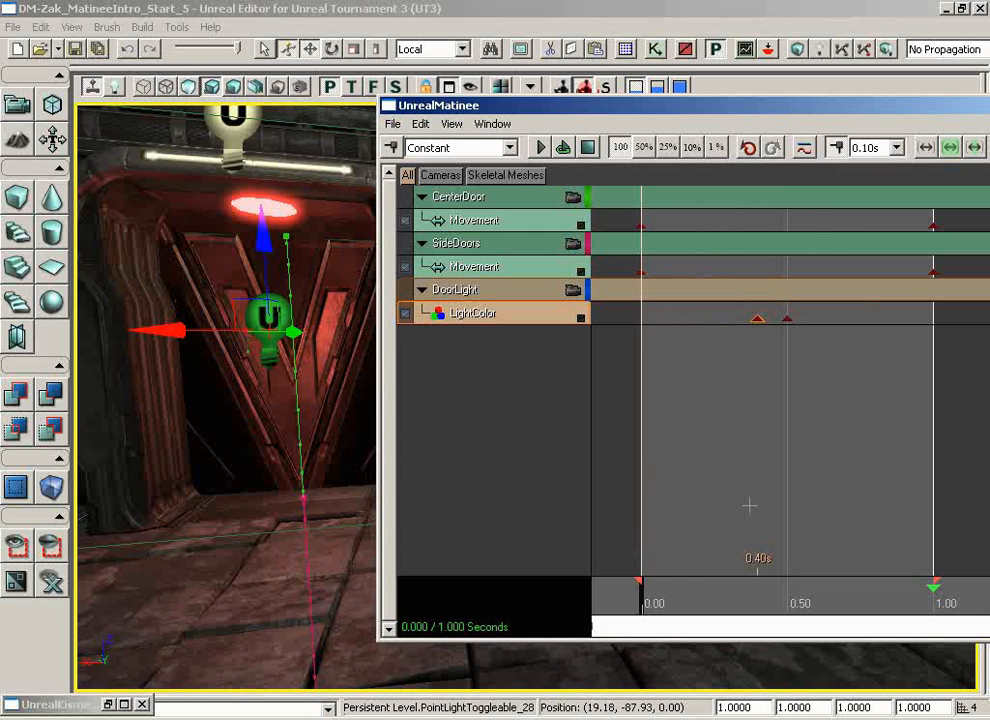
Rewind the timeline and loop playback to preview the red-to-green light switch.
{"action": "left_click", "coordinate": [660, 588]}
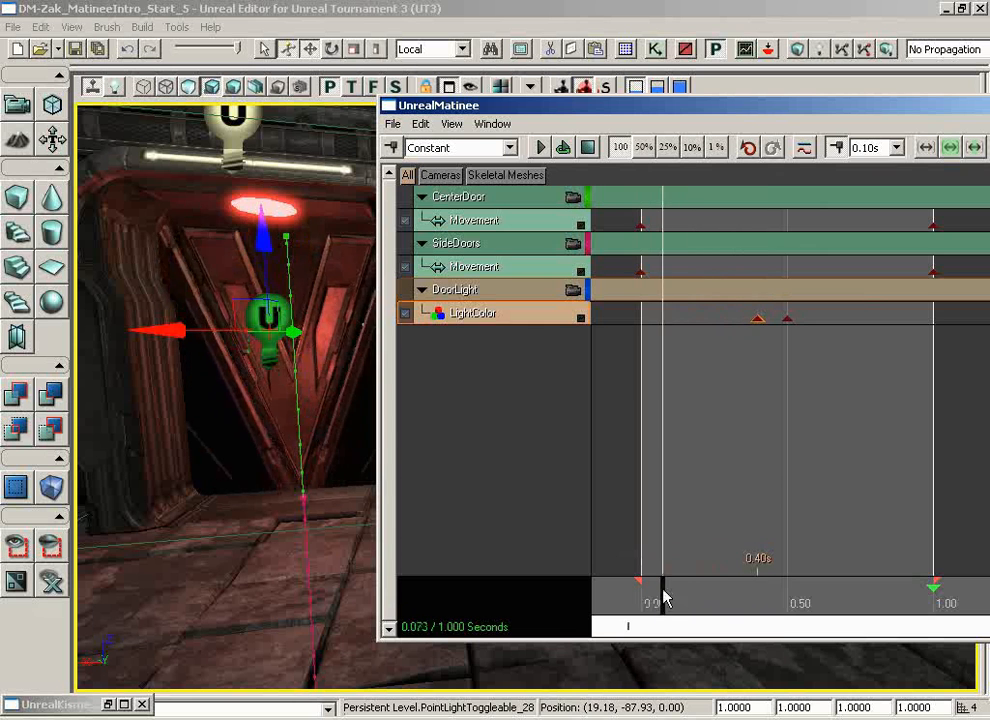
{"action": "left_click", "coordinate": [538, 148]}
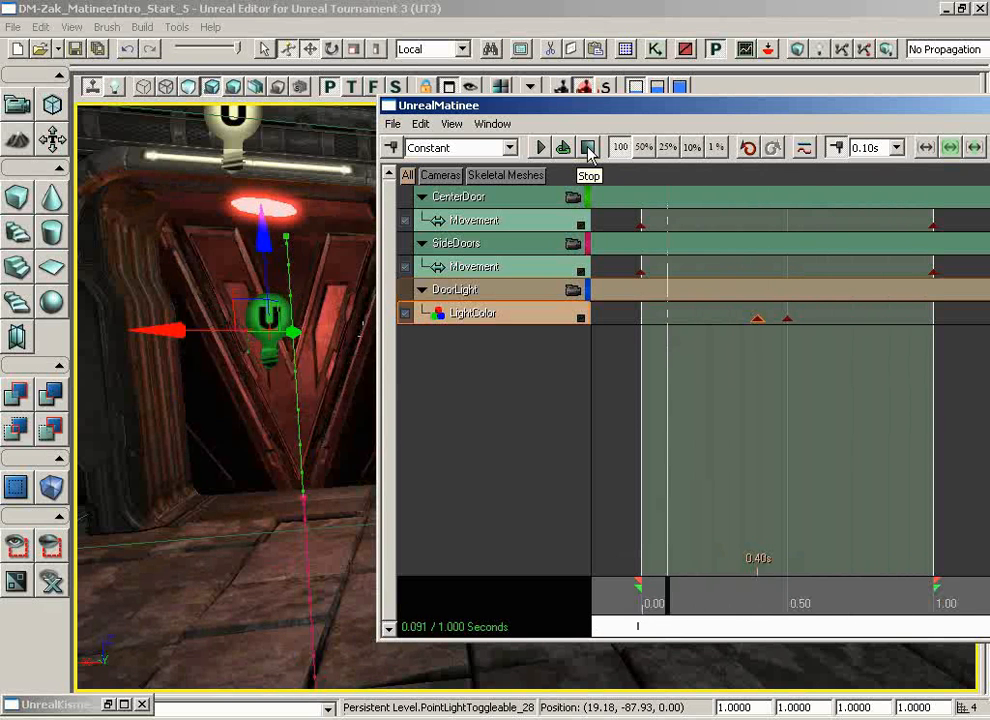
{"action": "left_click", "coordinate": [538, 148]}
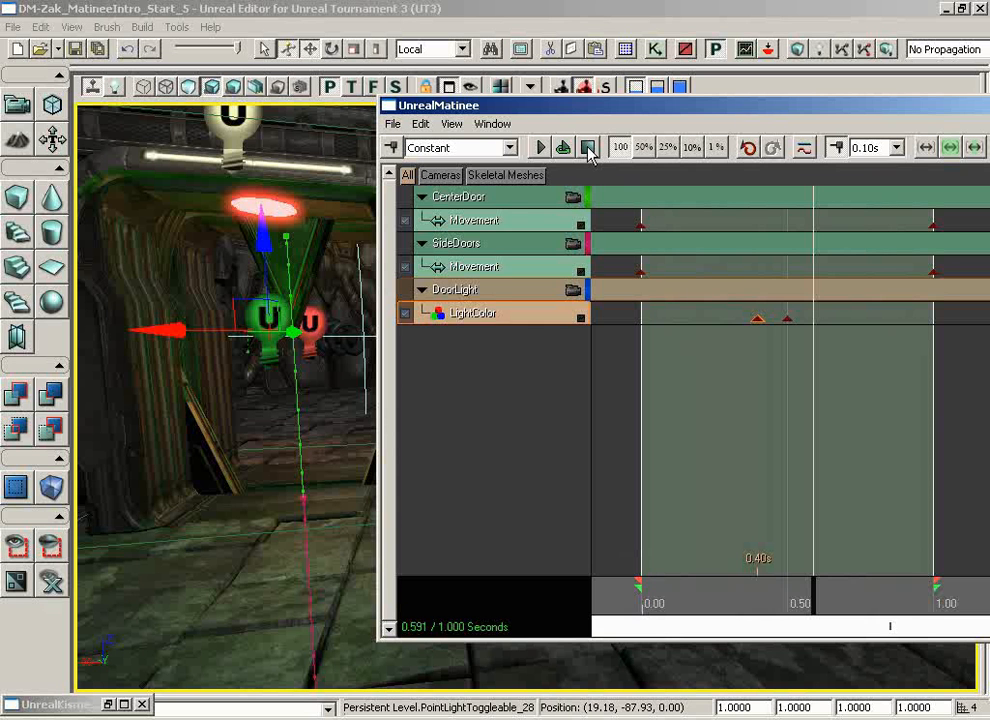
{"action": "mouse_move", "coordinate": [744, 130]}
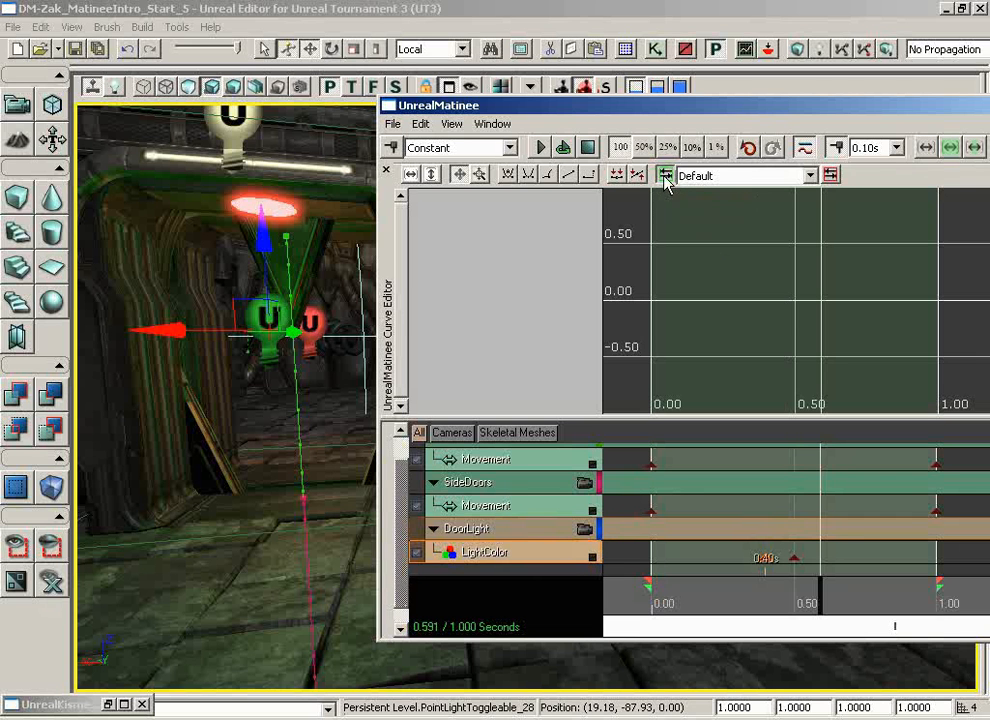
Show the LightColor curves in the curve editor, then close the door Matinee.
{"action": "left_click", "coordinate": [664, 176]}
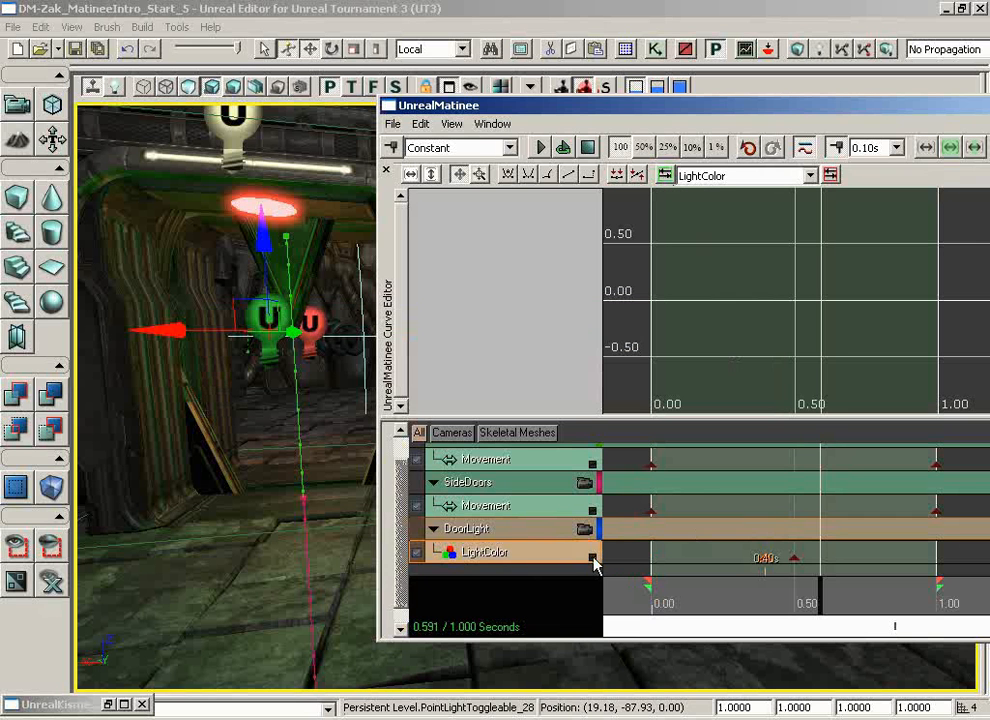
{"action": "left_click", "coordinate": [484, 552]}
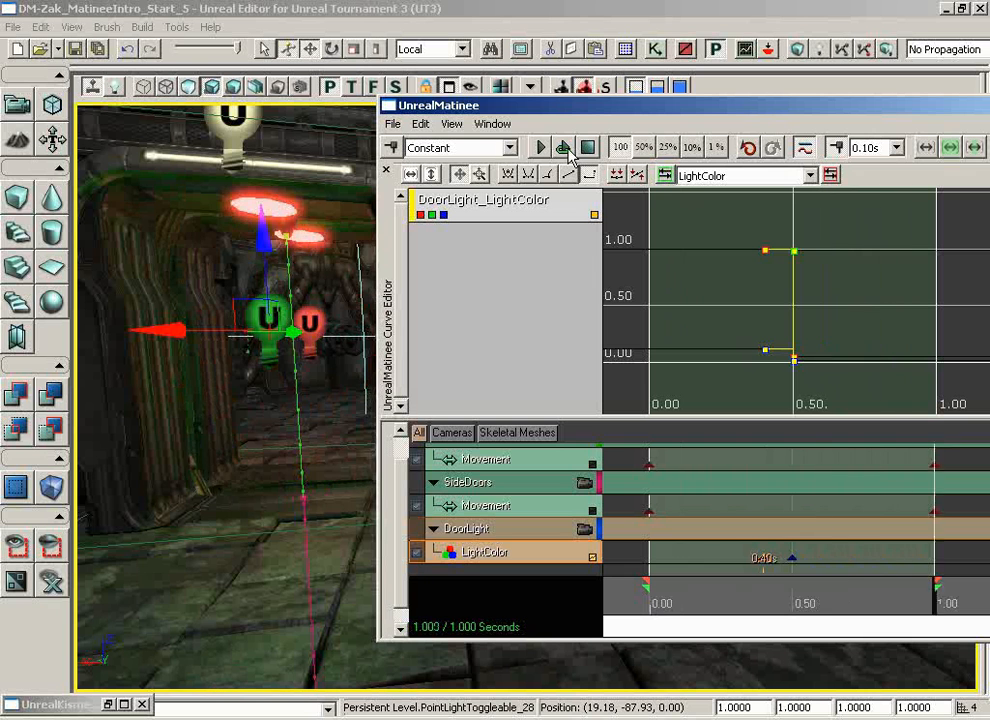
{"action": "left_click", "coordinate": [538, 148]}
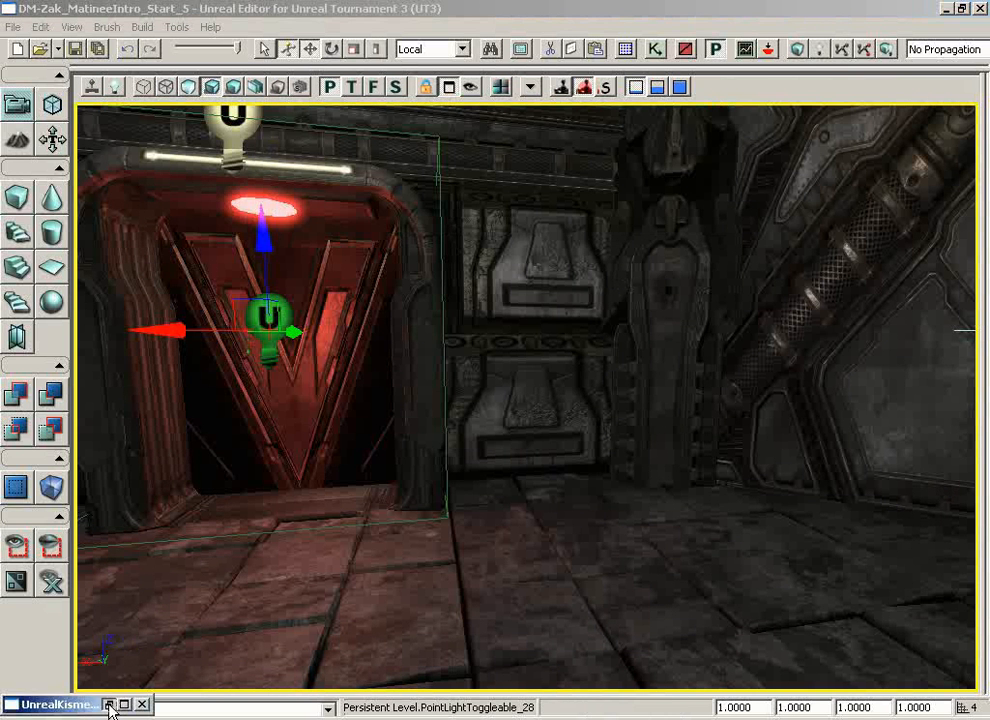
In Kismet, create an object variable for the light and reopen the door Matinee.
{"action": "left_click", "coordinate": [56, 704]}
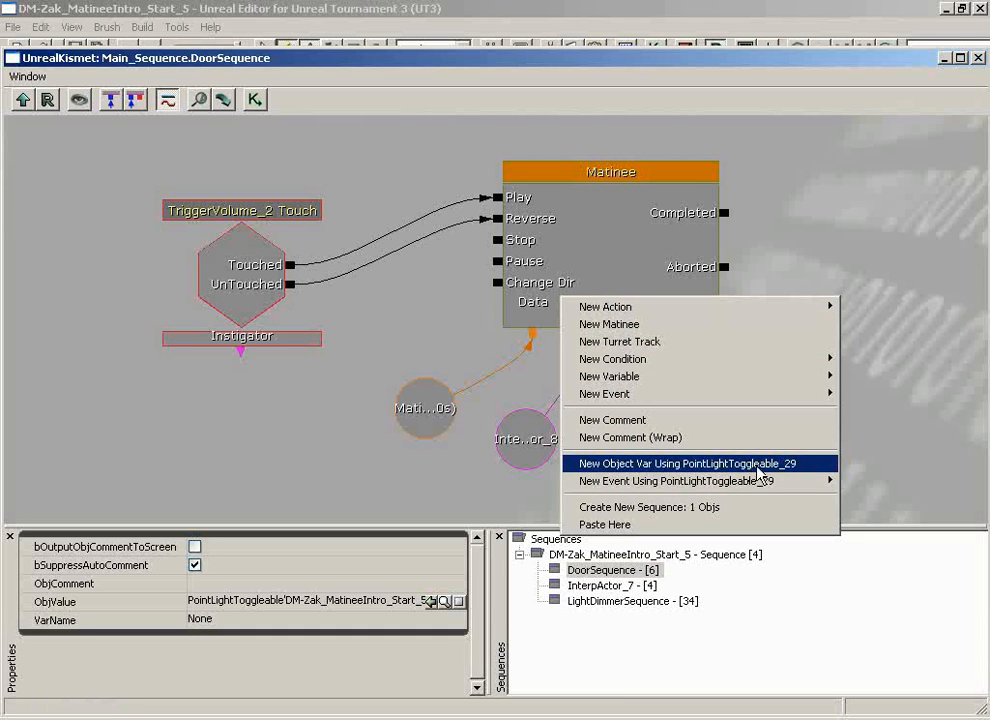
{"action": "left_click", "coordinate": [684, 464]}
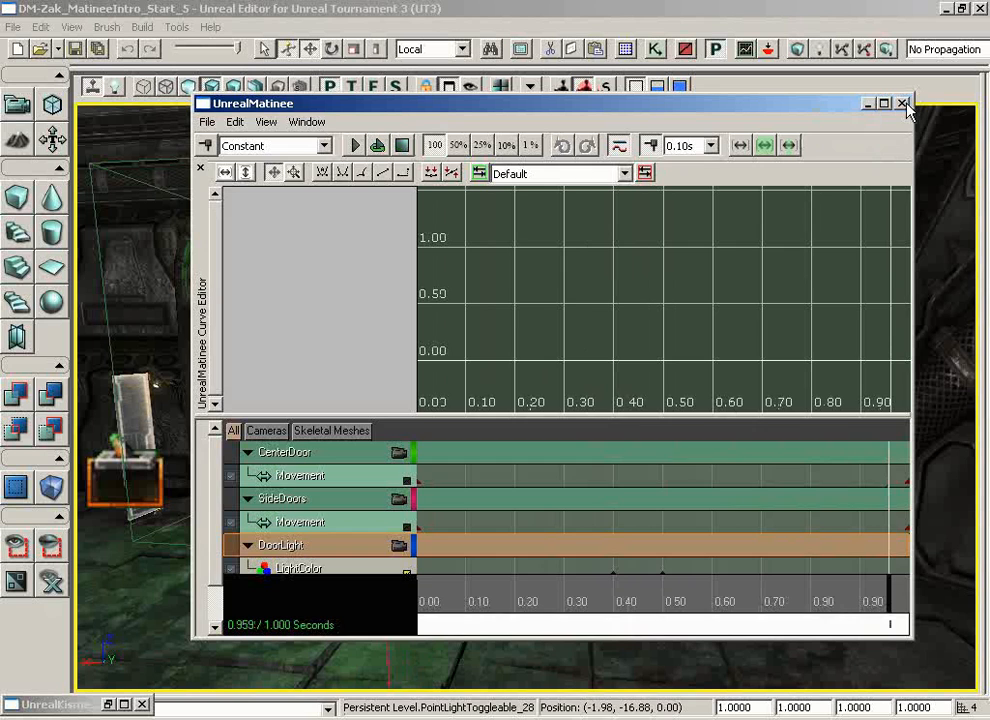
Close the door Matinee to return to the level viewport.
{"action": "left_click", "coordinate": [902, 104]}
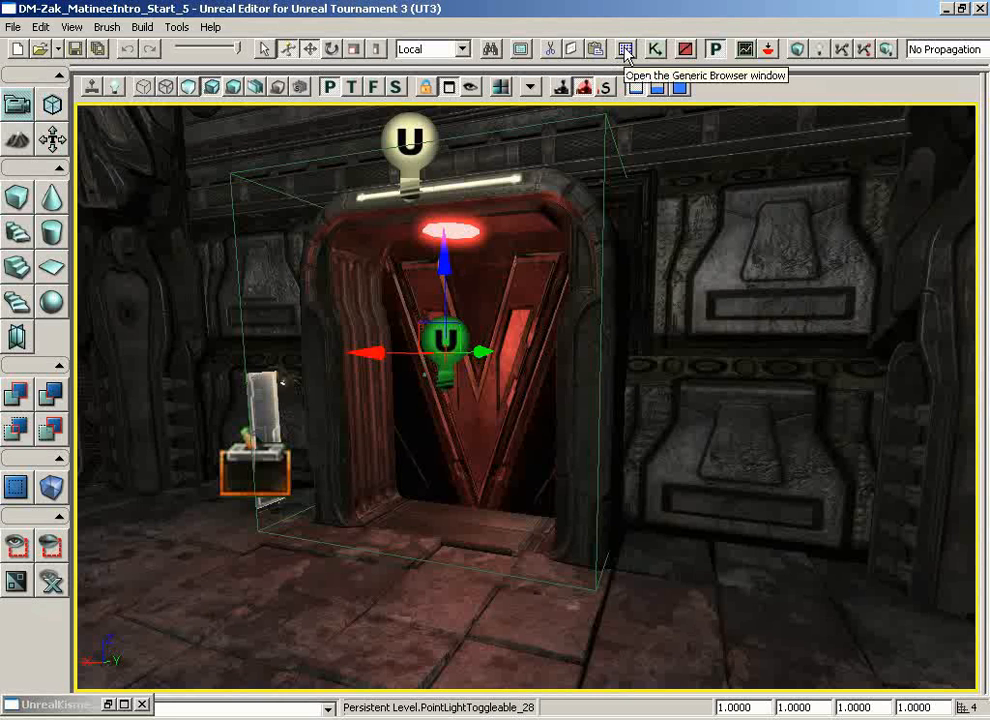
In the Generic Browser's Actor Classes list, select MaterialInstanceActor.
{"action": "left_click", "coordinate": [624, 48]}
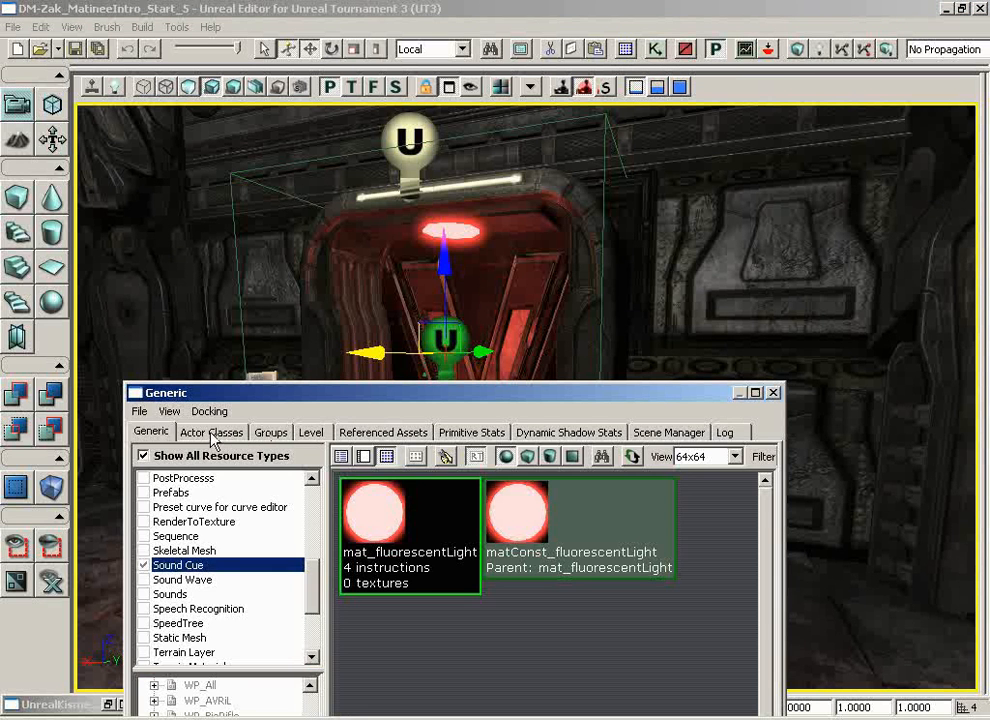
{"action": "left_click", "coordinate": [212, 432]}
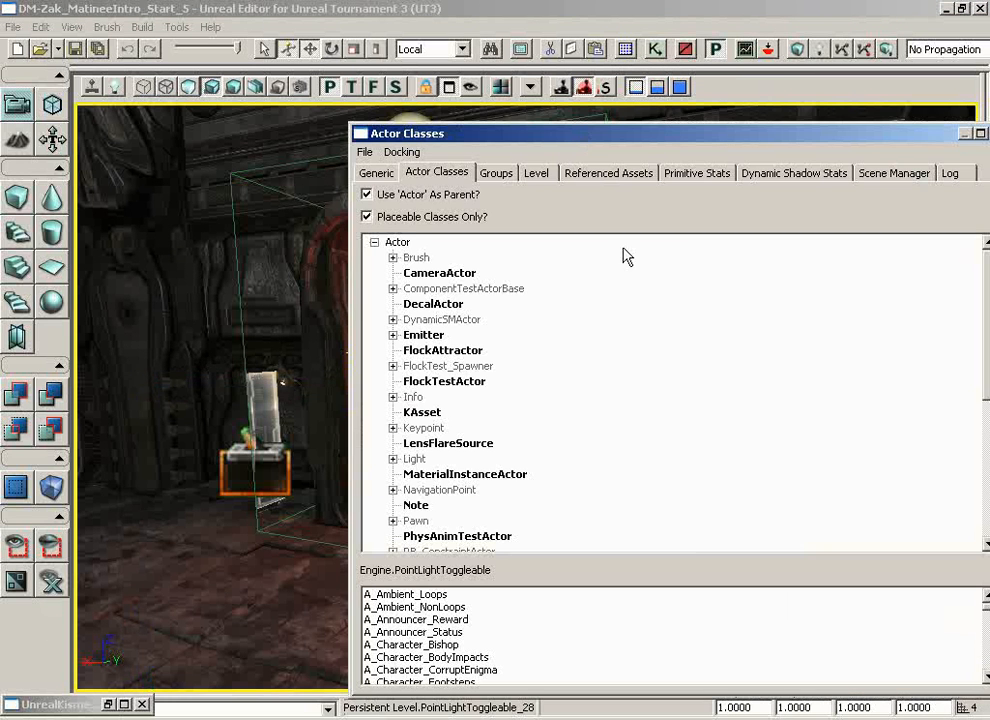
{"action": "mouse_move", "coordinate": [408, 272]}
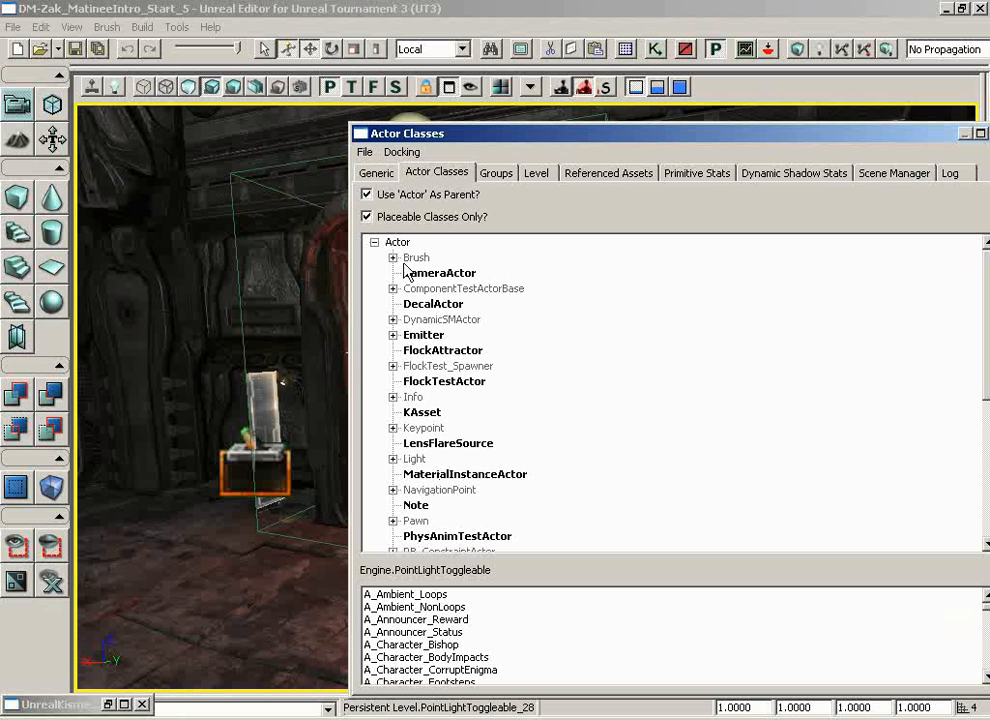
{"action": "left_click", "coordinate": [464, 472]}
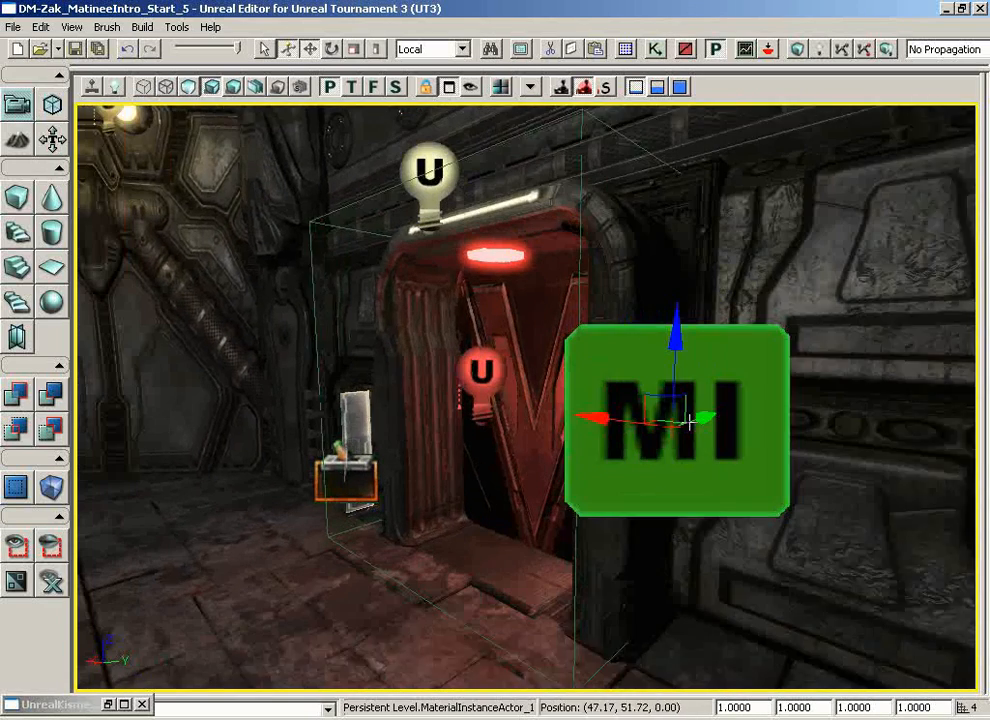
Move the placed MaterialInstanceActor beside the red-lit doorway.
{"action": "left_click_drag", "start_coordinate": [690, 420], "coordinate": [750, 420]}
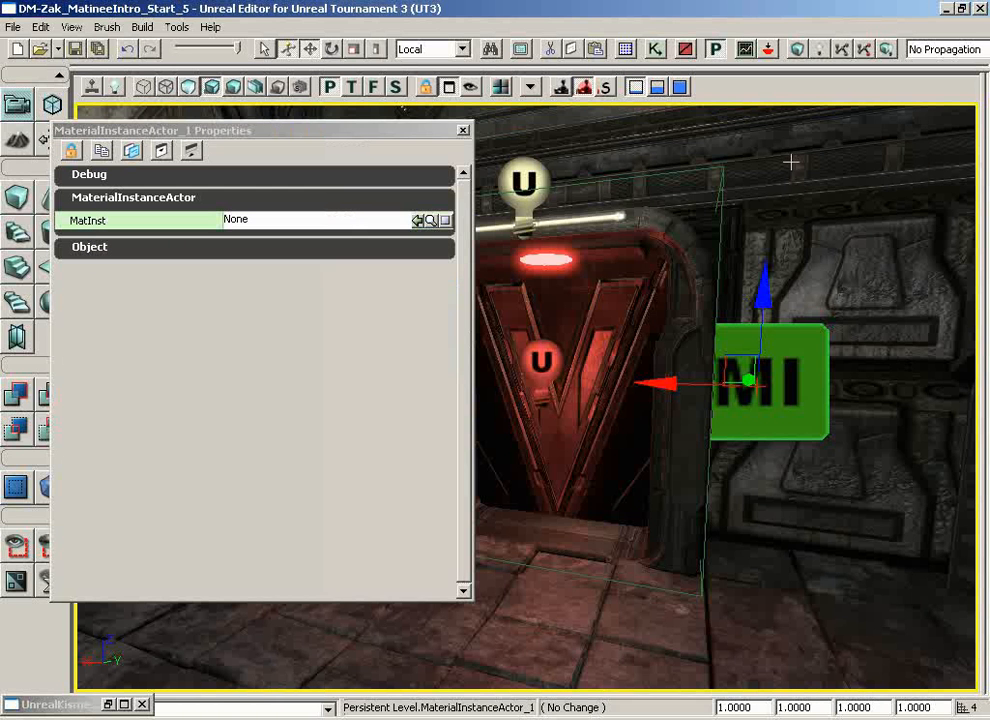
Assign matConst_fluorescentLight as the MaterialInstanceActor's MatInst via Use Current Selection.
{"action": "left_click", "coordinate": [416, 220]}
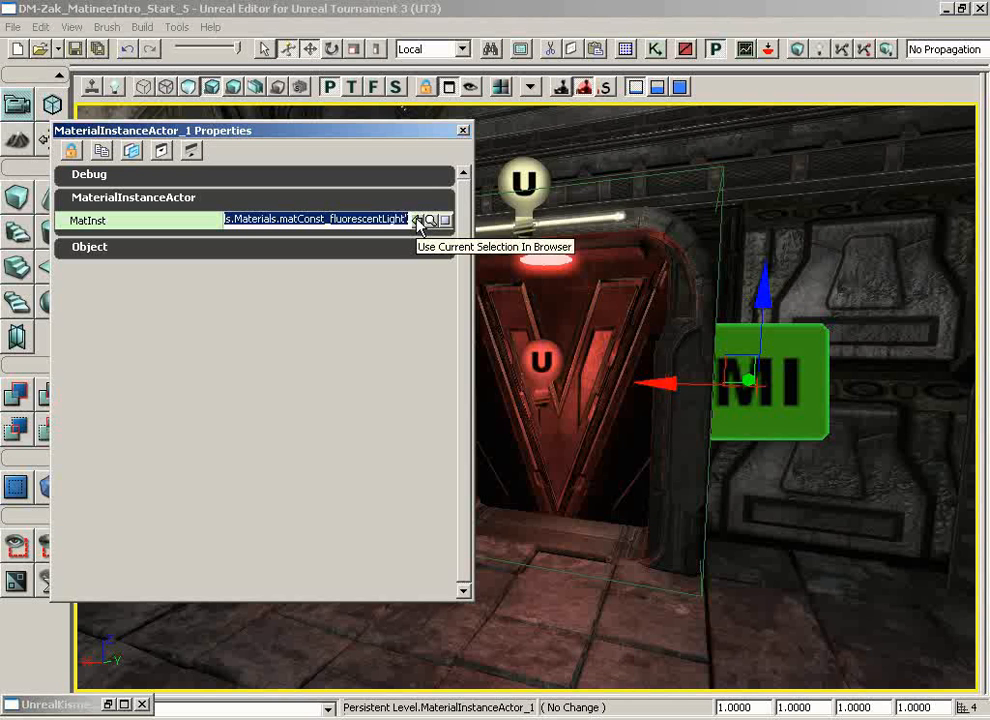
{"action": "left_click", "coordinate": [424, 220]}
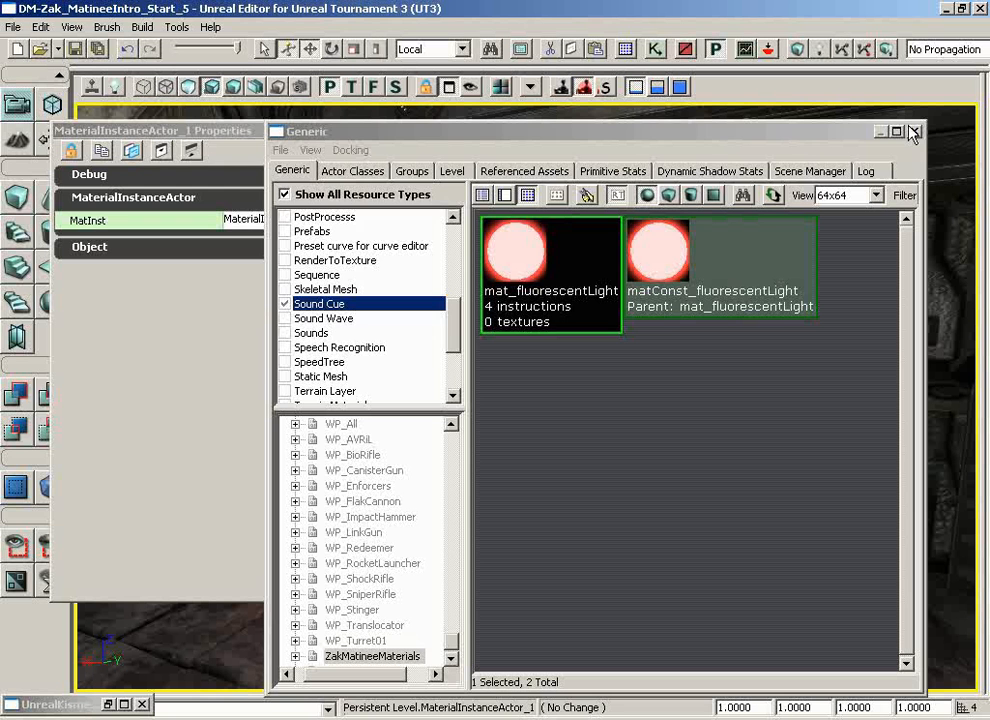
{"action": "left_click", "coordinate": [912, 132]}
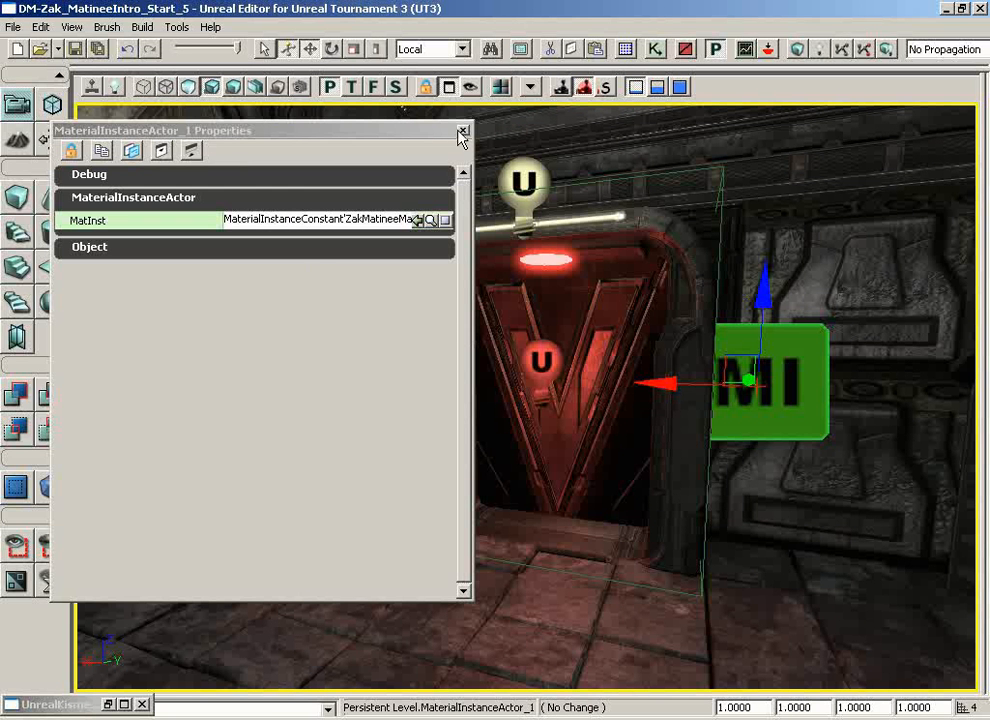
{"action": "left_click", "coordinate": [462, 132]}
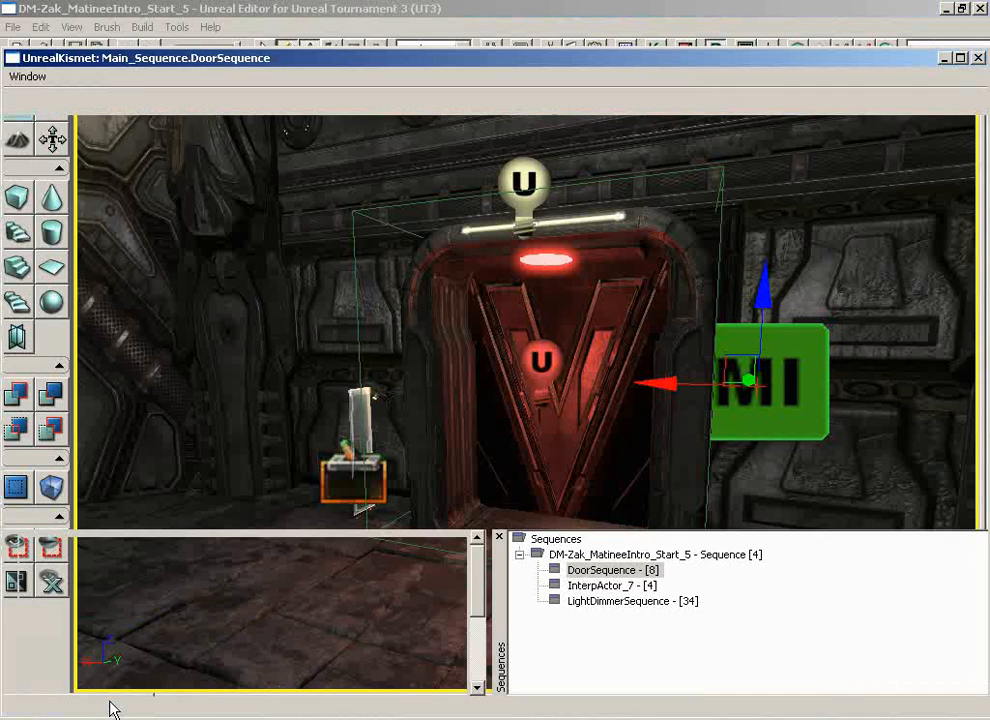
Create an empty group LightFixtureColor in the door Matinee, below DoorLight, and select it.
{"action": "double_click", "coordinate": [604, 570]}
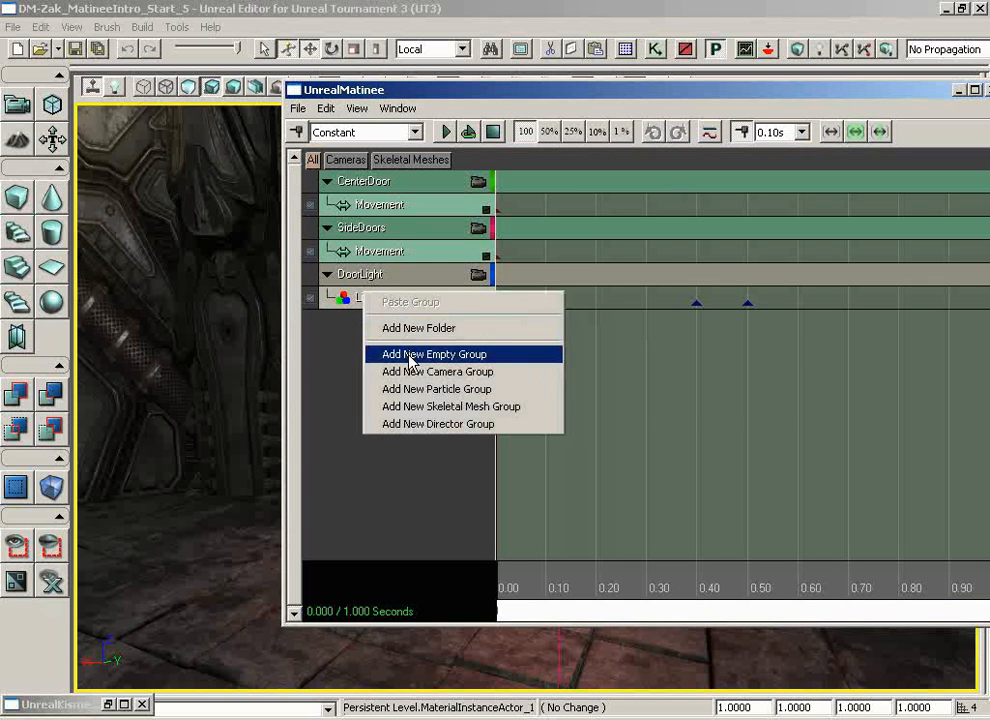
{"action": "left_click", "coordinate": [434, 354]}
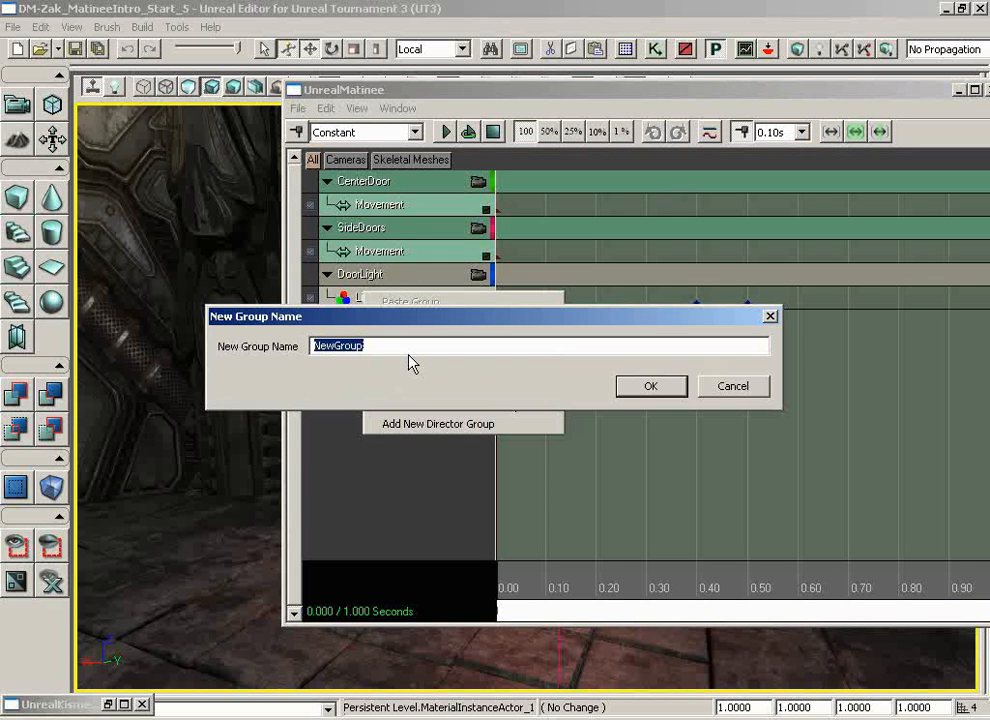
{"action": "type", "text": "LightFixtureColor"}
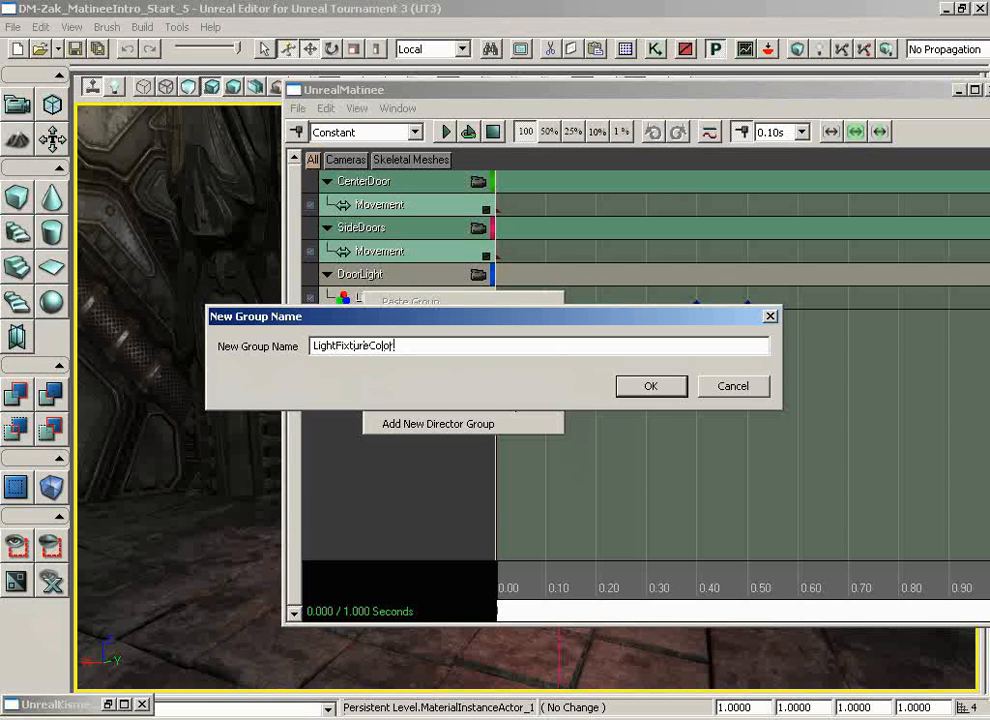
{"action": "left_click", "coordinate": [650, 386]}
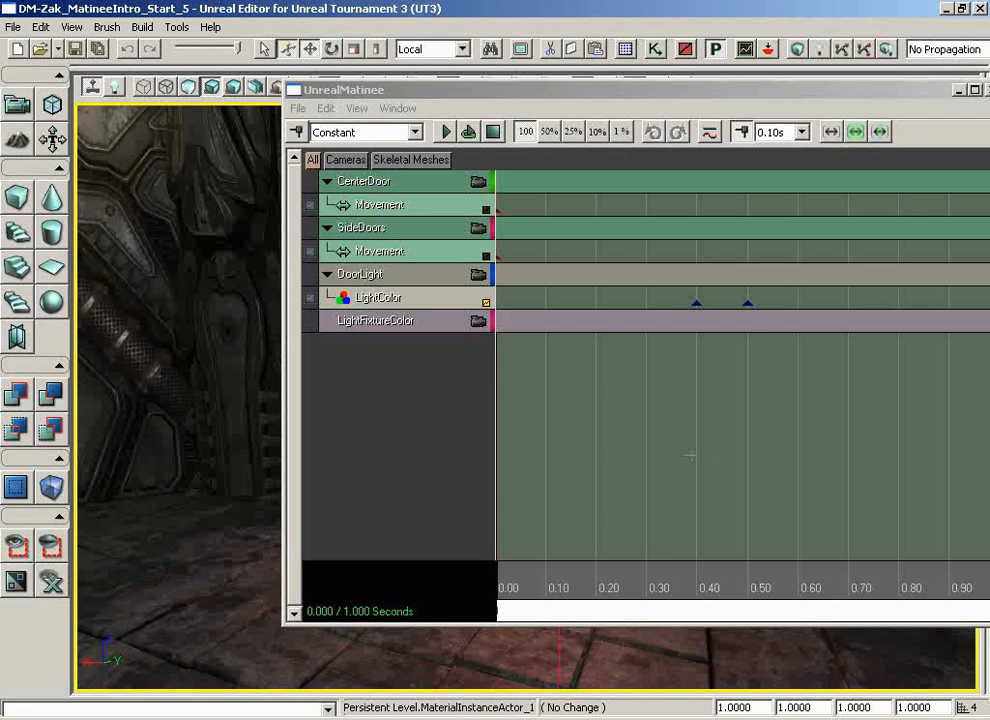
{"action": "mouse_move", "coordinate": [424, 328]}
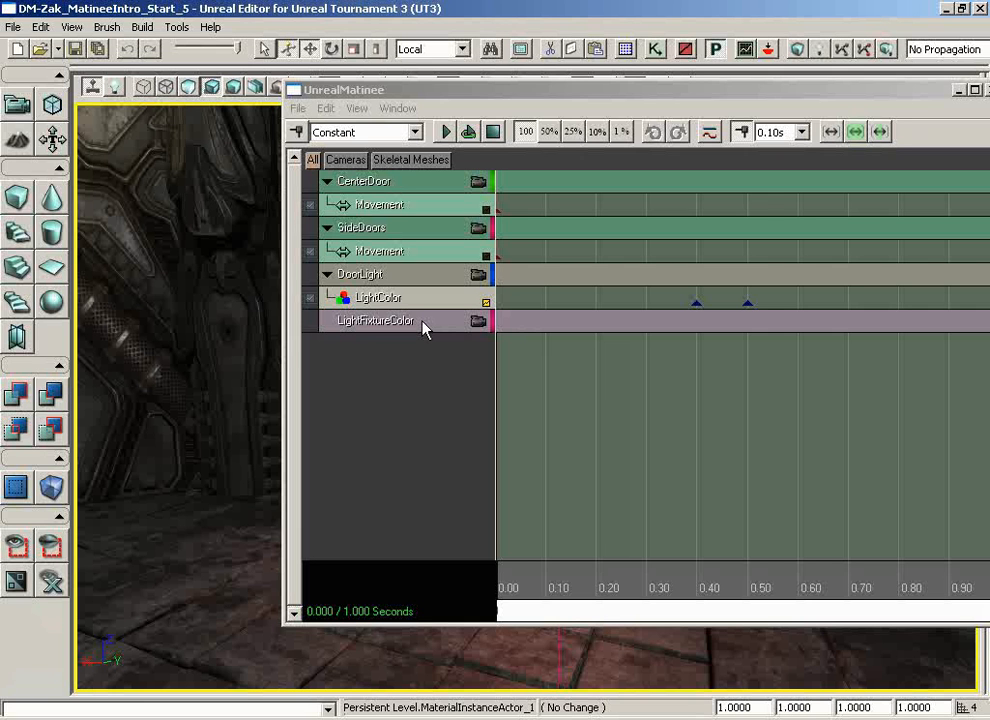
{"action": "left_click", "coordinate": [376, 320]}
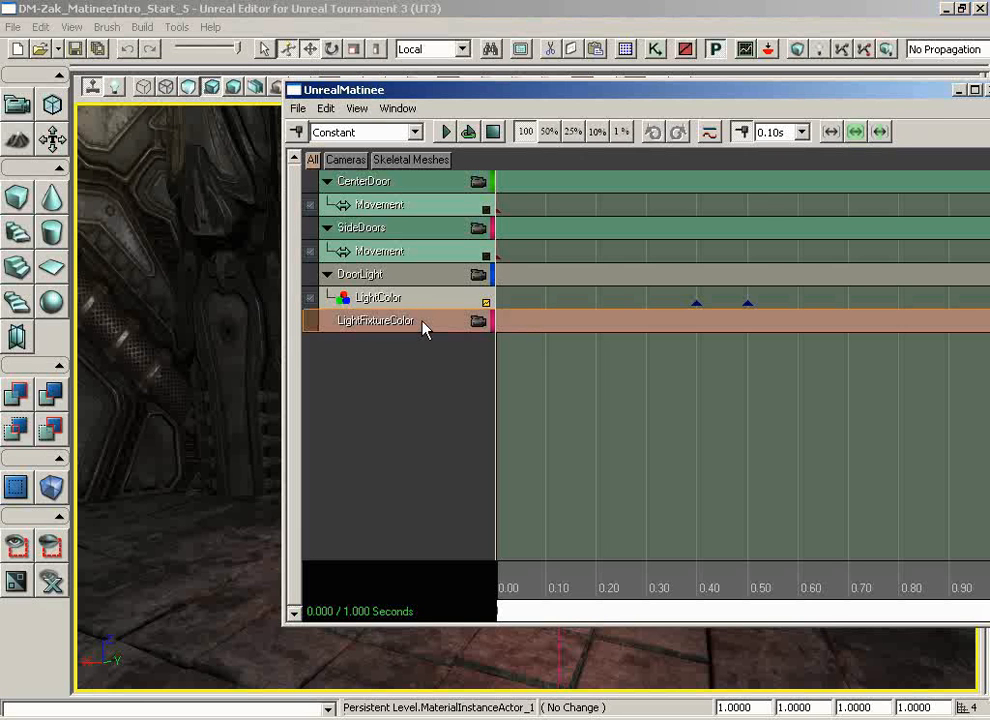
{"action": "mouse_move", "coordinate": [418, 328]}
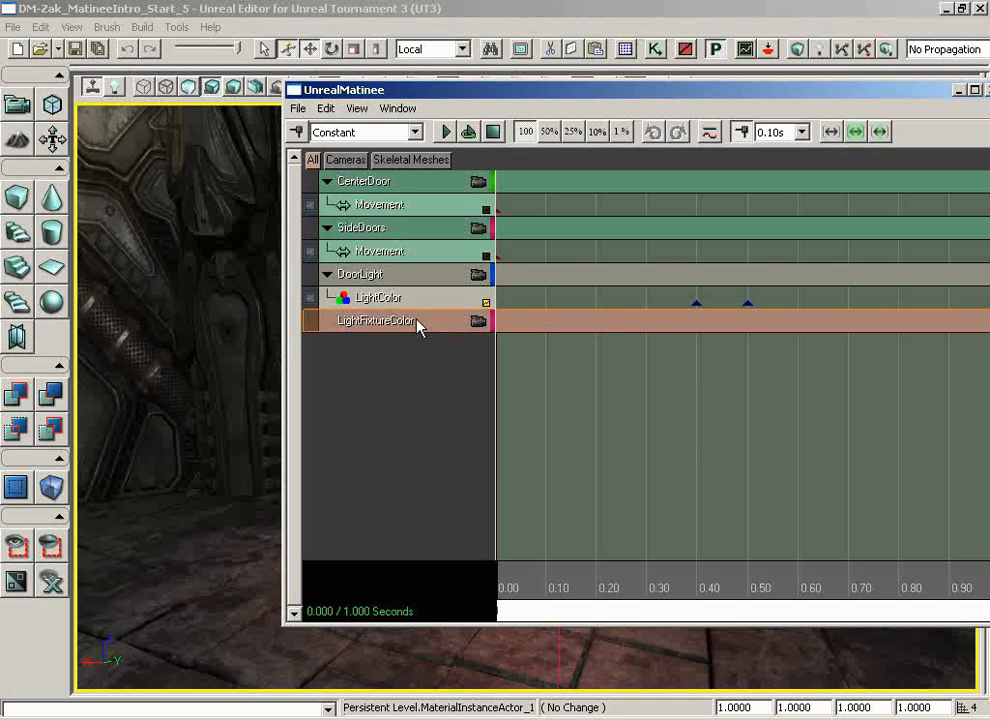
Add a Vector Material Param track to LightFixtureColor with ParamName LightColor.
{"action": "right_click", "coordinate": [376, 320]}
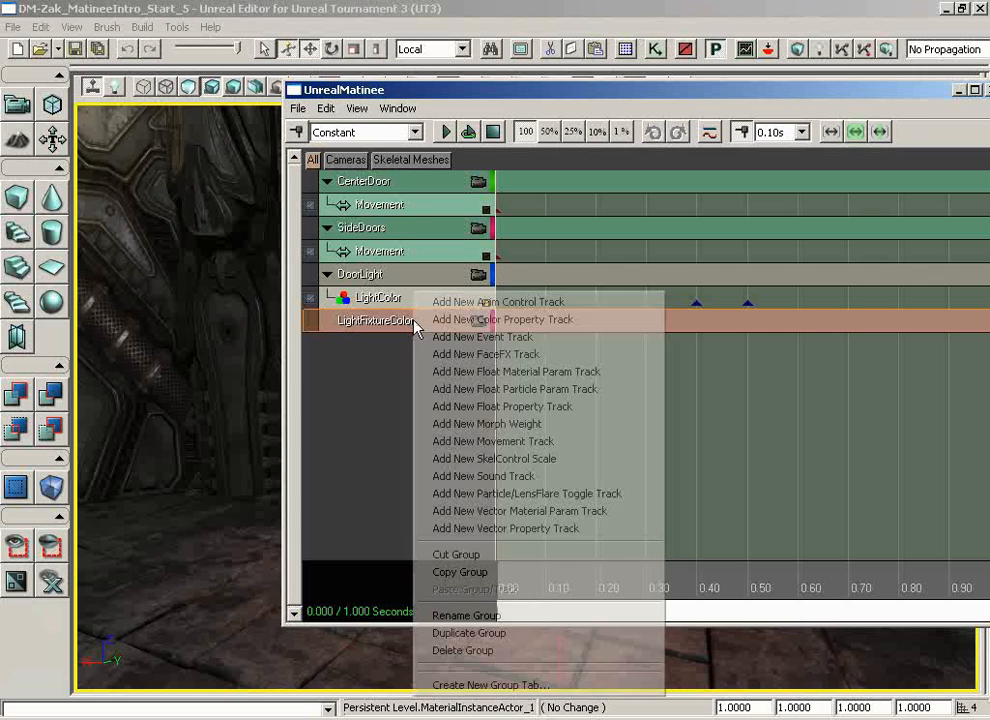
{"action": "mouse_move", "coordinate": [482, 336]}
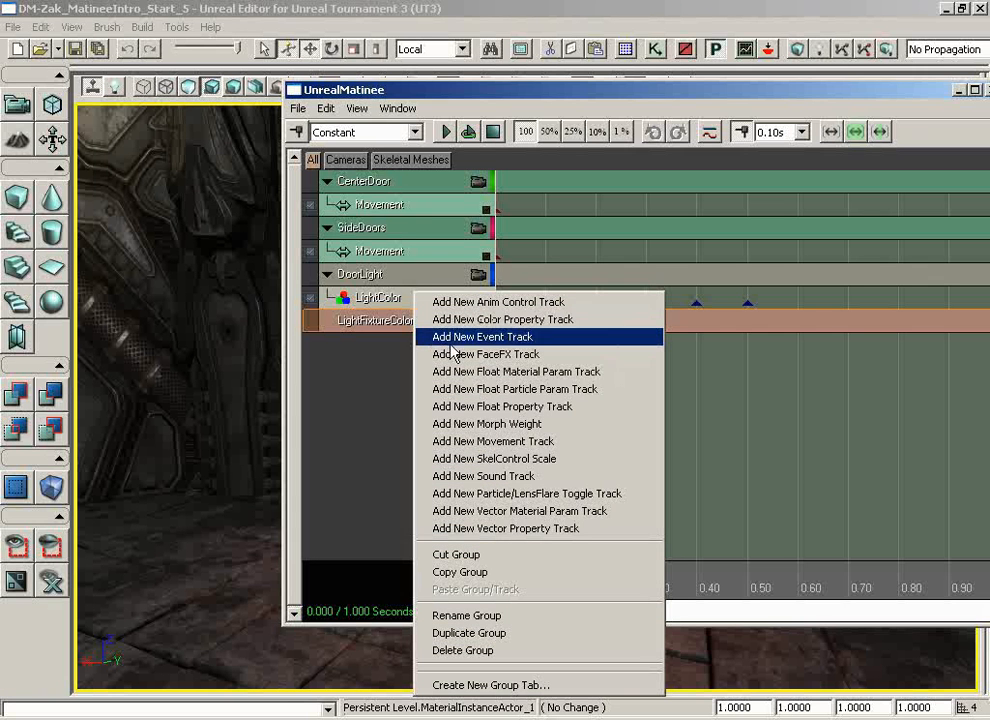
{"action": "mouse_move", "coordinate": [516, 370]}
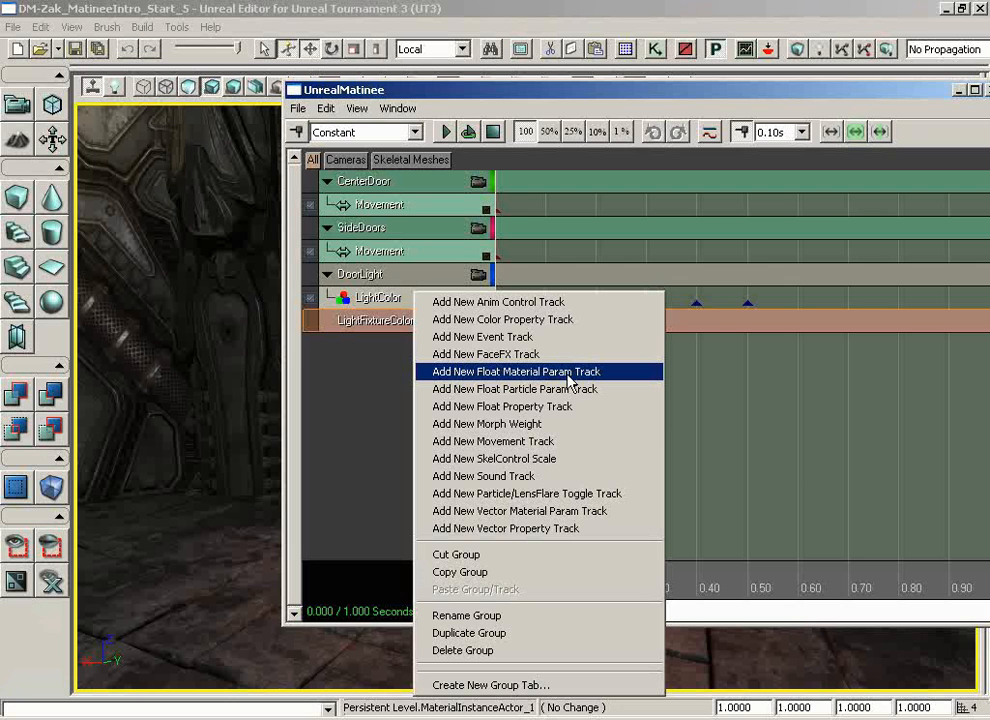
{"action": "mouse_move", "coordinate": [568, 518]}
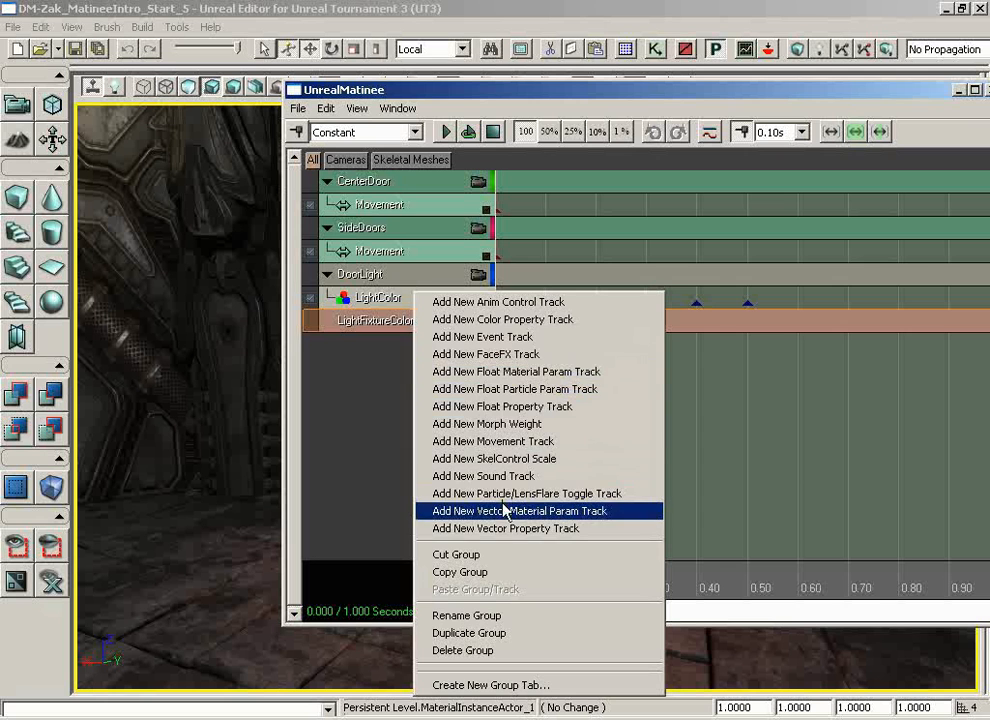
{"action": "left_click", "coordinate": [520, 512]}
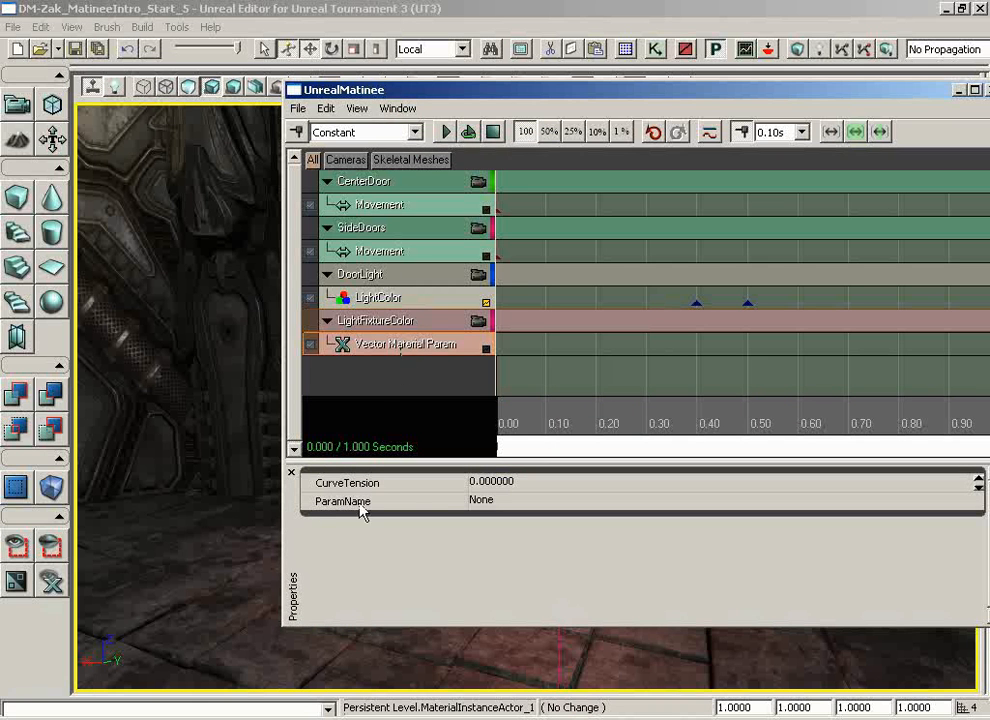
{"action": "left_click", "coordinate": [480, 500]}
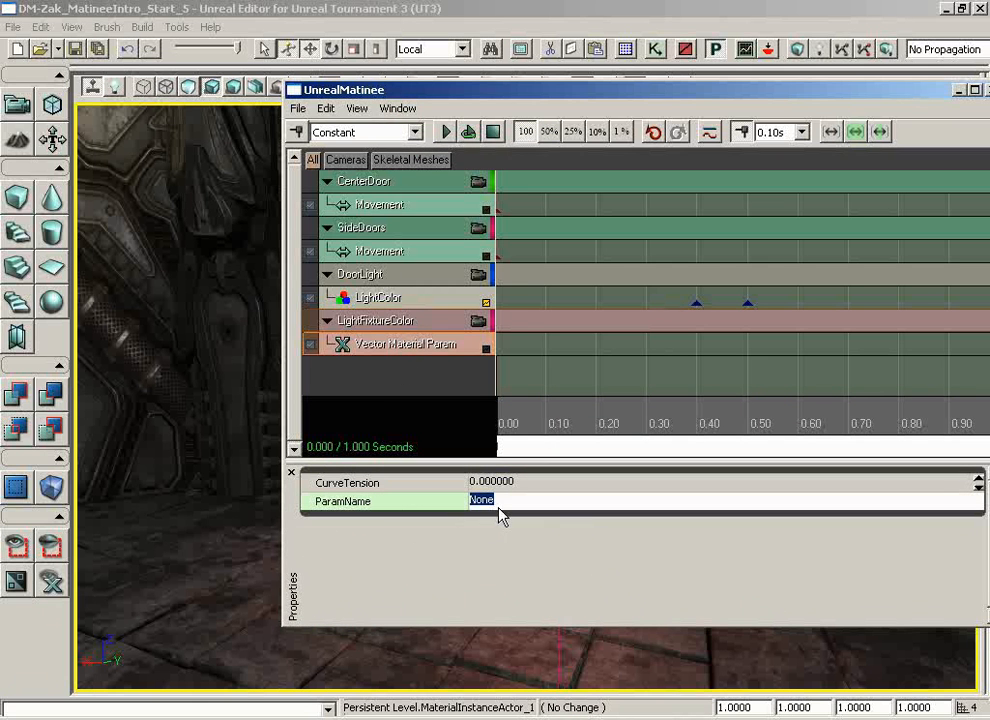
{"action": "mouse_move", "coordinate": [584, 556]}
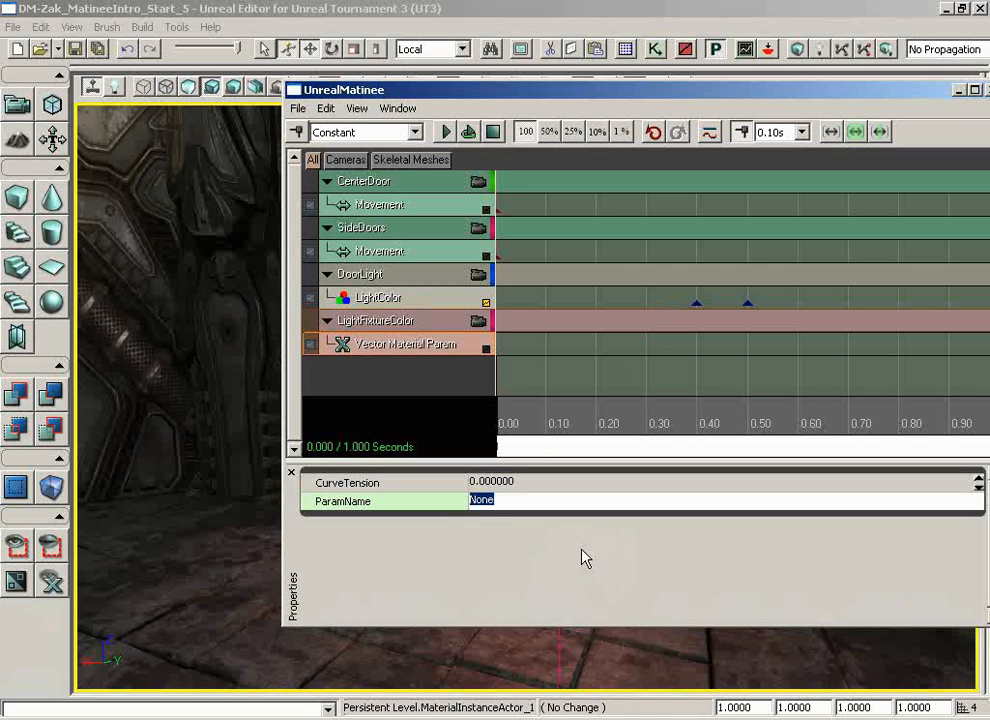
{"action": "type", "text": "ligh"}
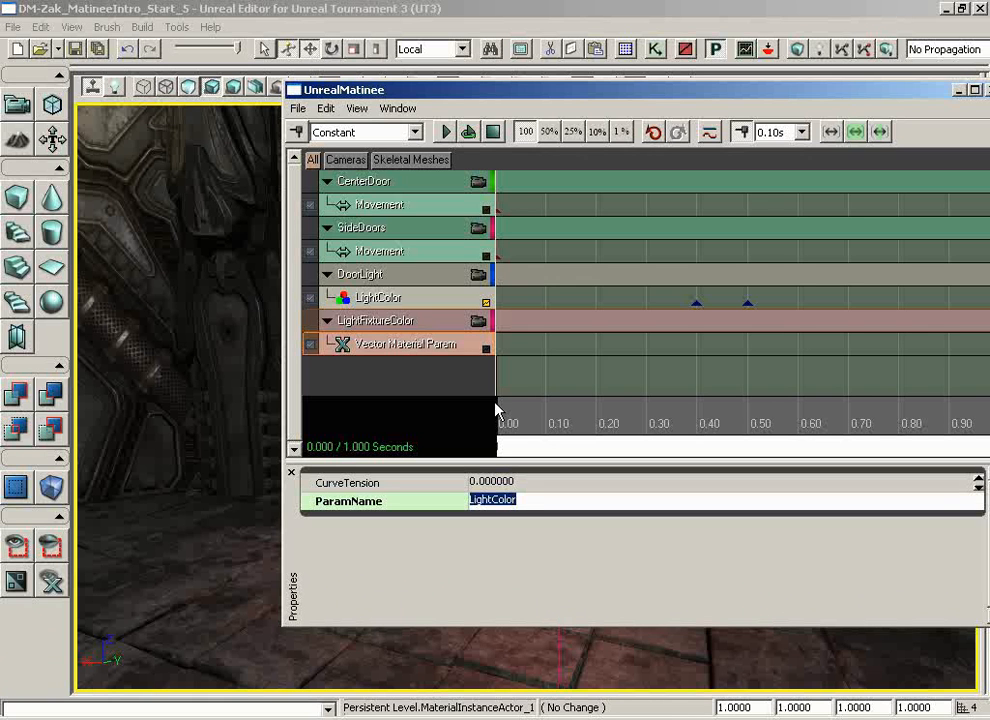
{"action": "mouse_move", "coordinate": [510, 410]}
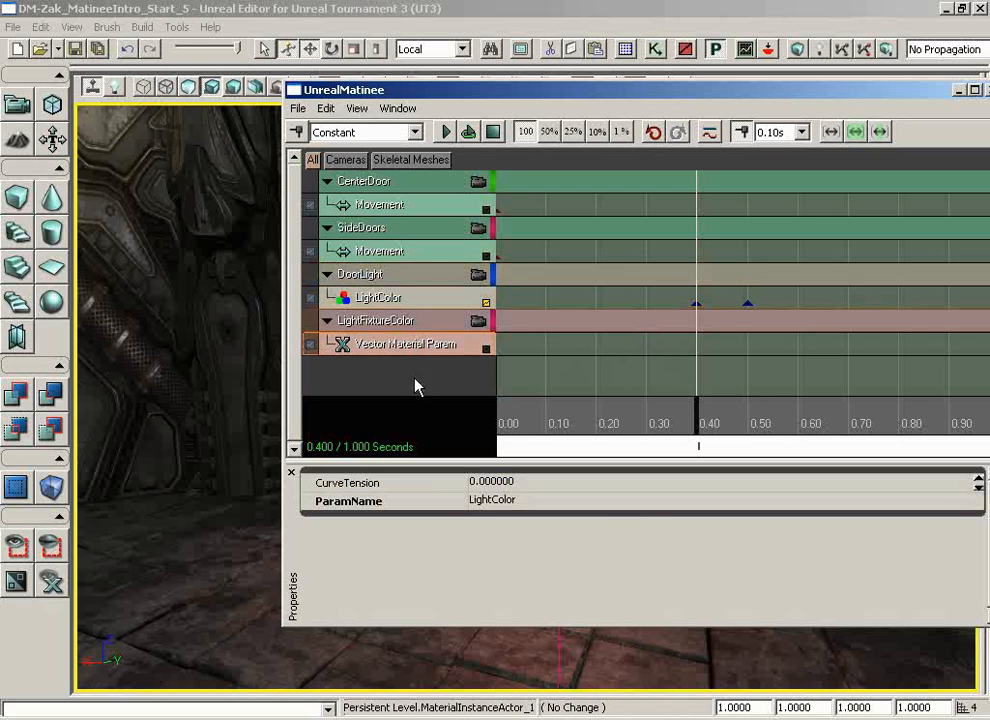
{"action": "mouse_move", "coordinate": [478, 360]}
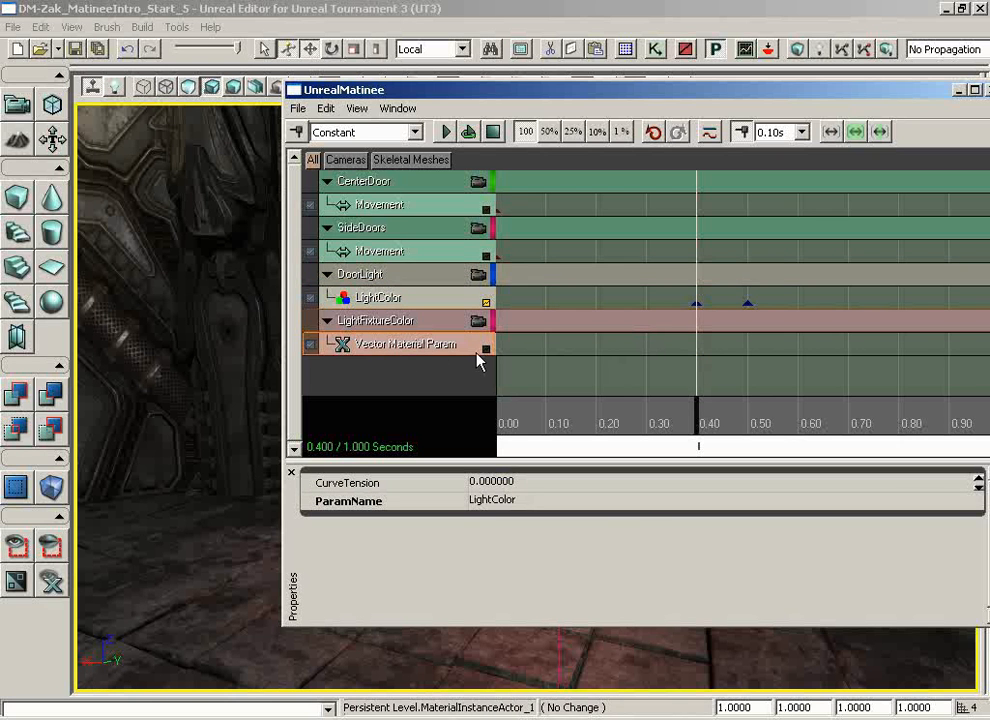
Set the track's 0.40-second key to Constant interpolation mode.
{"action": "left_click", "coordinate": [696, 348]}
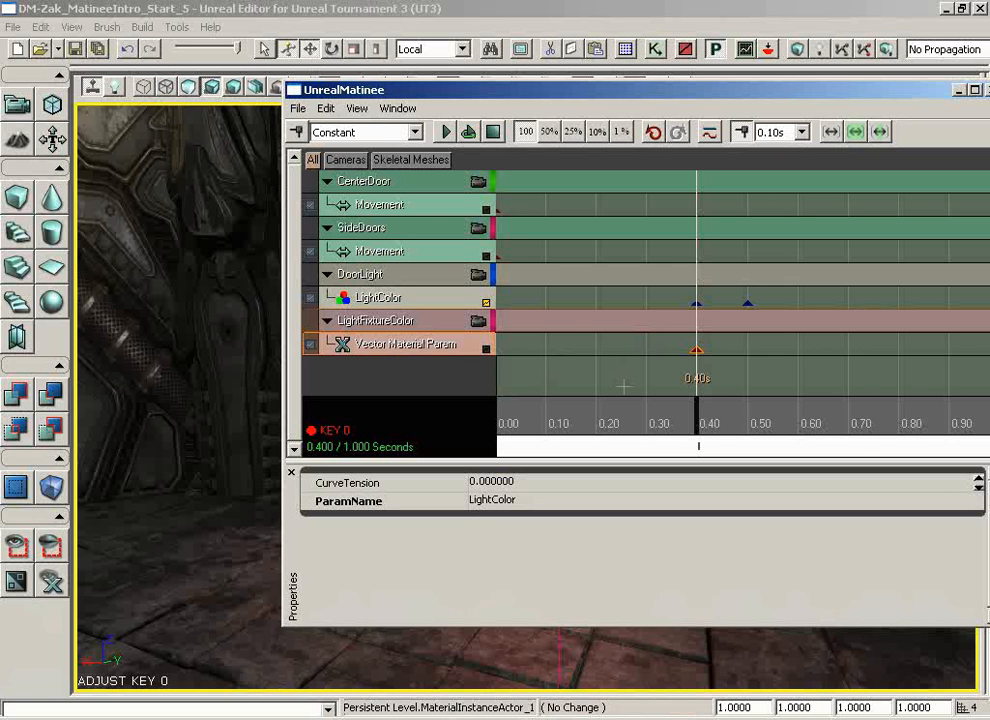
{"action": "mouse_move", "coordinate": [784, 356]}
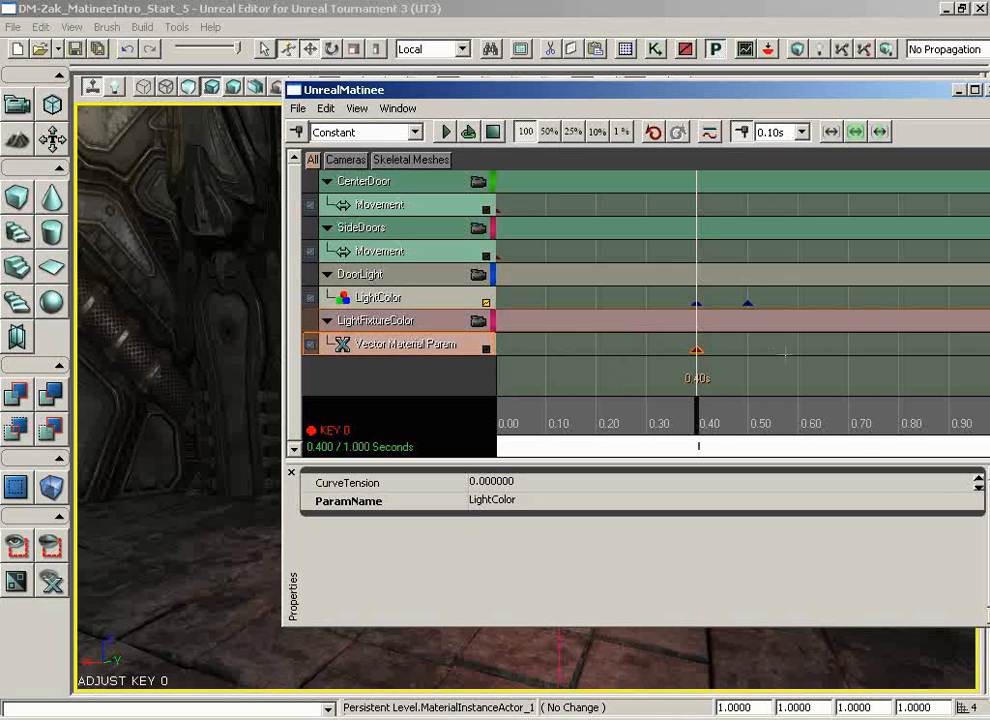
{"action": "right_click", "coordinate": [696, 350]}
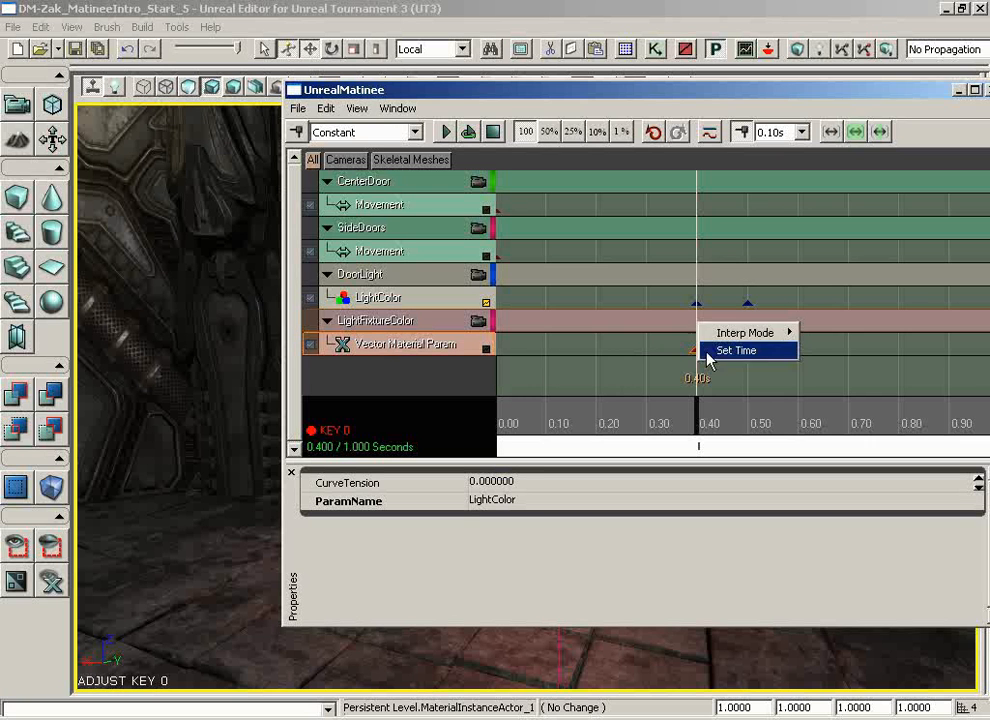
{"action": "mouse_move", "coordinate": [744, 332]}
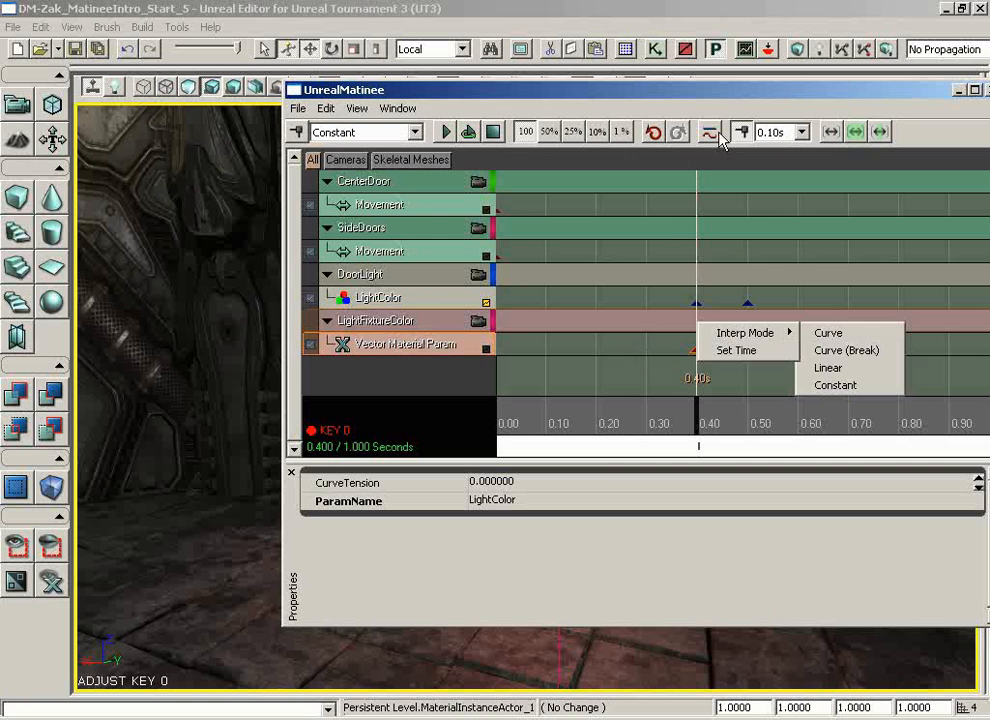
{"action": "left_click", "coordinate": [710, 132]}
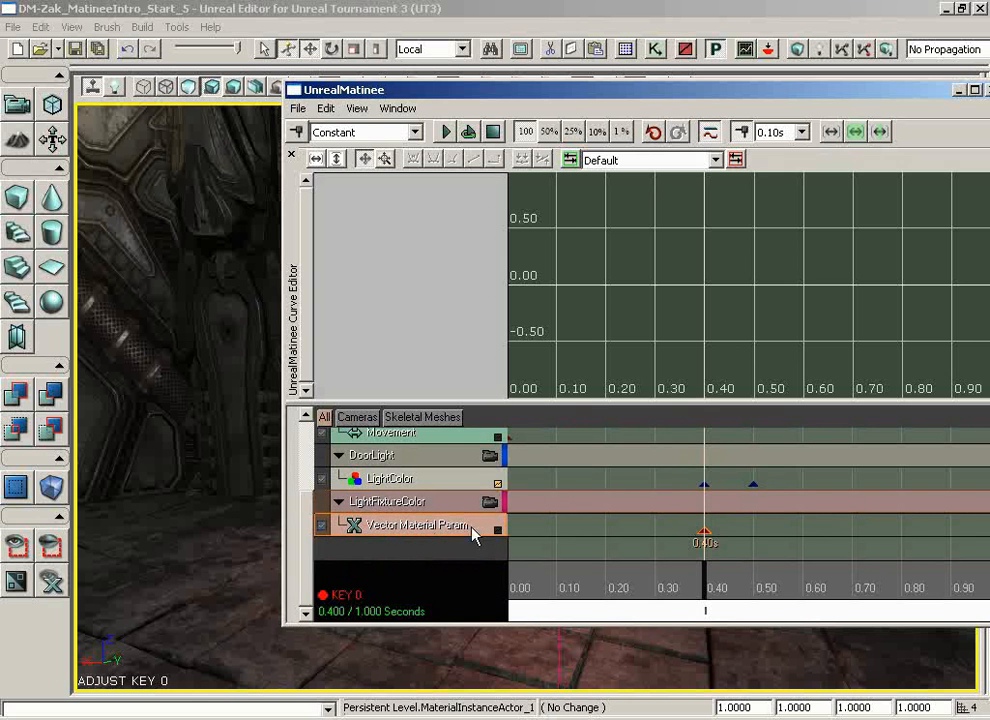
{"action": "mouse_move", "coordinate": [710, 164]}
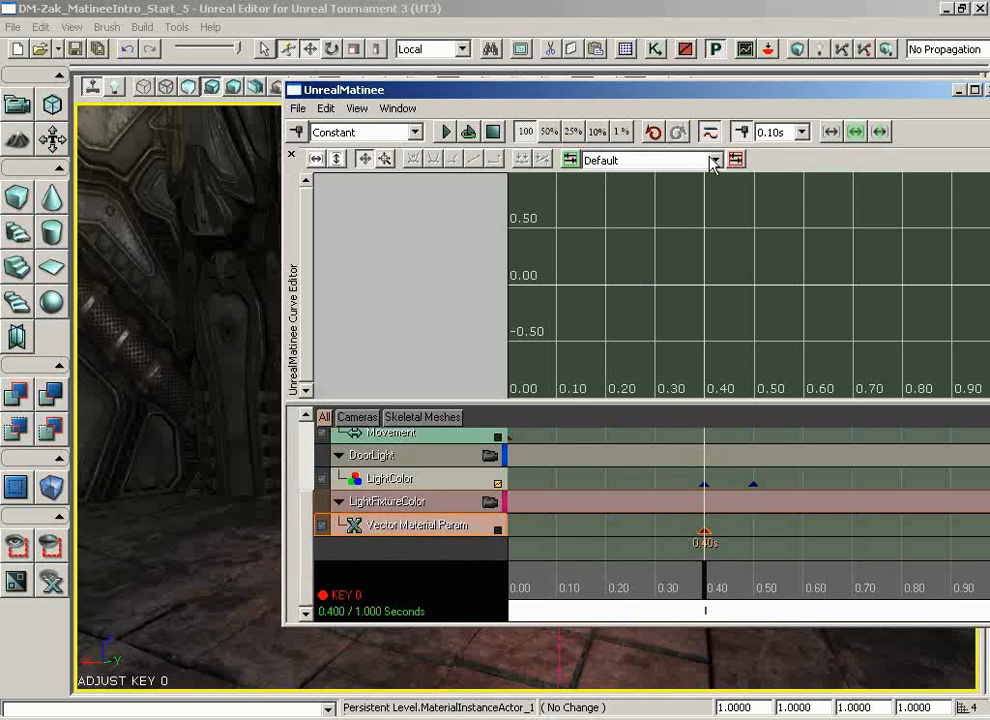
Create a curve editor tab named LightFixtureColor showing the Vector Material Param curve.
{"action": "left_click", "coordinate": [712, 160]}
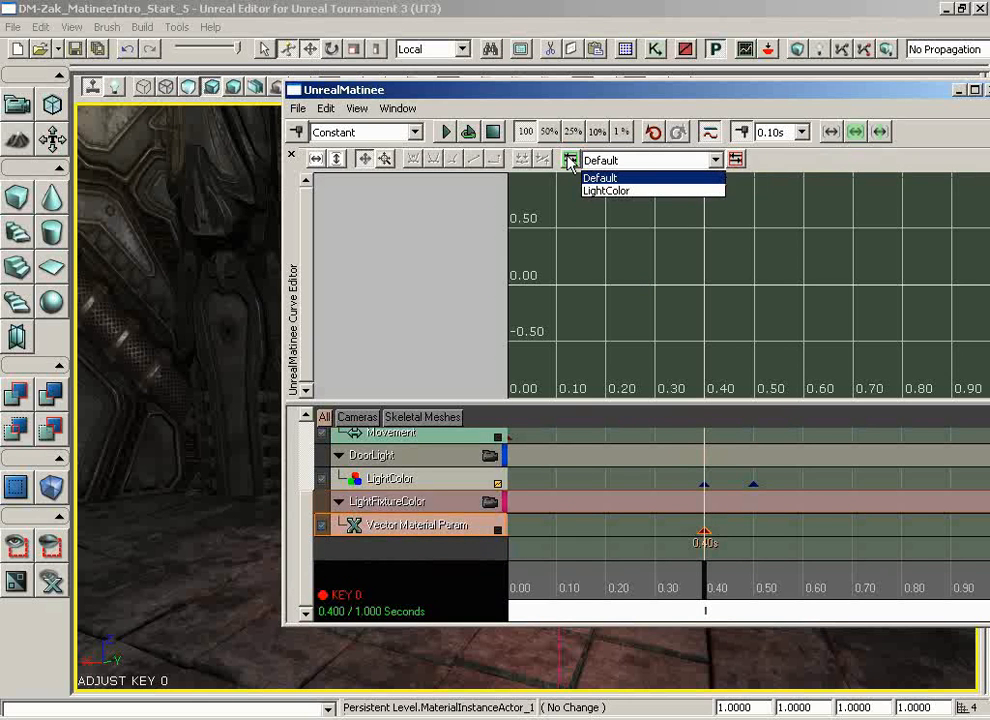
{"action": "left_click", "coordinate": [736, 160]}
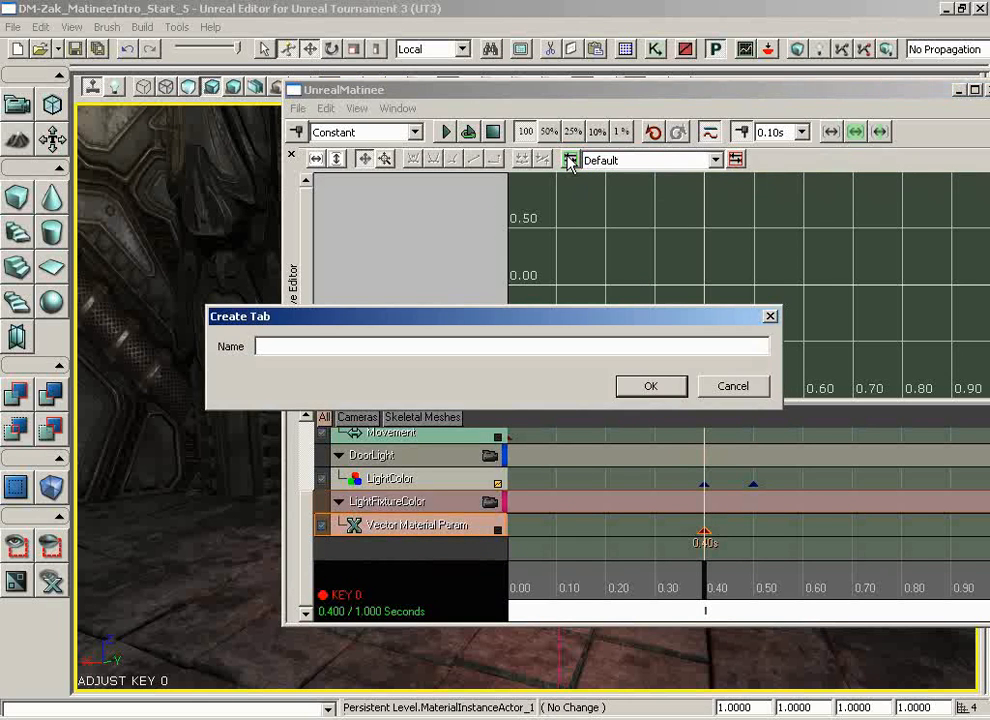
{"action": "type", "text": "LightFixtul"}
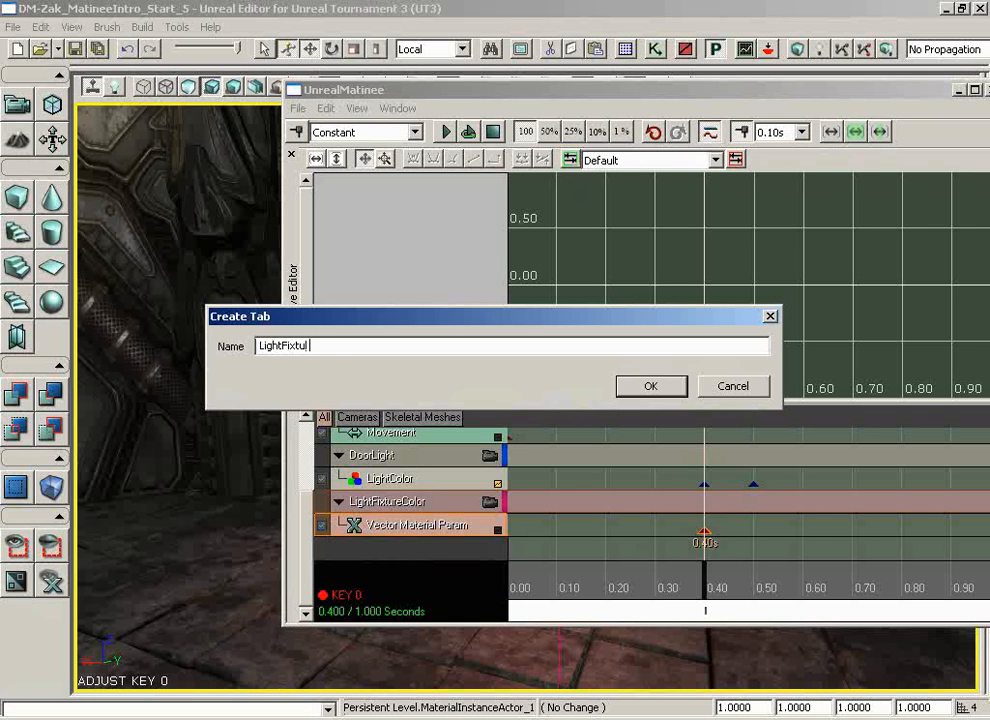
{"action": "left_click", "coordinate": [650, 386]}
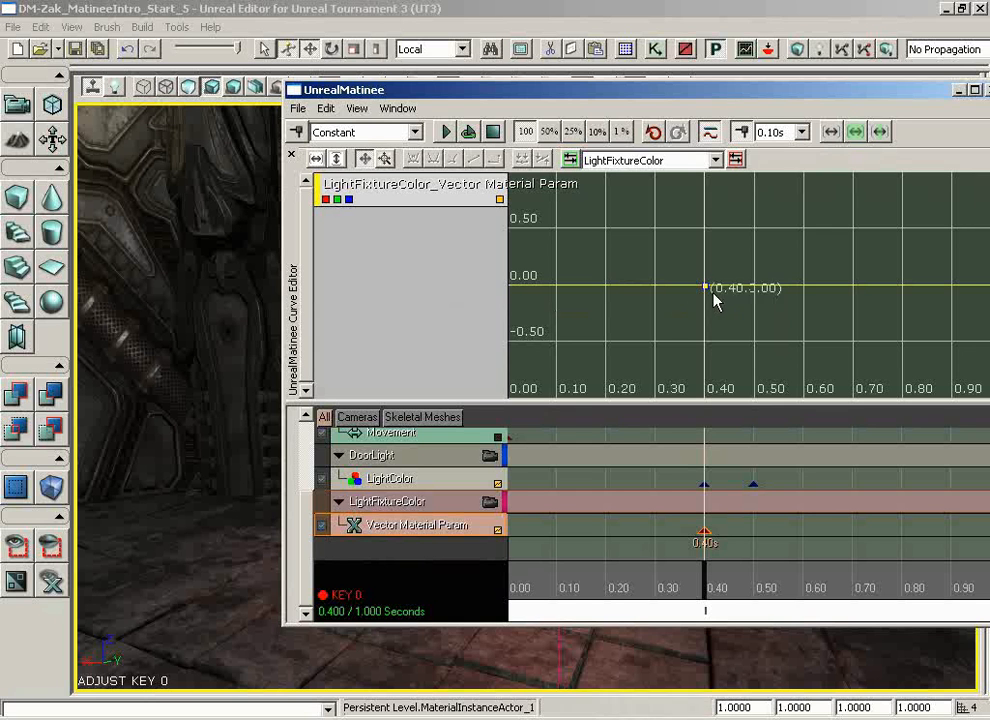
{"action": "mouse_move", "coordinate": [708, 292]}
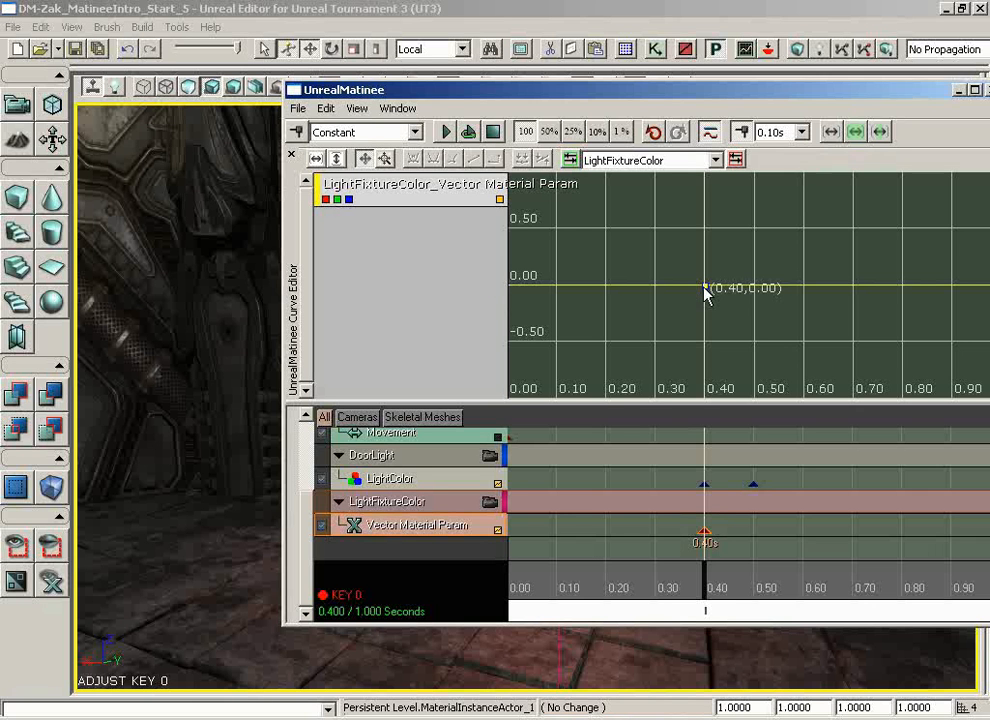
{"action": "mouse_move", "coordinate": [460, 308]}
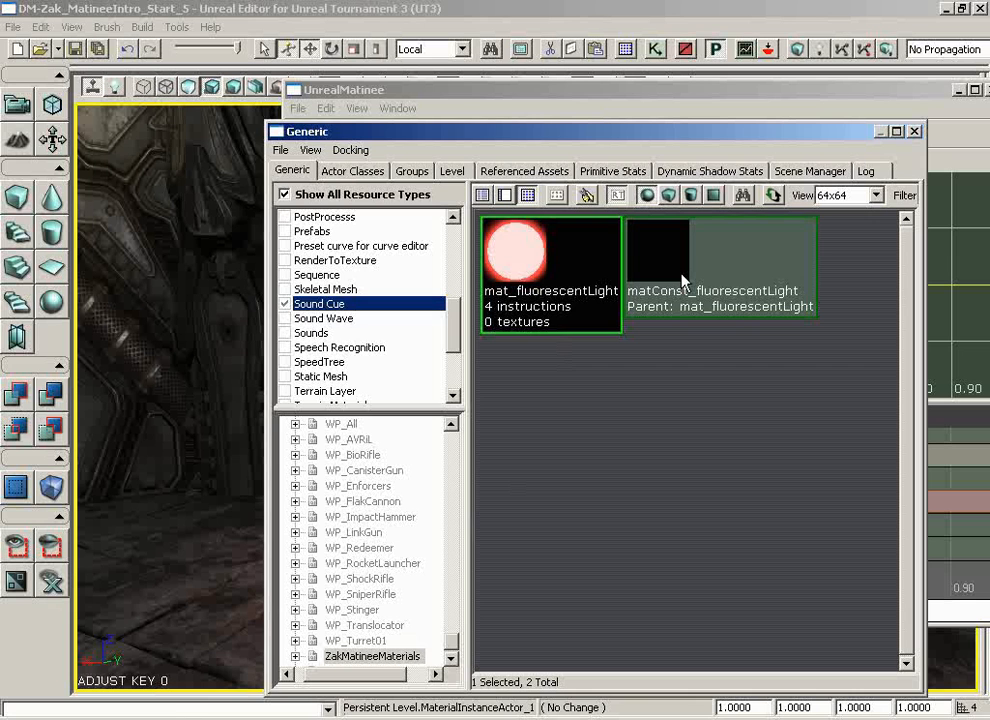
In matConst_fluorescentLight's editor, change the LightColor vector parameter from red to green.
{"action": "double_click", "coordinate": [720, 260]}
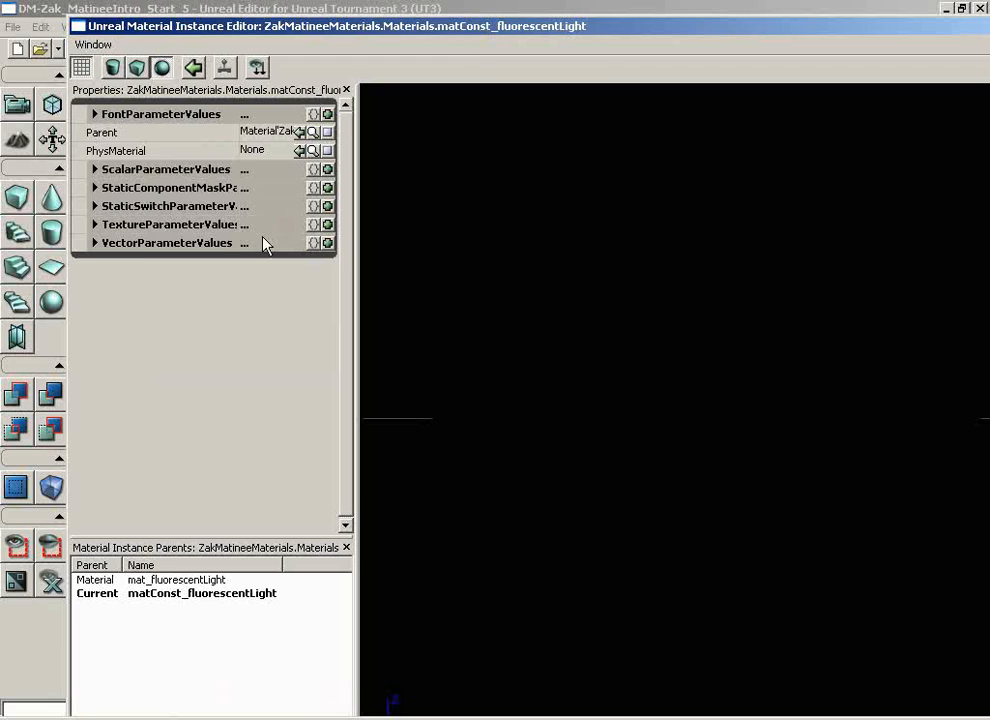
{"action": "left_click", "coordinate": [94, 242]}
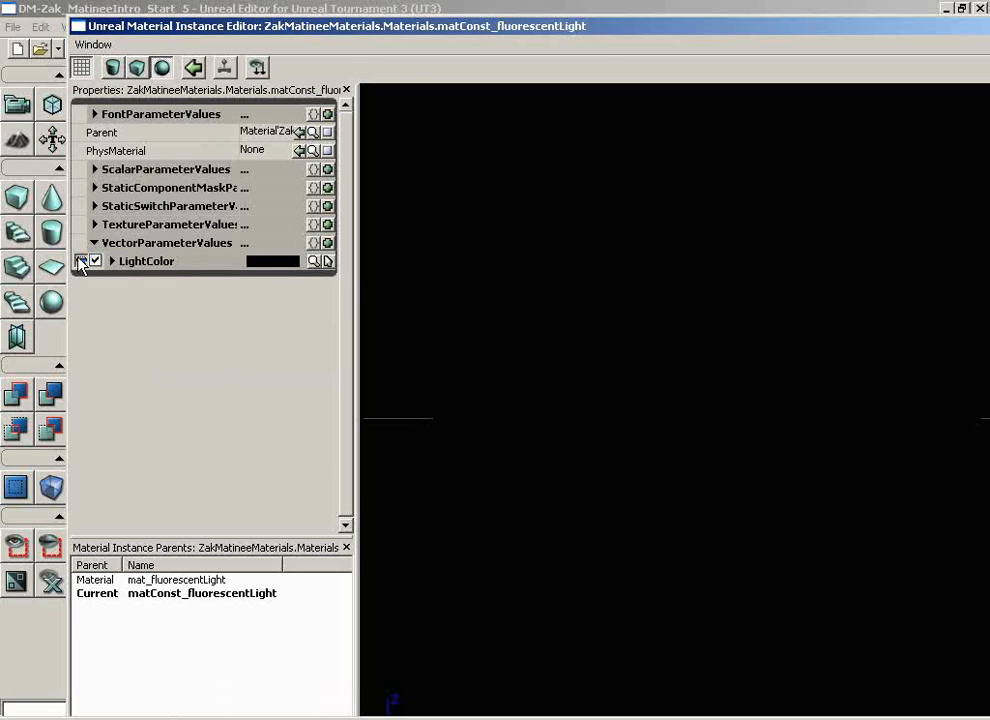
{"action": "mouse_move", "coordinate": [272, 260]}
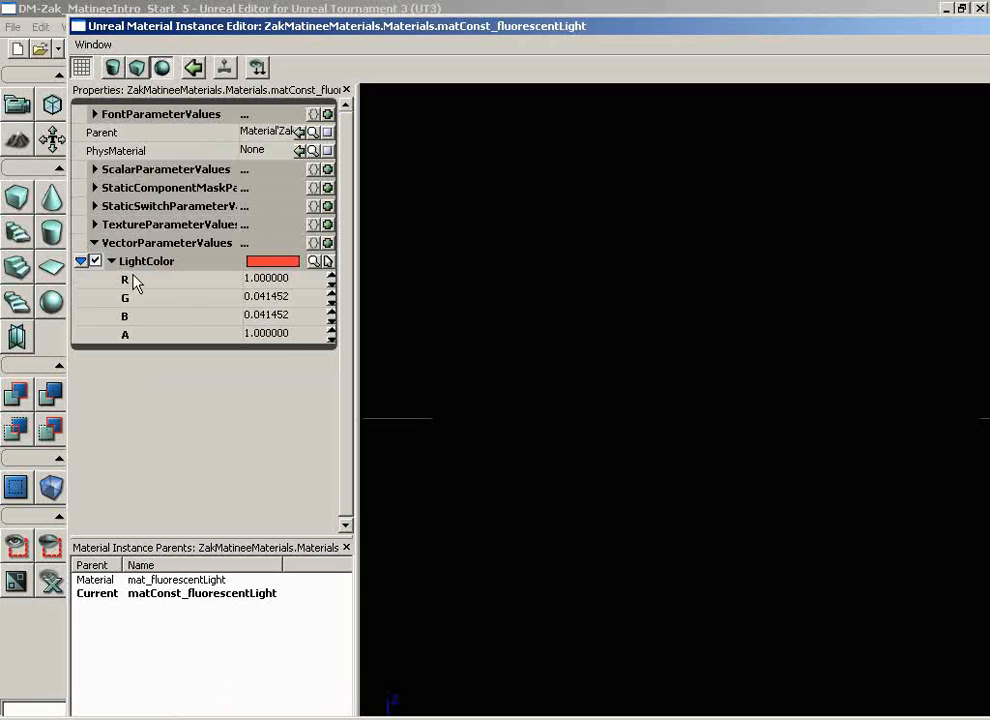
{"action": "mouse_move", "coordinate": [300, 348]}
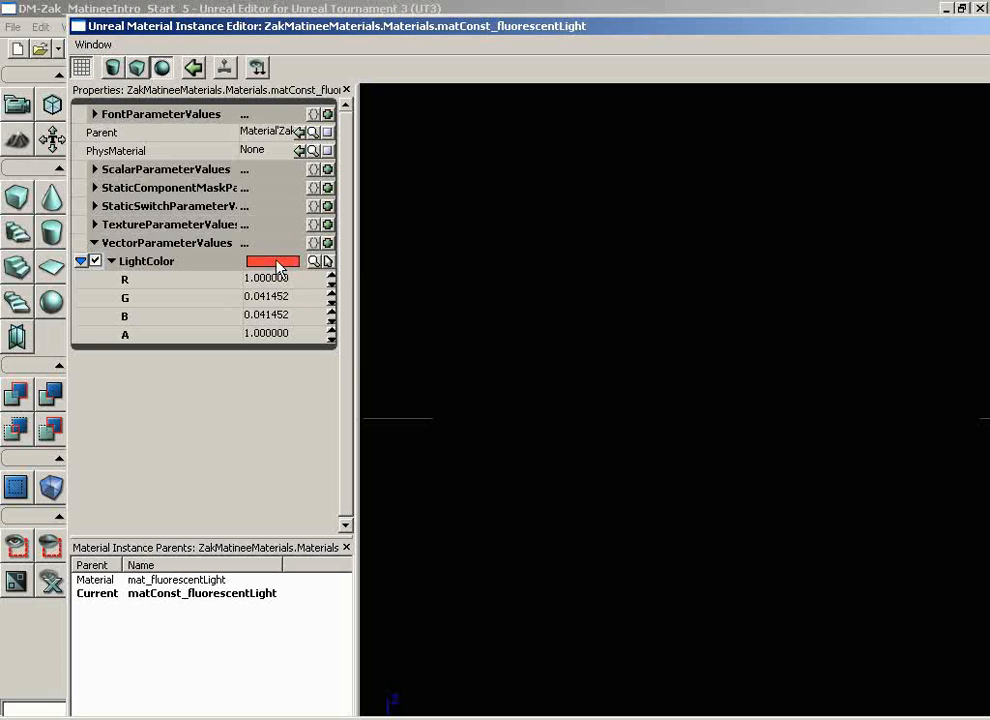
{"action": "left_click", "coordinate": [272, 260]}
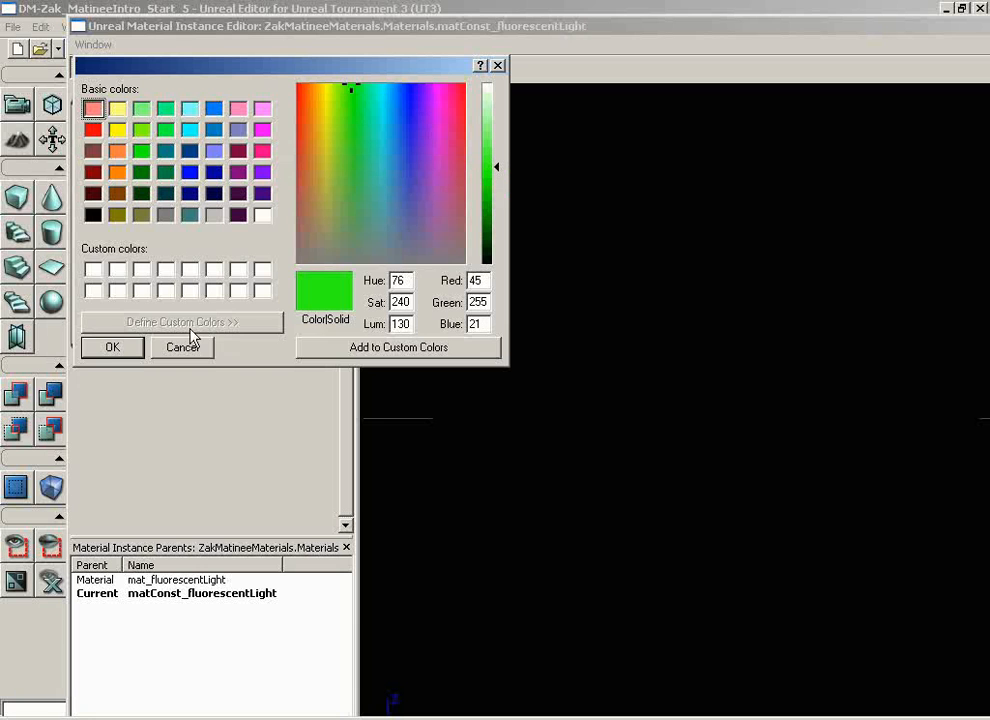
{"action": "left_click", "coordinate": [112, 348]}
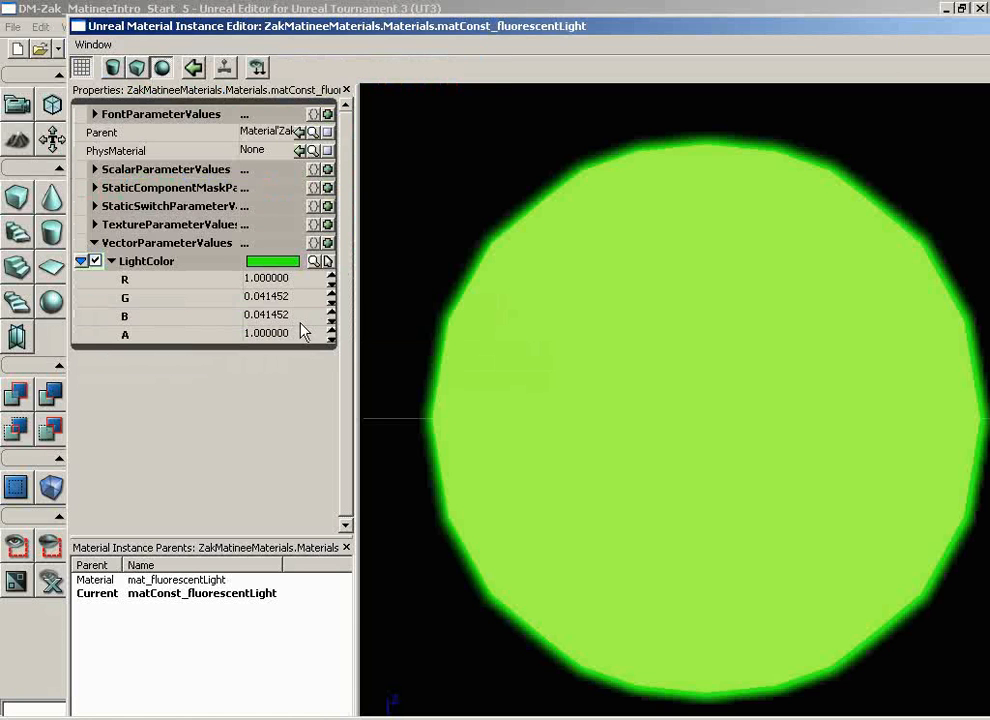
{"action": "mouse_move", "coordinate": [344, 324]}
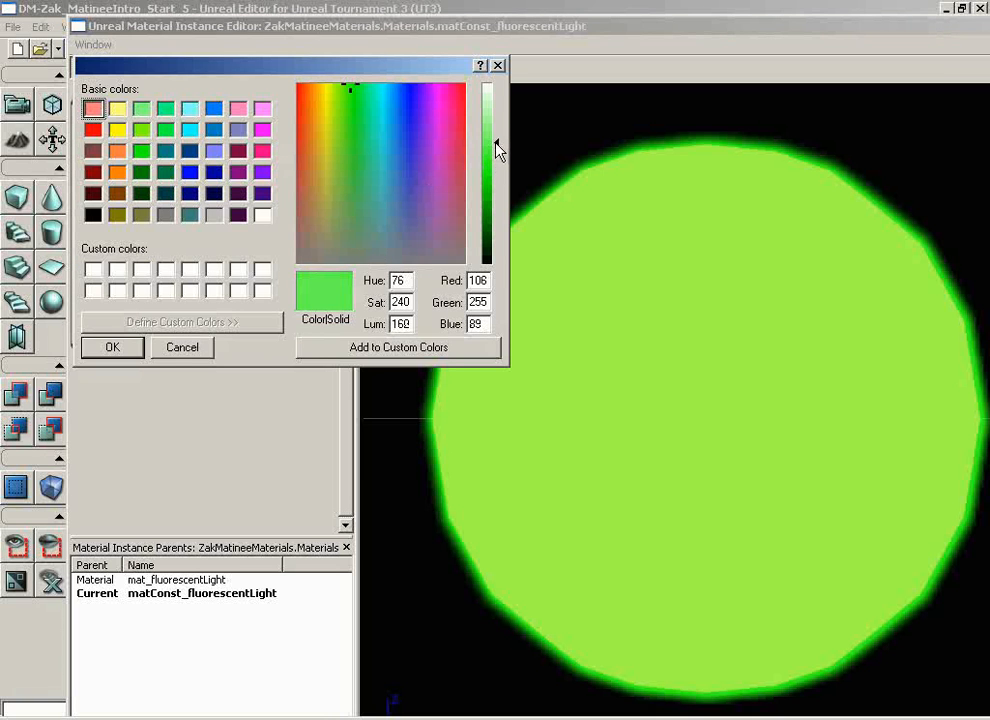
Fine-tune the LightColor swatch to a bright light-green glow and keep the final shade.
{"action": "left_click", "coordinate": [112, 348]}
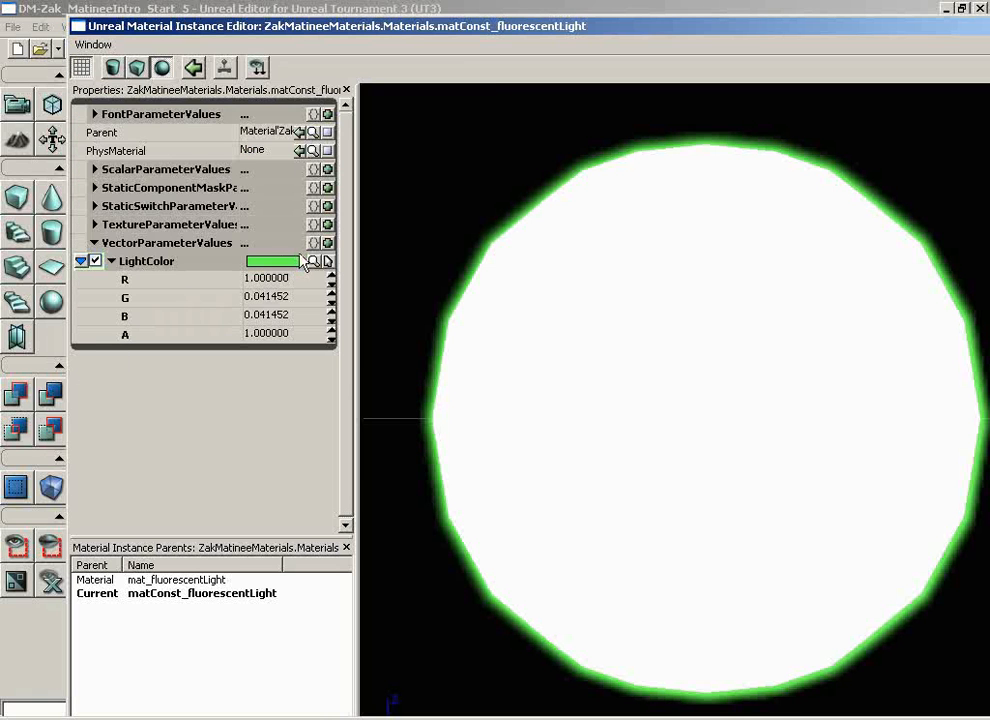
{"action": "left_click", "coordinate": [268, 260]}
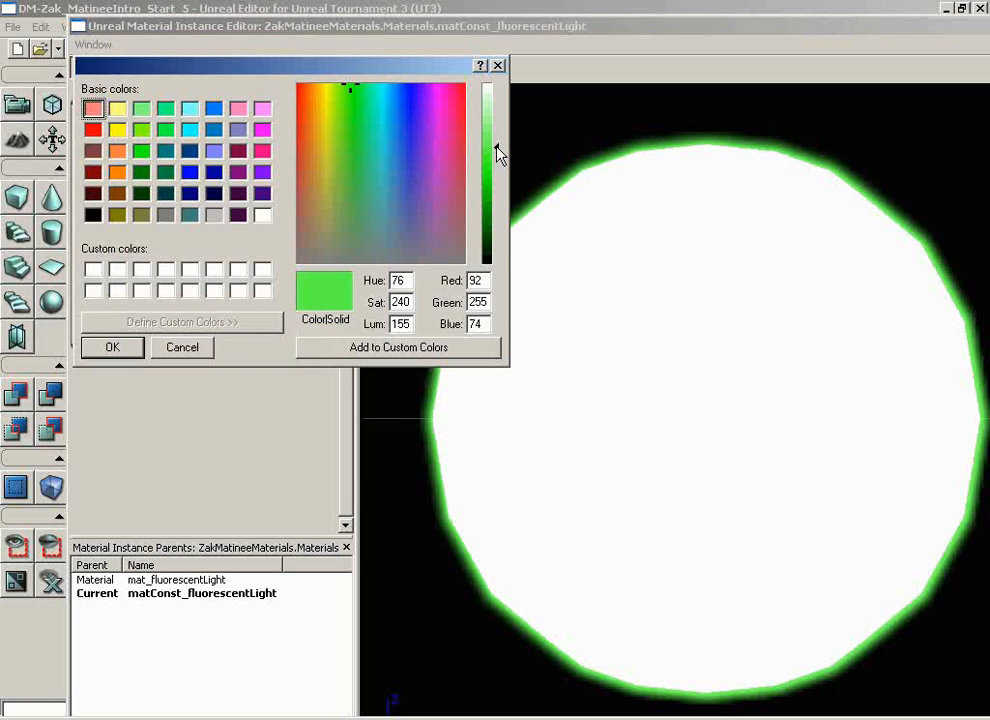
{"action": "left_click", "coordinate": [112, 348]}
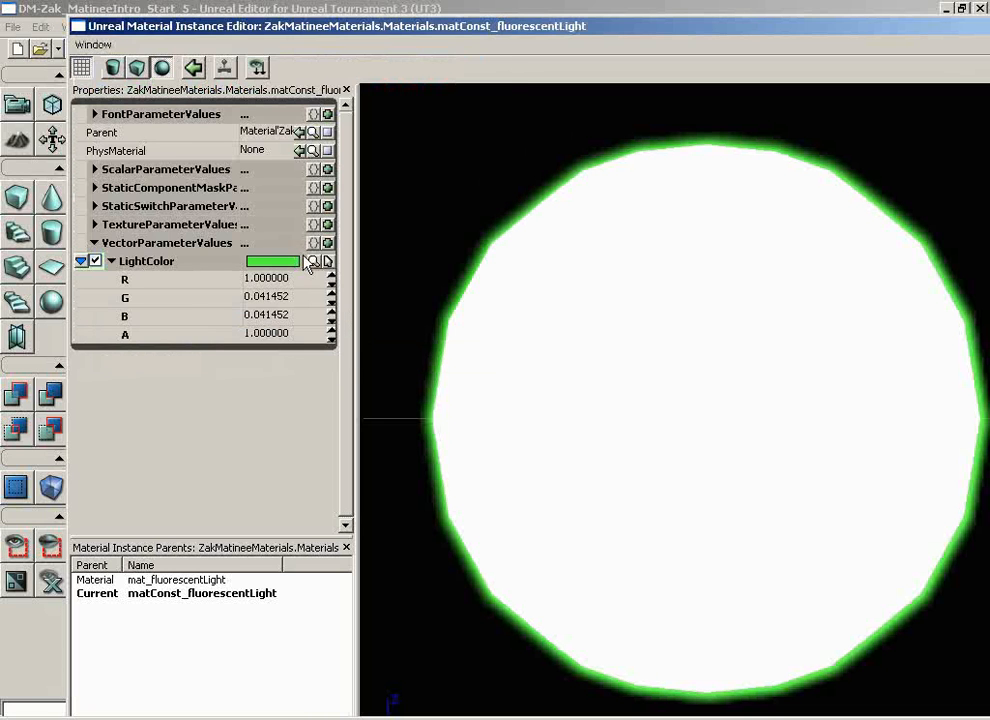
{"action": "left_click", "coordinate": [268, 260]}
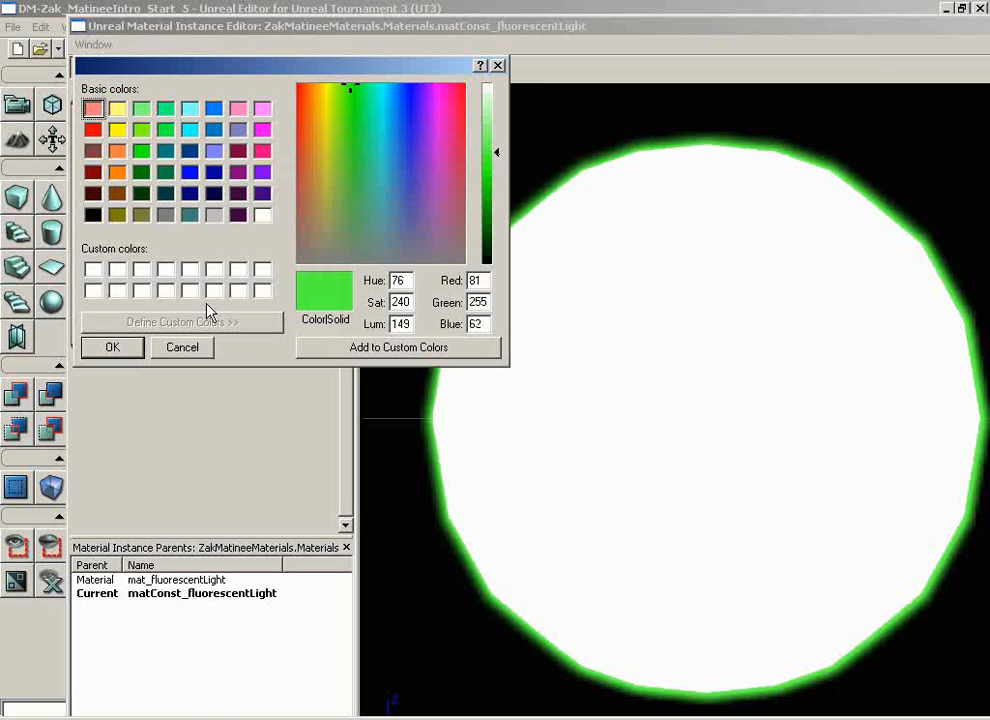
{"action": "left_click", "coordinate": [112, 348]}
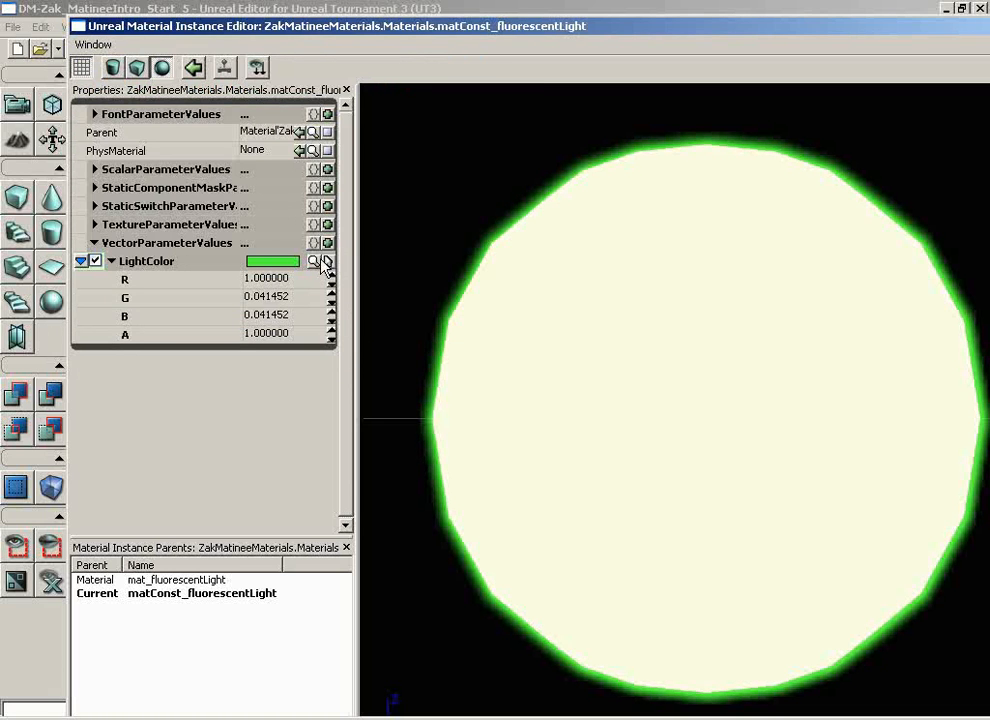
{"action": "left_click", "coordinate": [316, 260]}
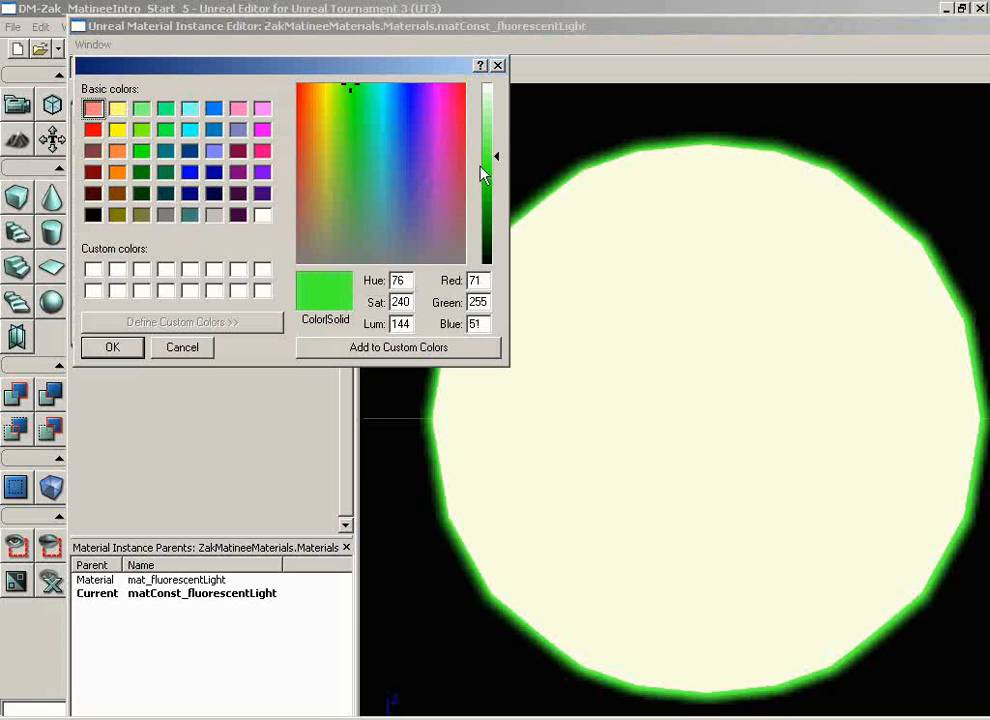
{"action": "left_click", "coordinate": [112, 348]}
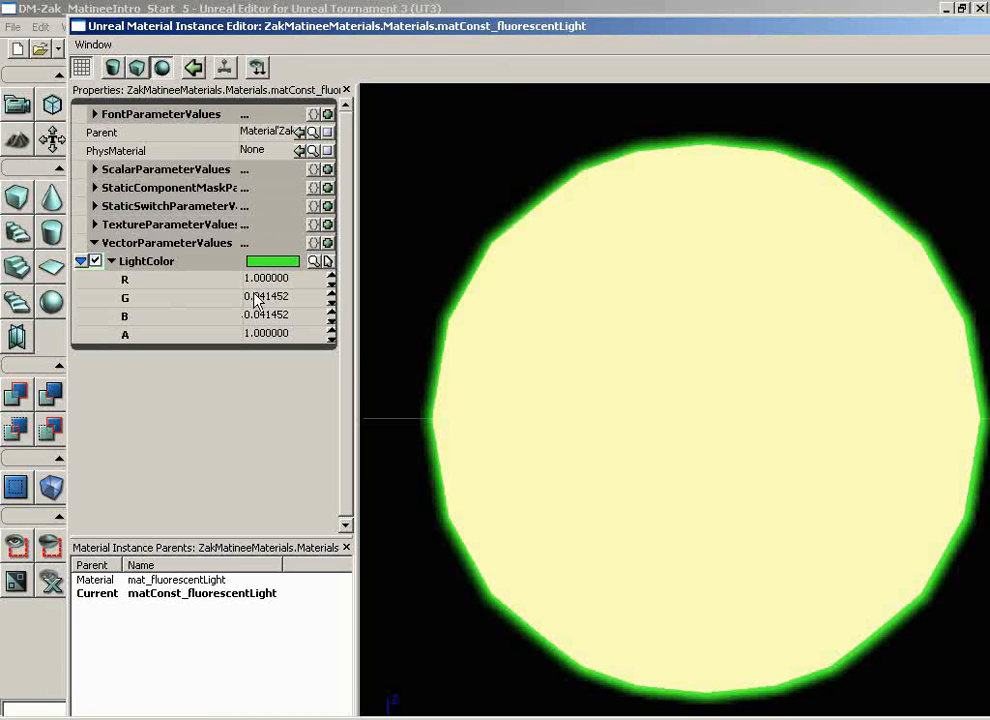
{"action": "left_click", "coordinate": [272, 260]}
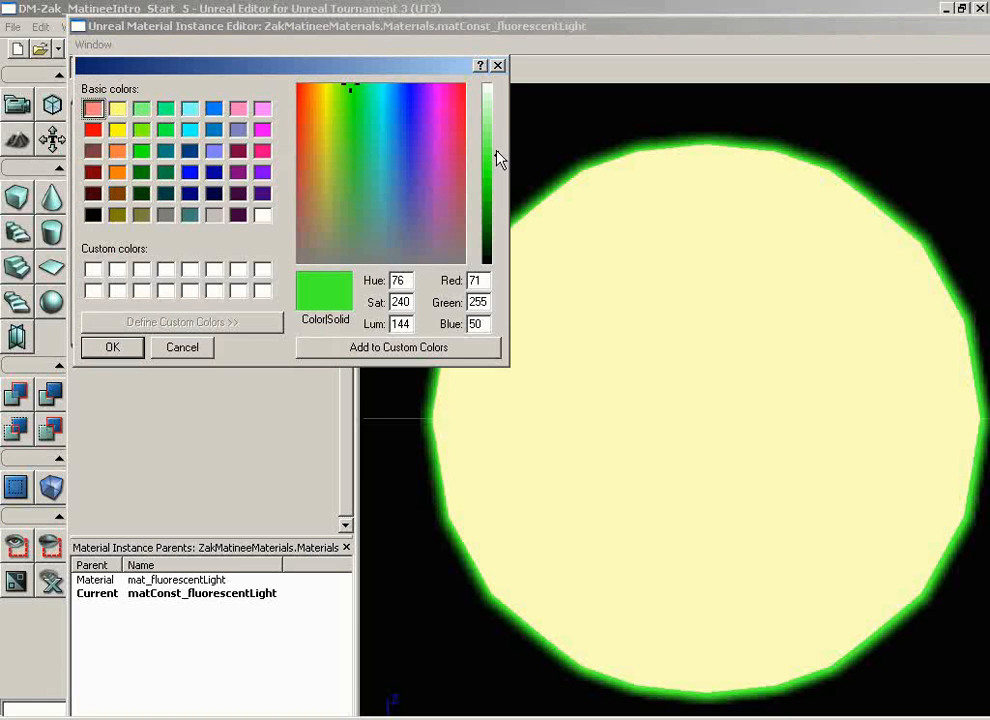
{"action": "left_click", "coordinate": [112, 348]}
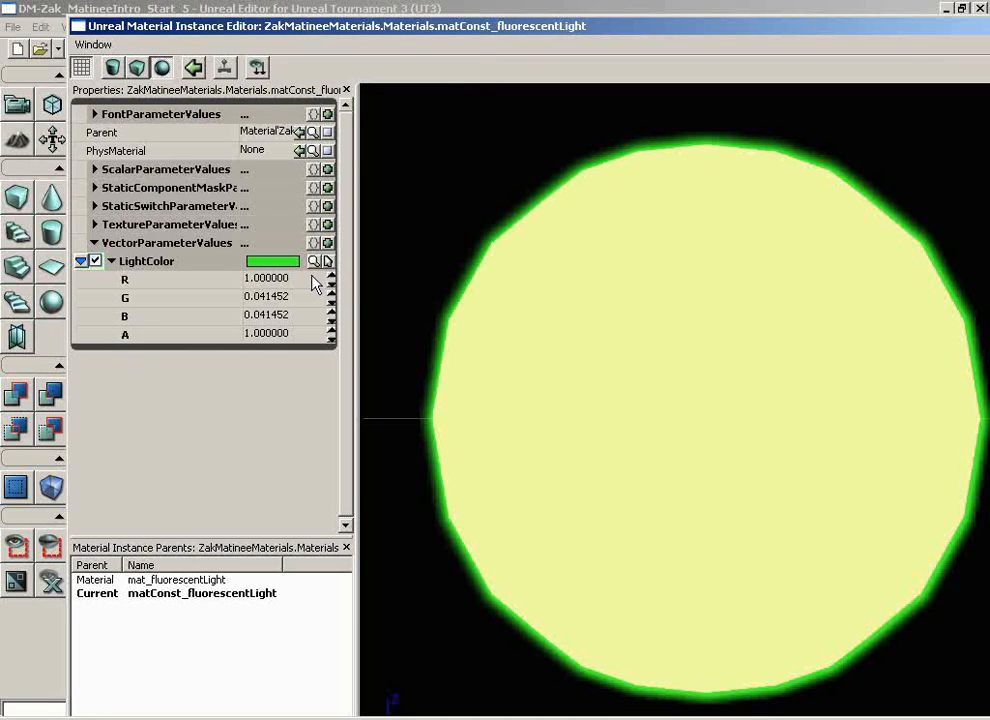
{"action": "mouse_move", "coordinate": [898, 44]}
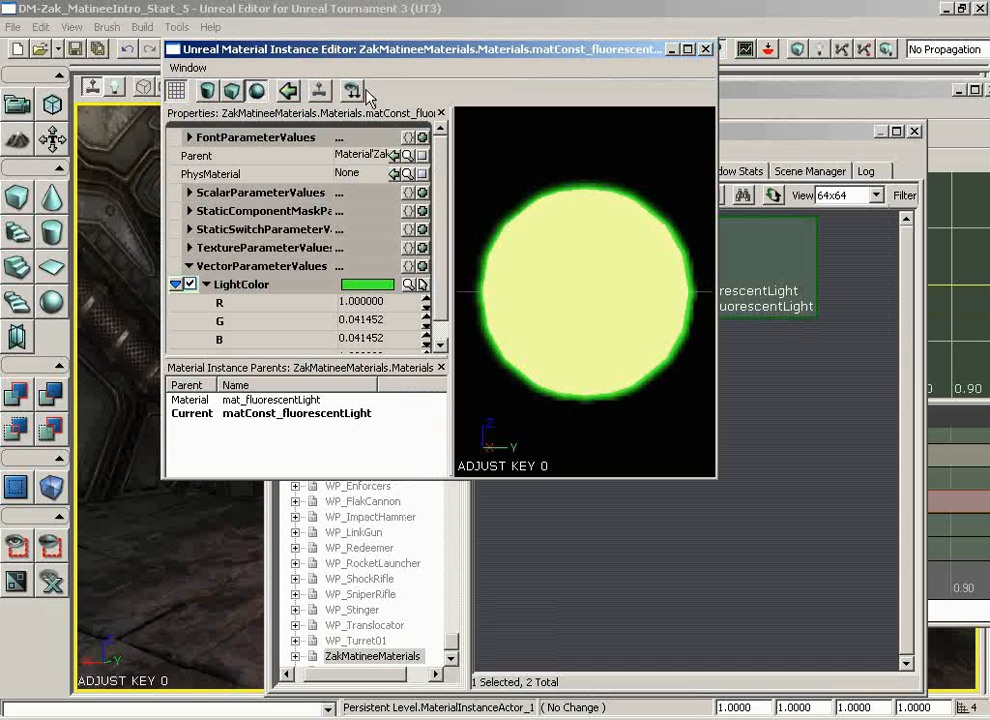
{"action": "mouse_move", "coordinate": [284, 316]}
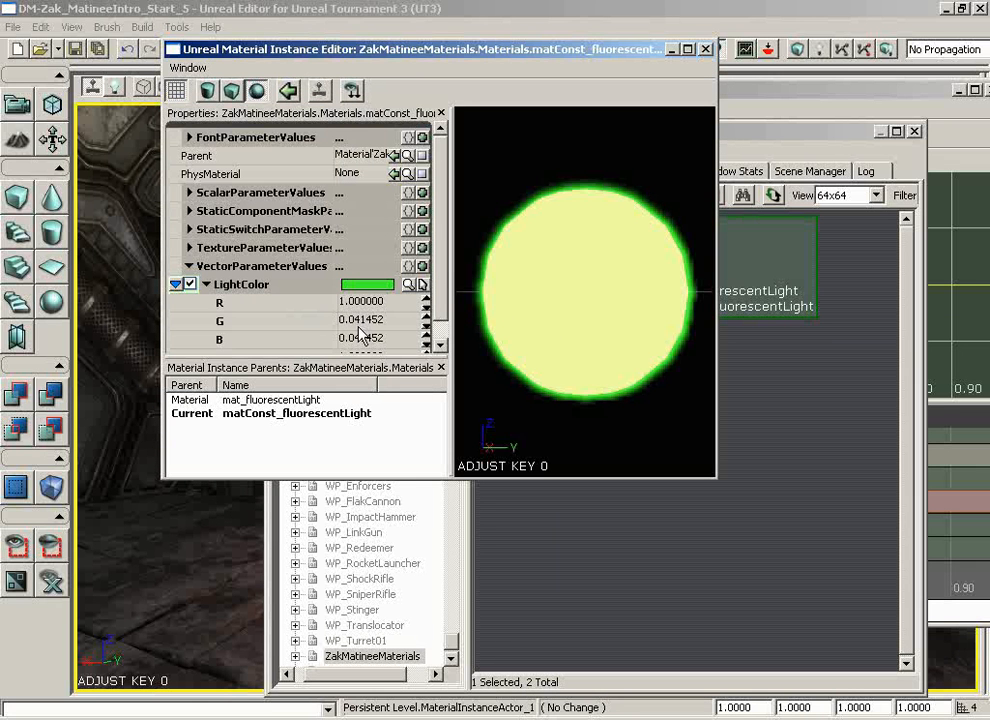
{"action": "left_click", "coordinate": [206, 284]}
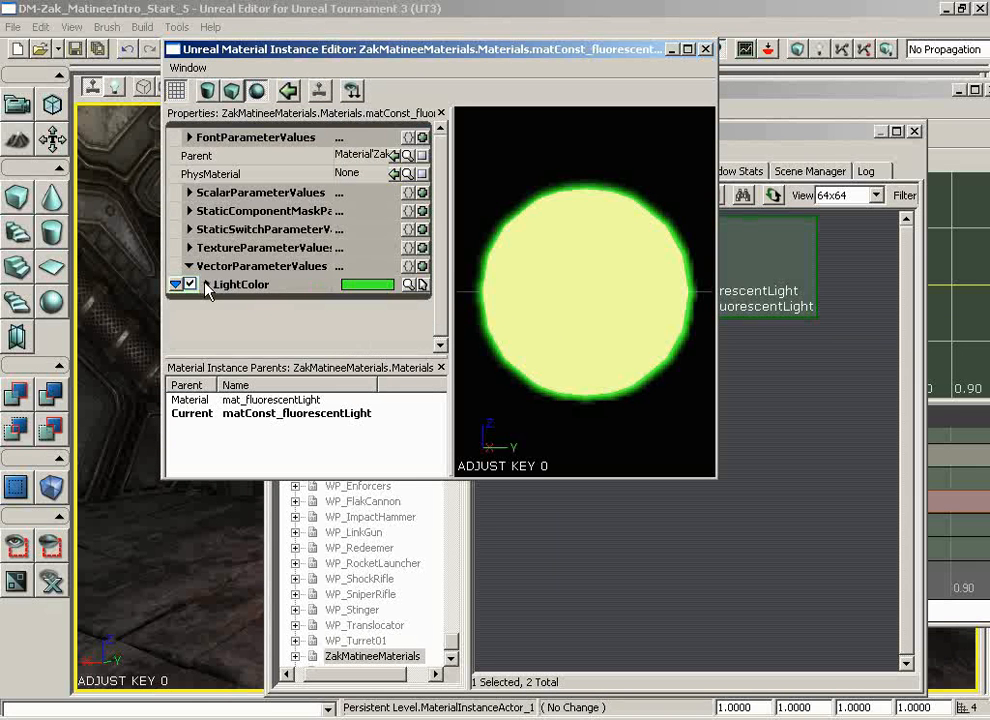
Show mat_fluorescentLight and its green matConst_fluorescentLight instance in the Generic Browser.
{"action": "left_click", "coordinate": [204, 284]}
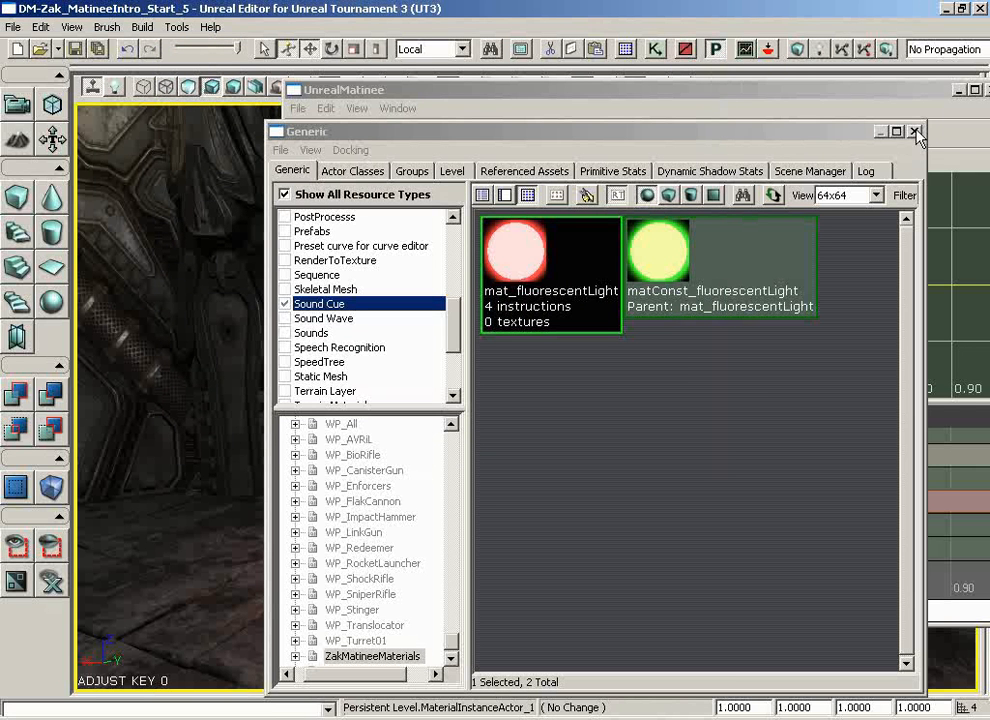
Back in Matinee's curve editor, set the 0.40-second key's channel values, the first to 1.000.
{"action": "left_click", "coordinate": [916, 132]}
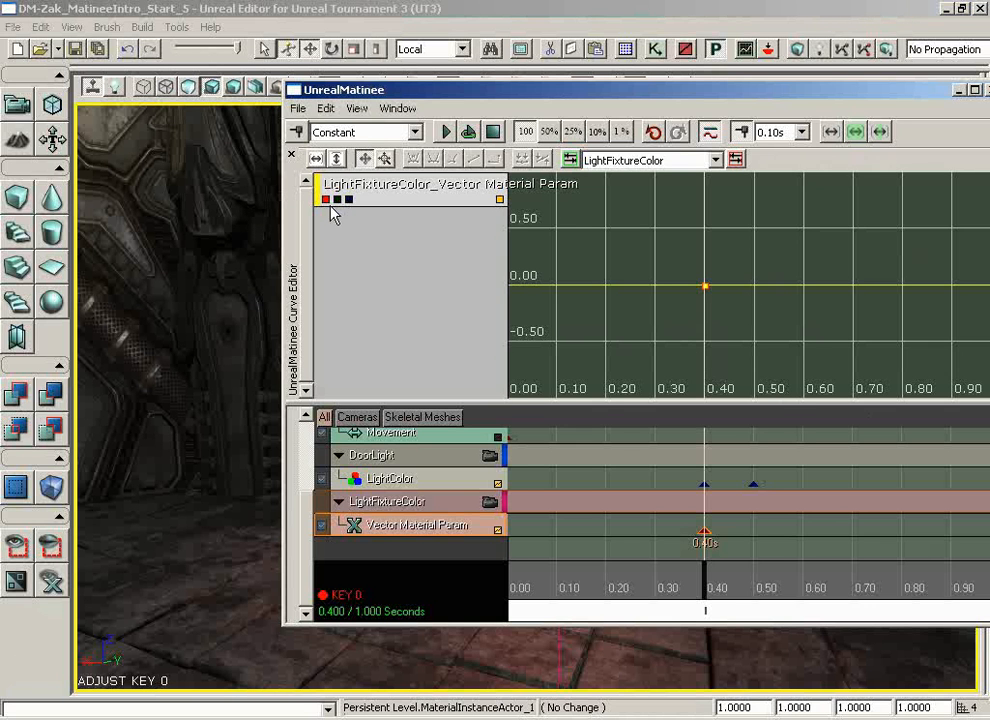
{"action": "mouse_move", "coordinate": [704, 288]}
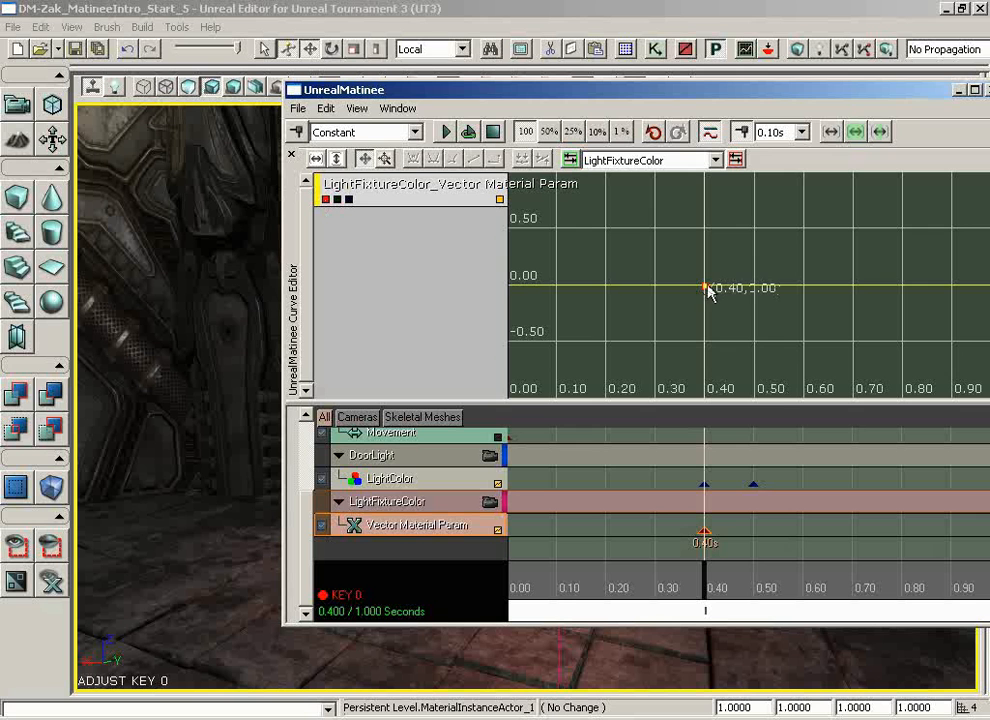
{"action": "right_click", "coordinate": [704, 288]}
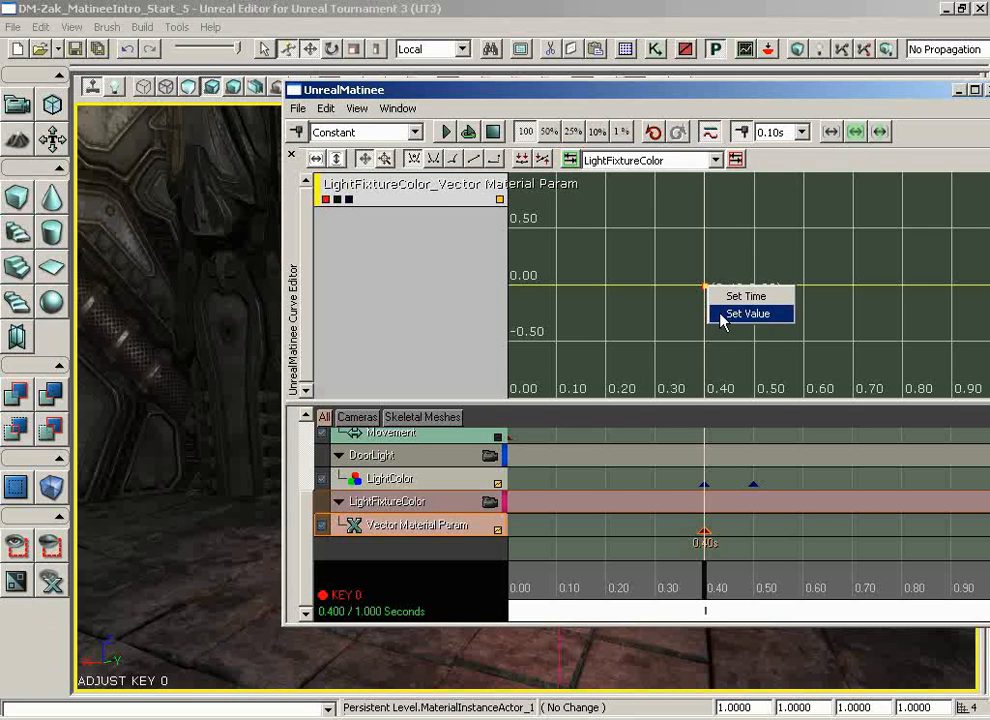
{"action": "left_click", "coordinate": [748, 312]}
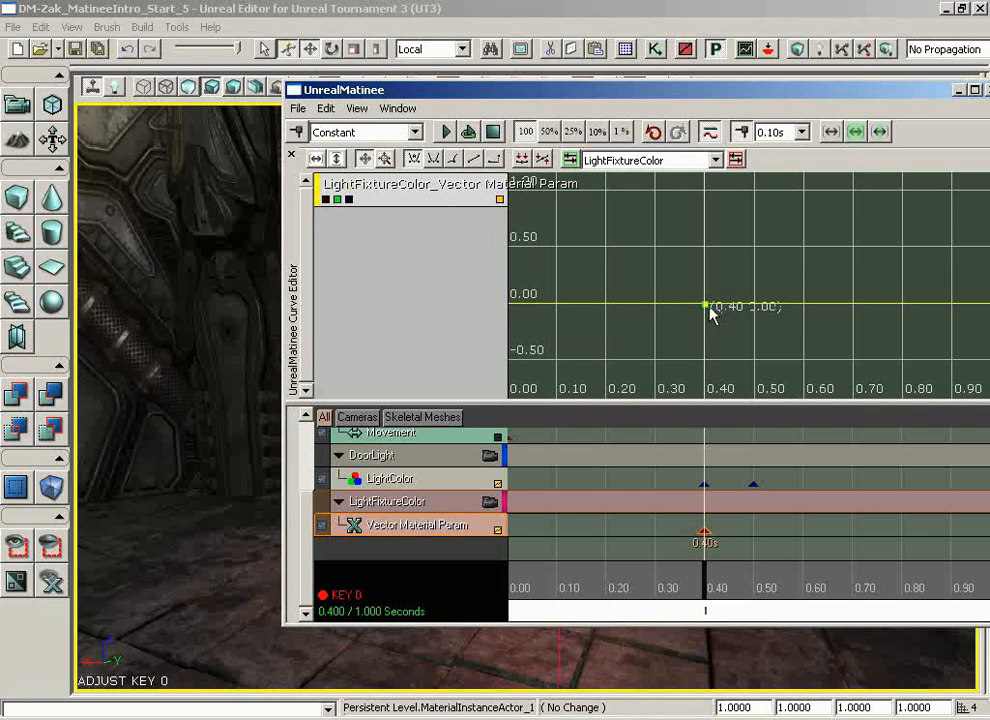
{"action": "double_click", "coordinate": [704, 306]}
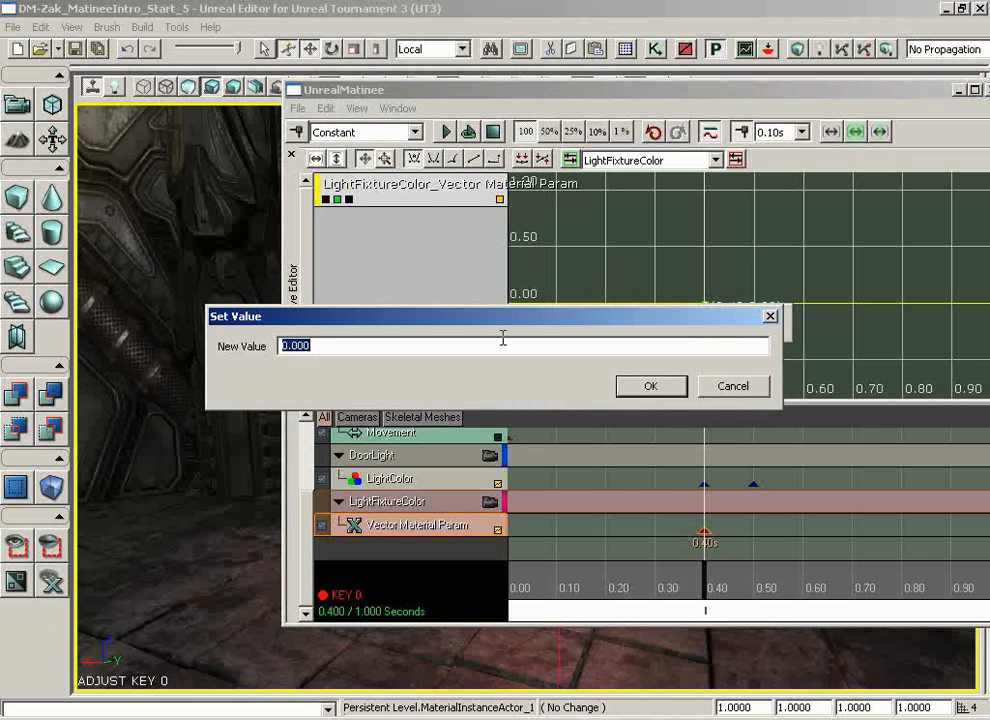
{"action": "mouse_move", "coordinate": [398, 284]}
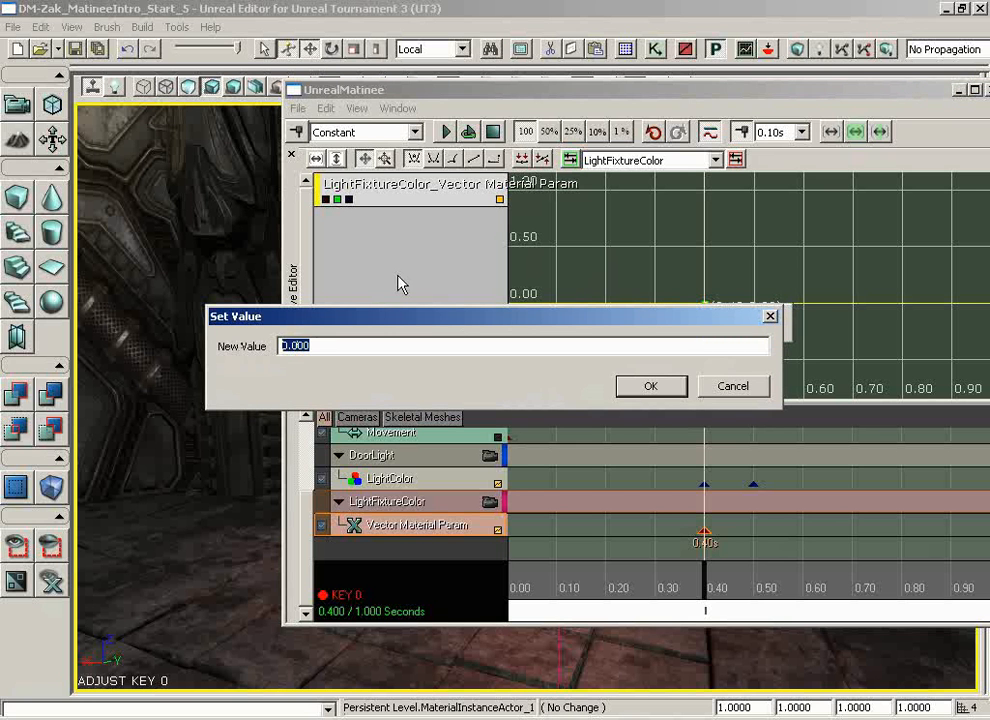
{"action": "left_click", "coordinate": [652, 386]}
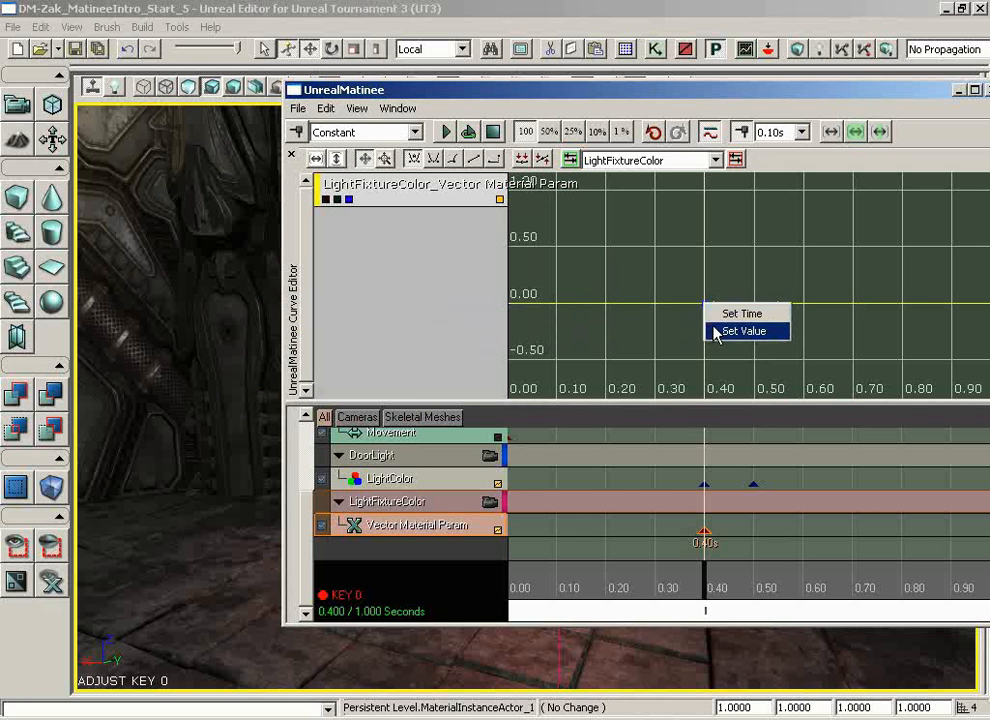
{"action": "left_click", "coordinate": [744, 332]}
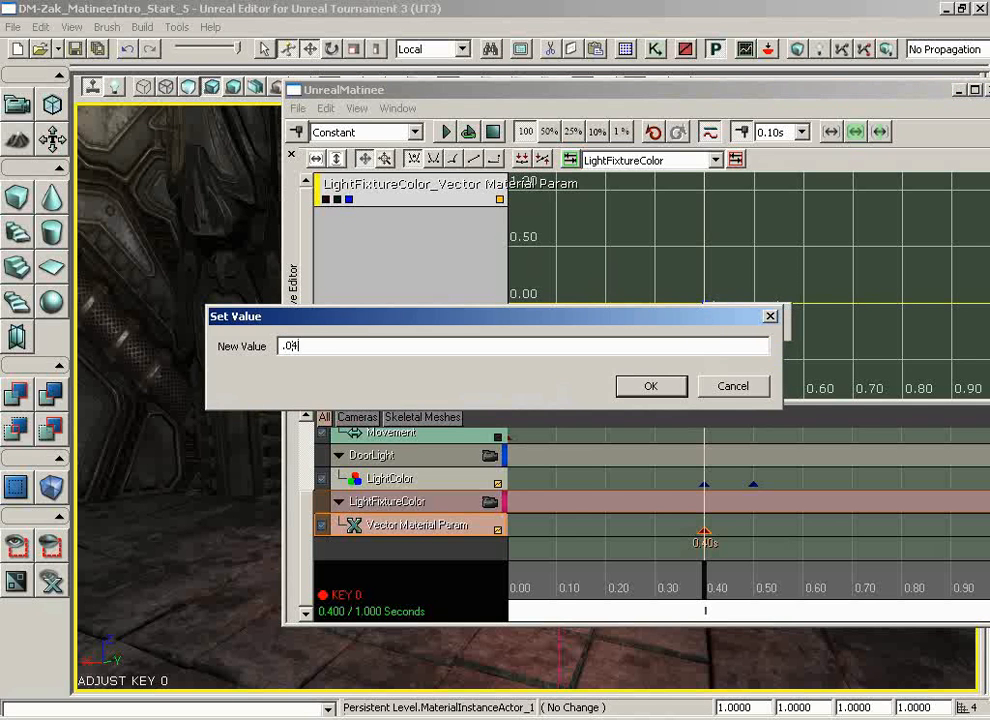
{"action": "left_click", "coordinate": [650, 386]}
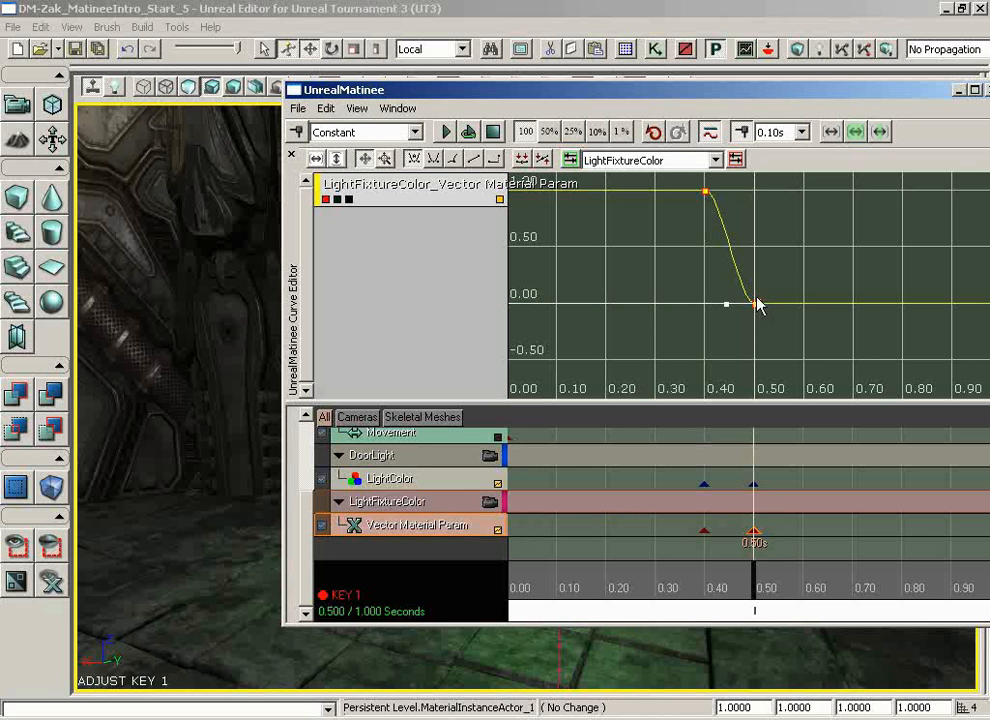
Set the 0.50-second key's channel values swapped, so the curves cross between 0.40 and 0.50.
{"action": "right_click", "coordinate": [756, 304]}
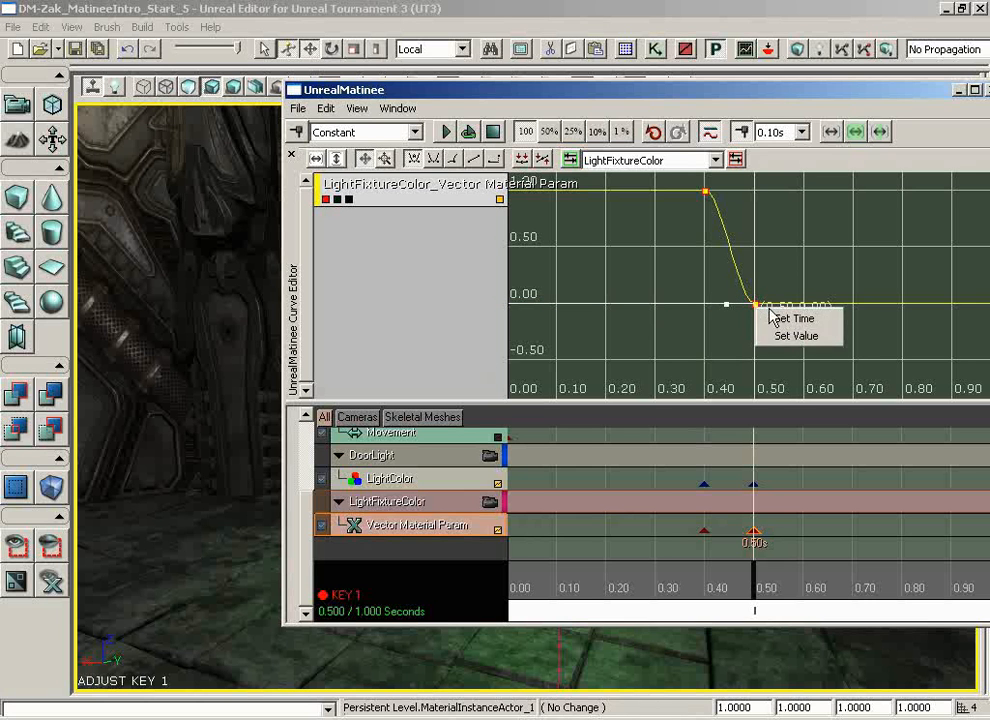
{"action": "left_click", "coordinate": [796, 336]}
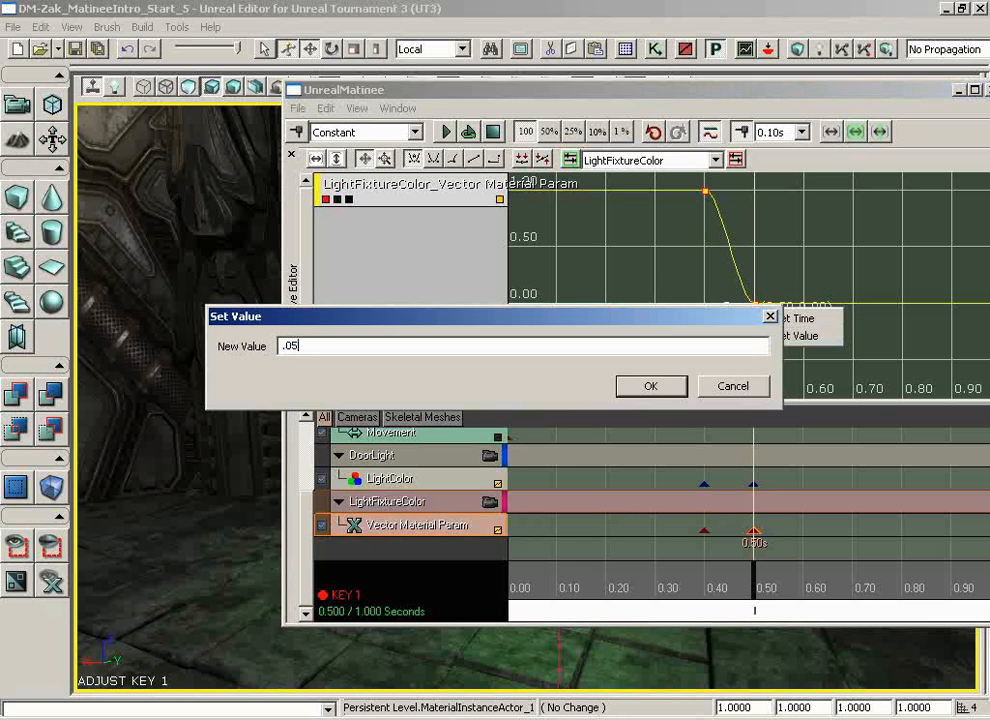
{"action": "left_click", "coordinate": [650, 386]}
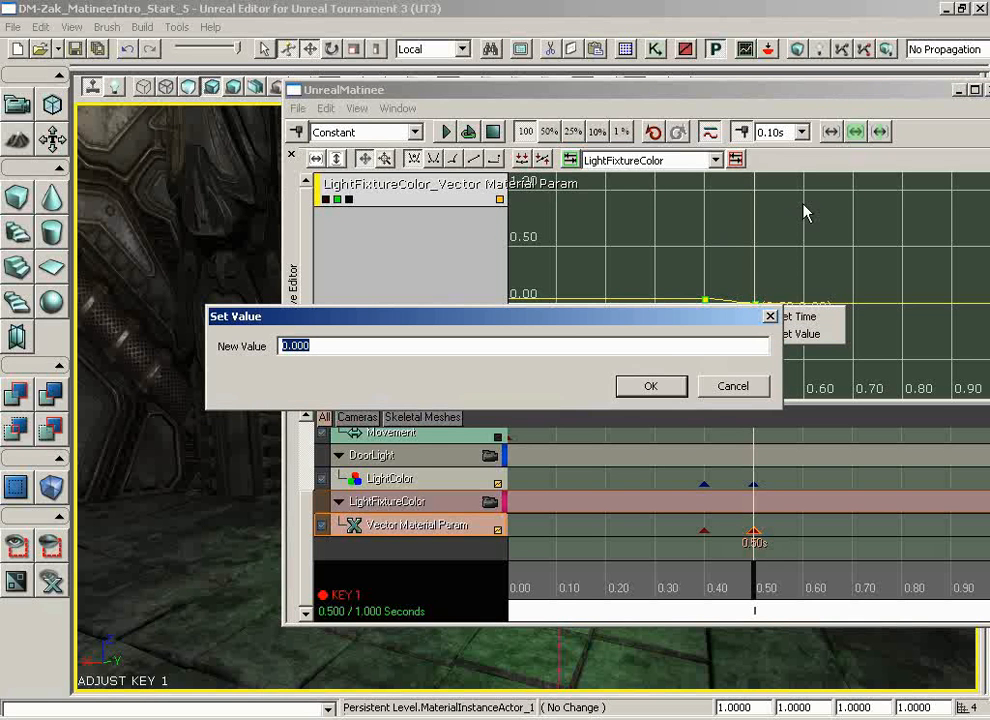
{"action": "left_click", "coordinate": [650, 386]}
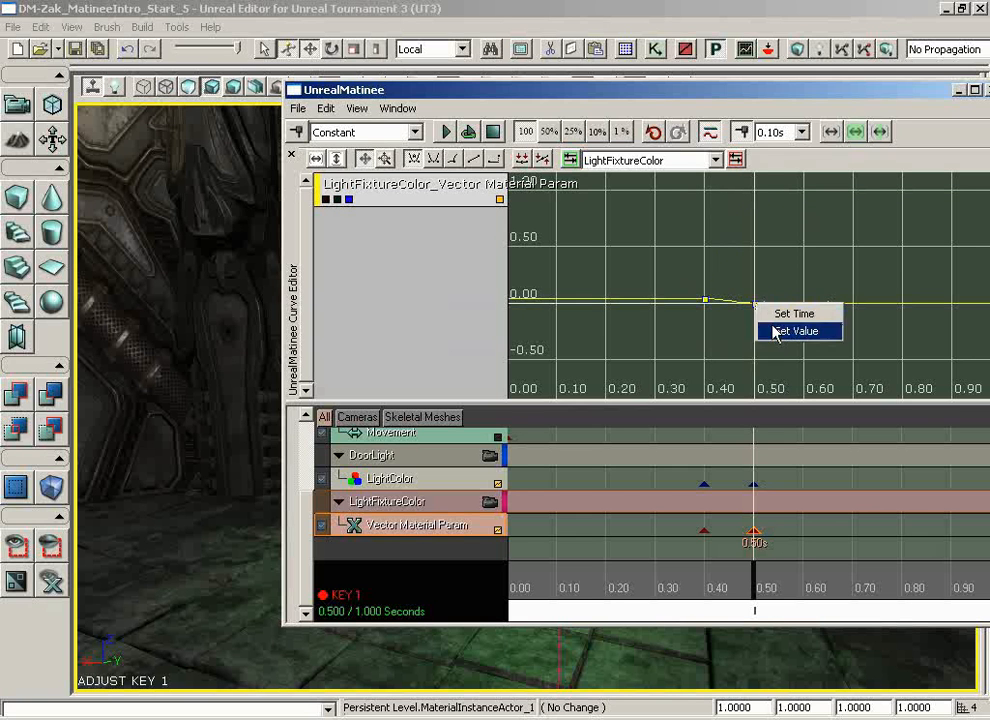
{"action": "left_click", "coordinate": [796, 330]}
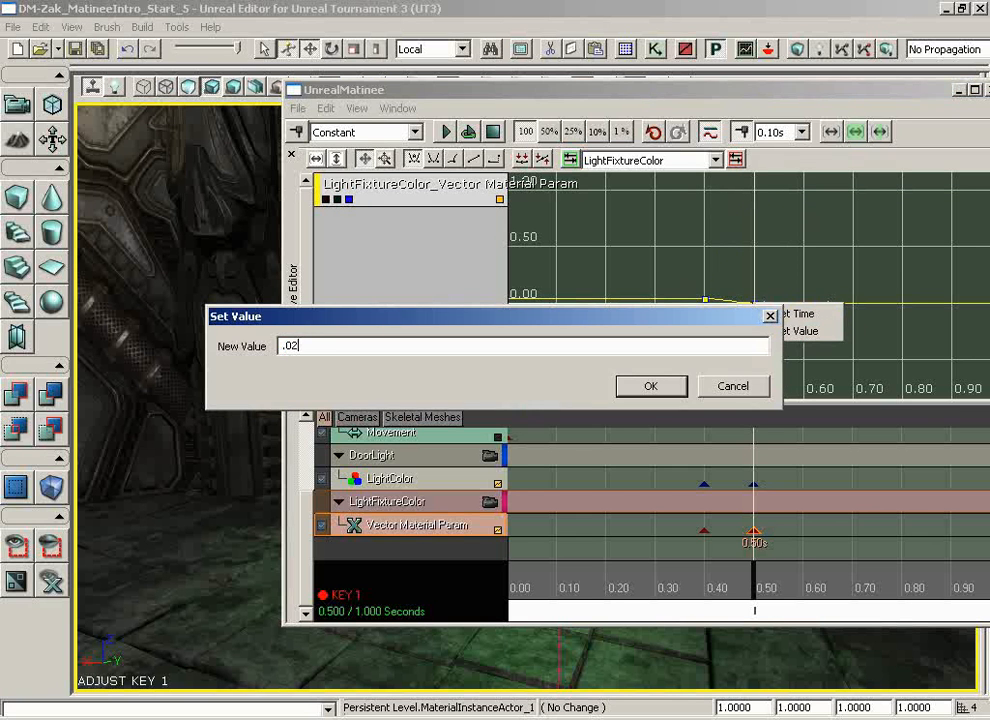
{"action": "left_click", "coordinate": [650, 386]}
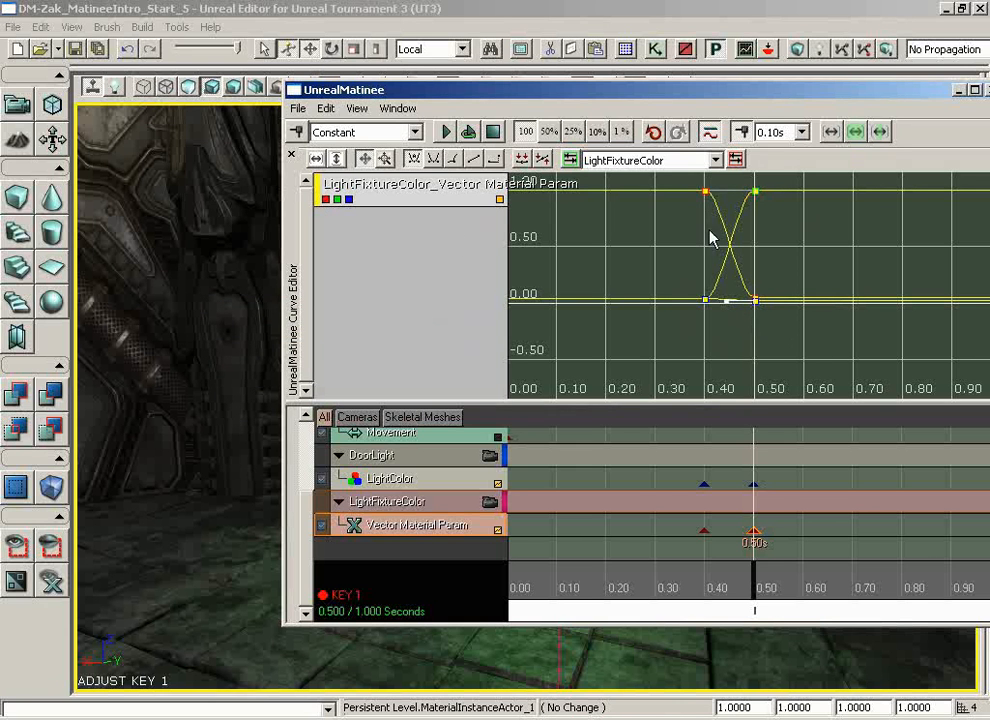
{"action": "mouse_move", "coordinate": [780, 308]}
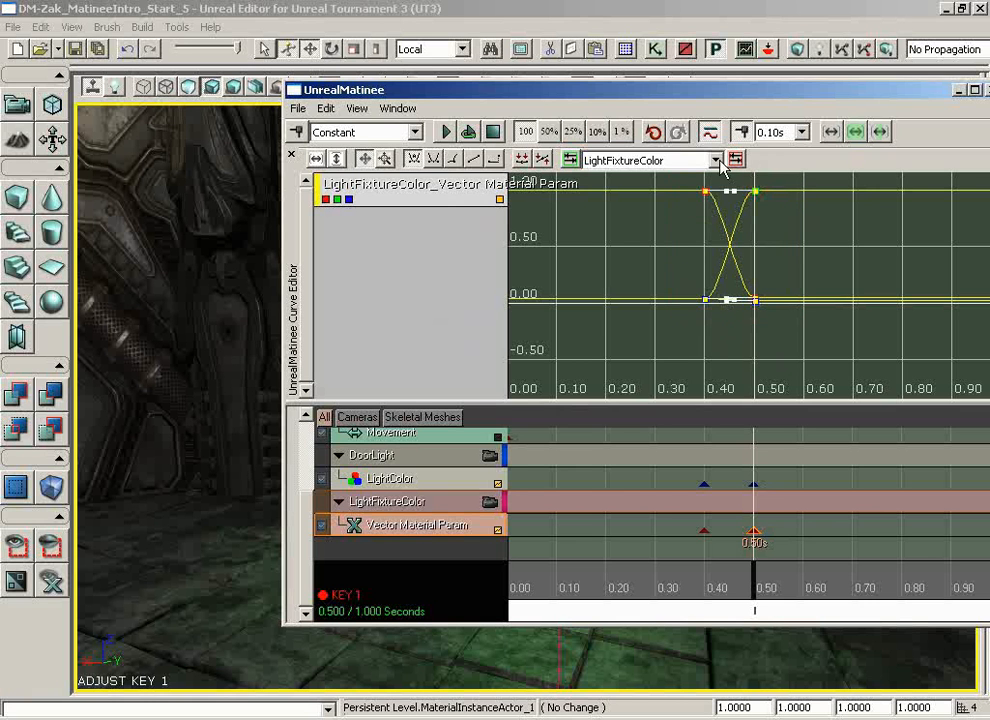
Make the colour keys Constant so they switch instantly, then close Matinee.
{"action": "left_click", "coordinate": [492, 160]}
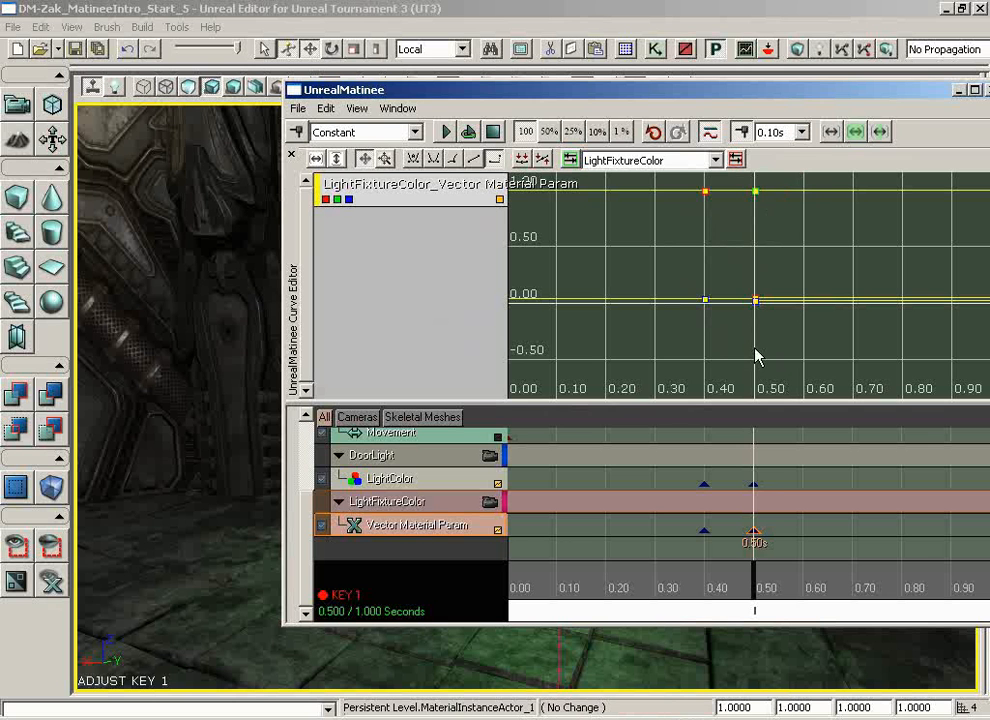
{"action": "mouse_move", "coordinate": [884, 108]}
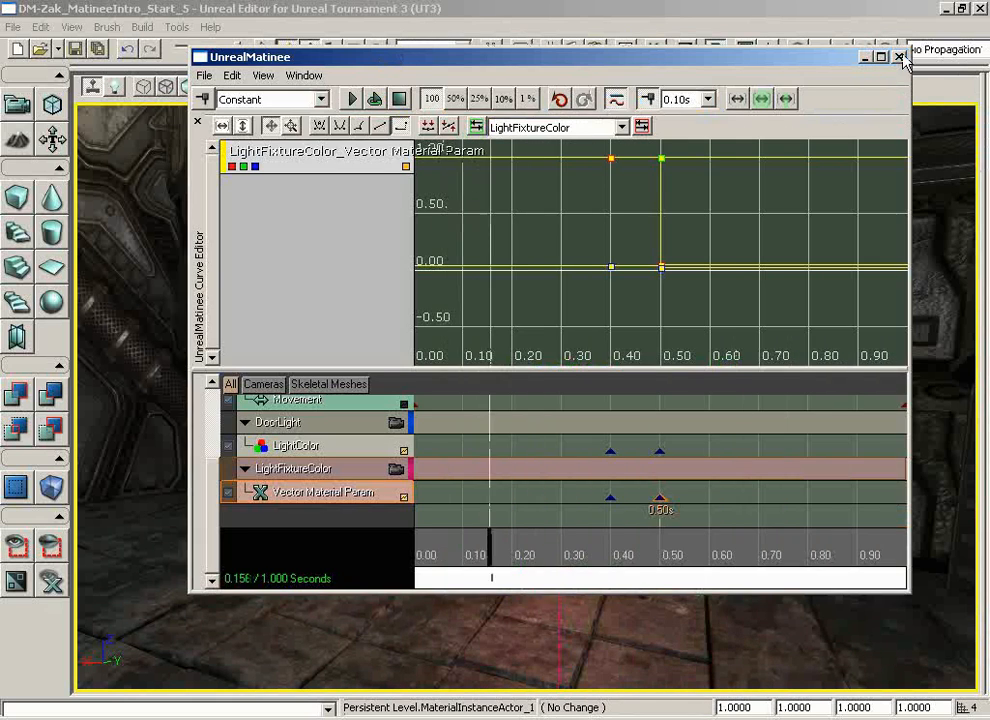
{"action": "left_click", "coordinate": [898, 56]}
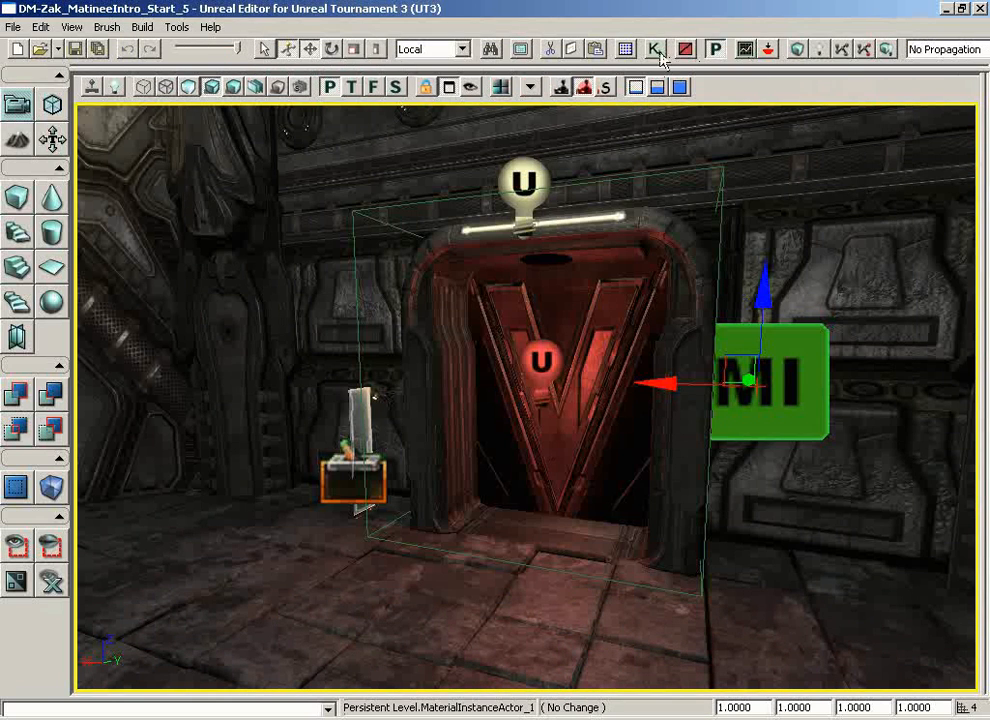
Review the level's main sequence in Kismet before play-testing near the doorway.
{"action": "left_click", "coordinate": [652, 48]}
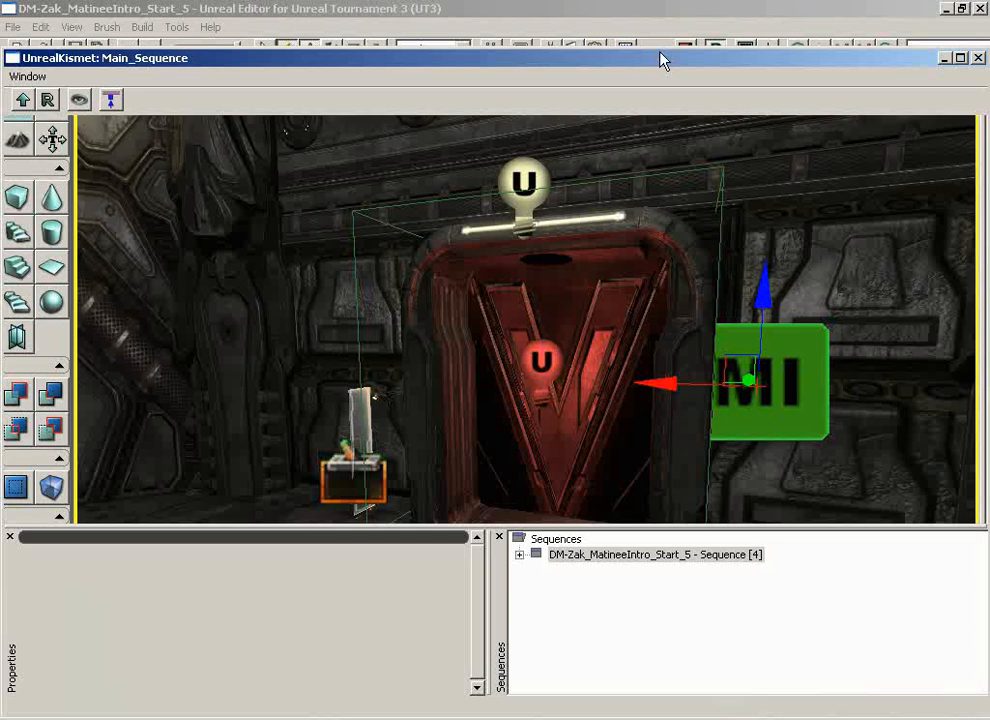
{"action": "double_click", "coordinate": [604, 568]}
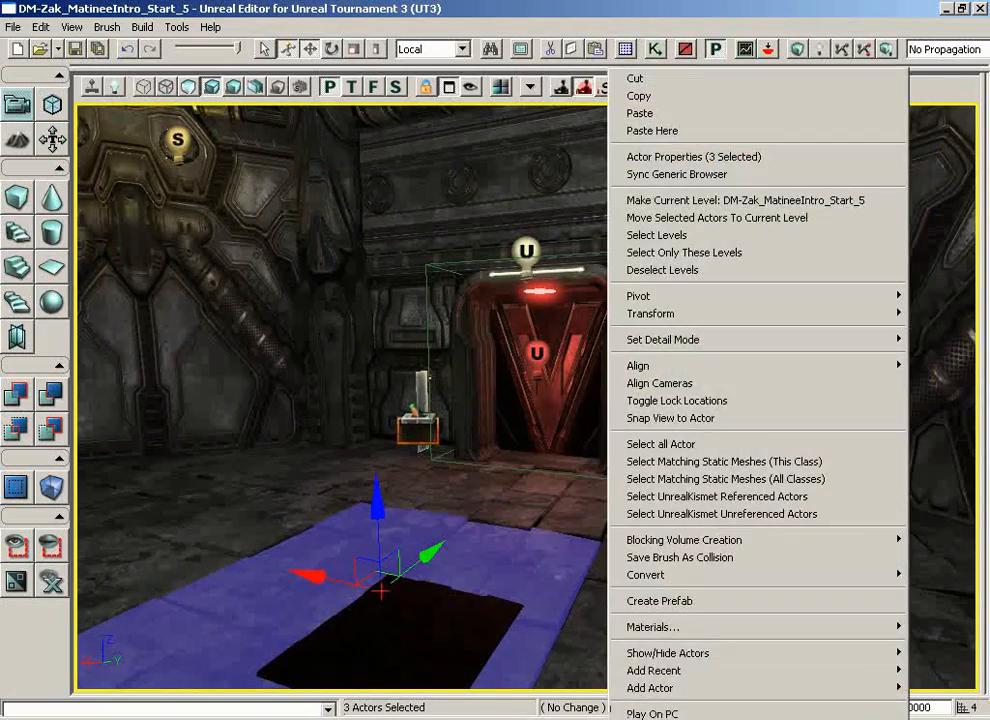
Play-test the doorway in the editor, then inspect matConst_fluorescentLight in the Generic Browser.
{"action": "left_click", "coordinate": [652, 712]}
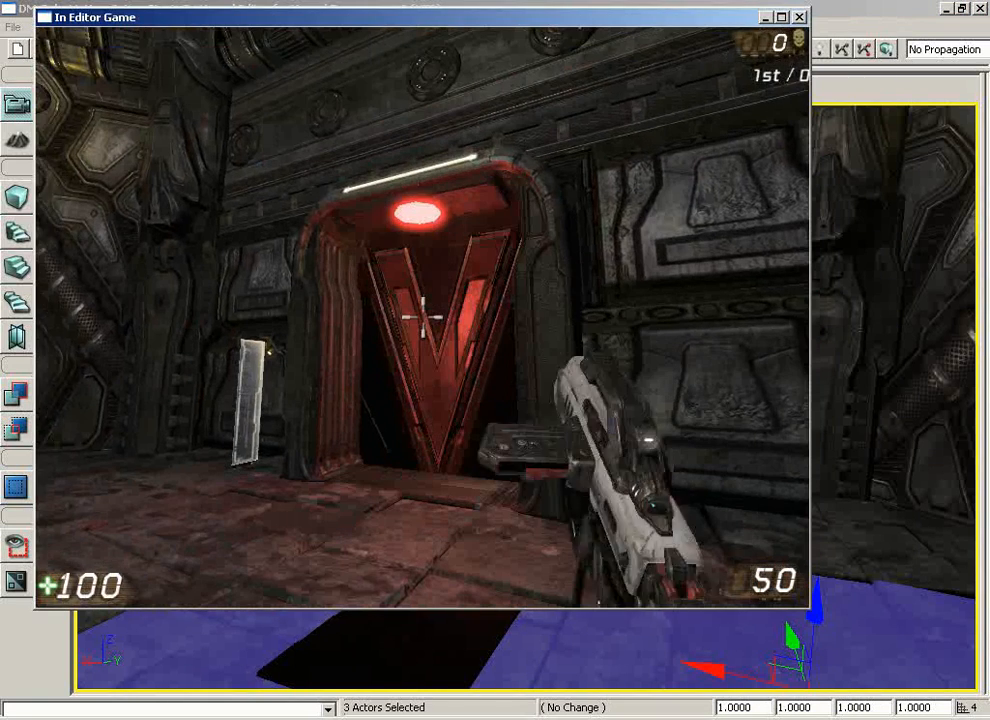
{"action": "left_click", "coordinate": [798, 16]}
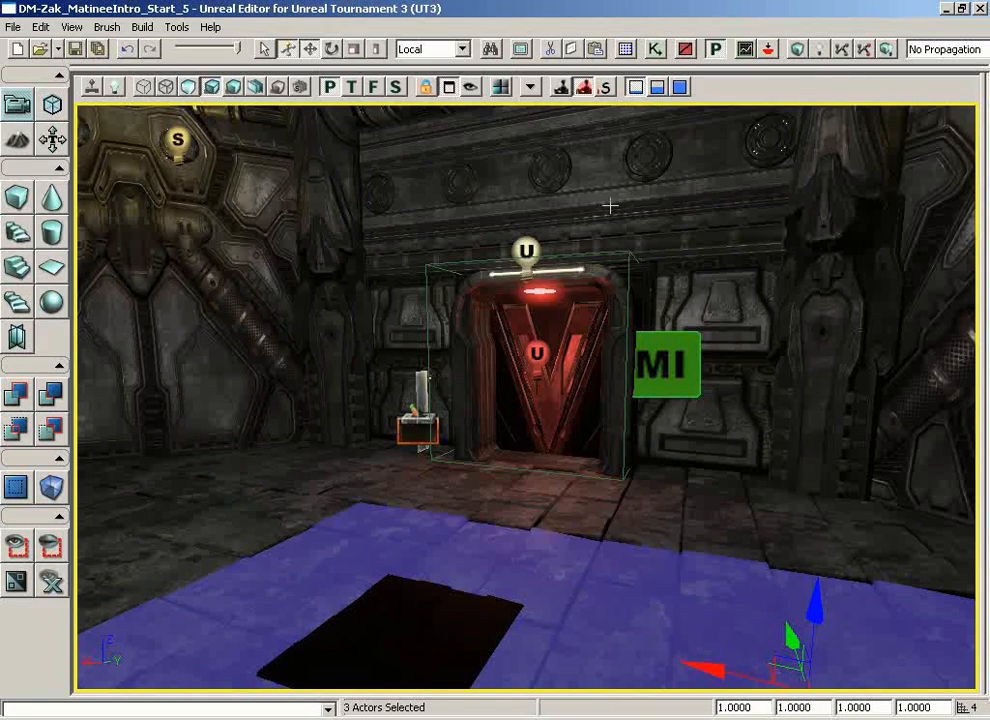
{"action": "mouse_move", "coordinate": [624, 48]}
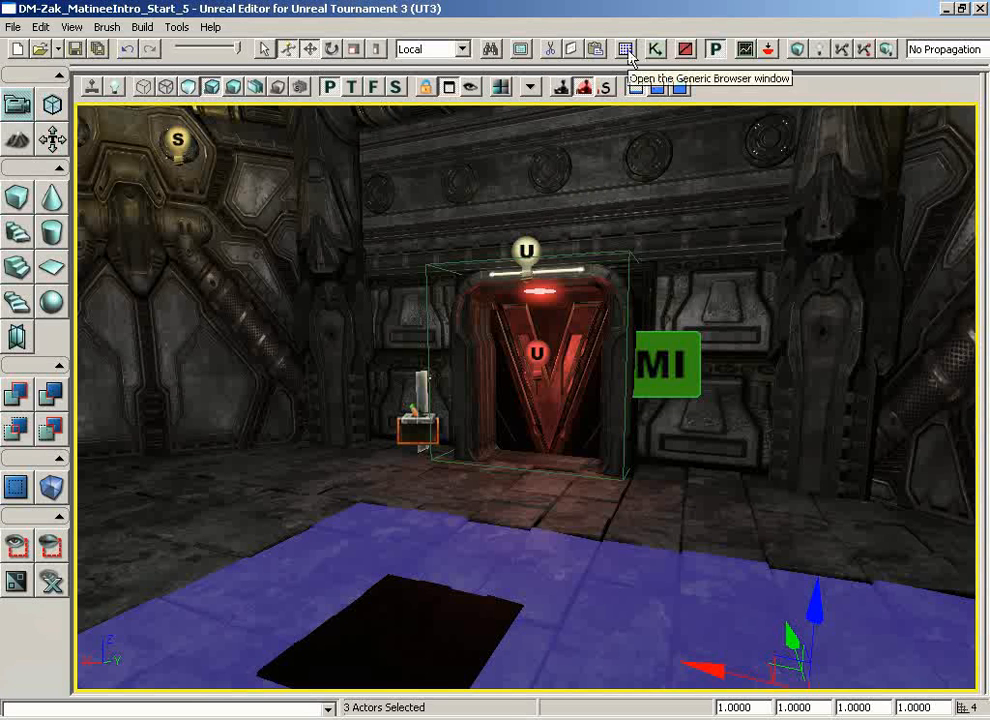
{"action": "left_click", "coordinate": [624, 48]}
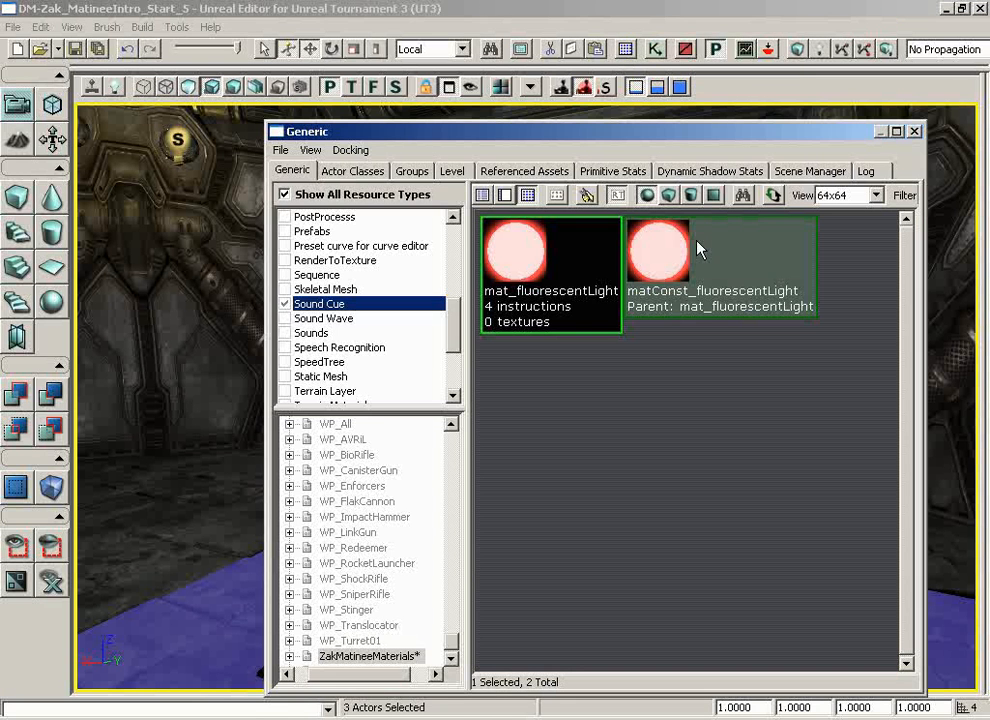
{"action": "double_click", "coordinate": [658, 250]}
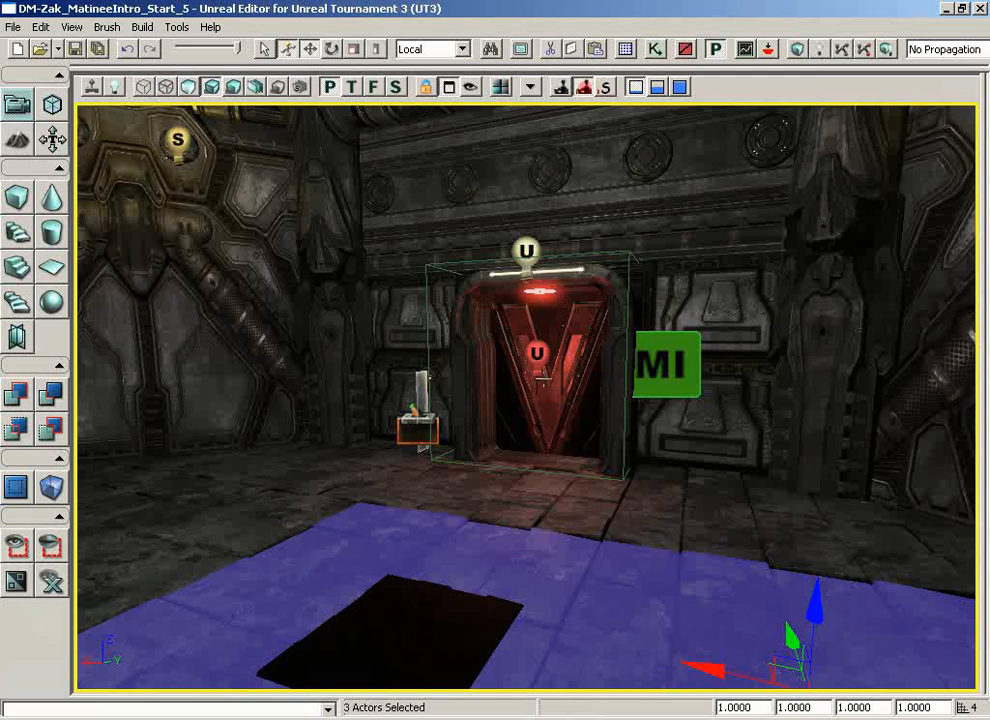
Run Play on PC again to verify the light fixture's red-to-green change, then stop the game.
{"action": "right_click", "coordinate": [540, 364]}
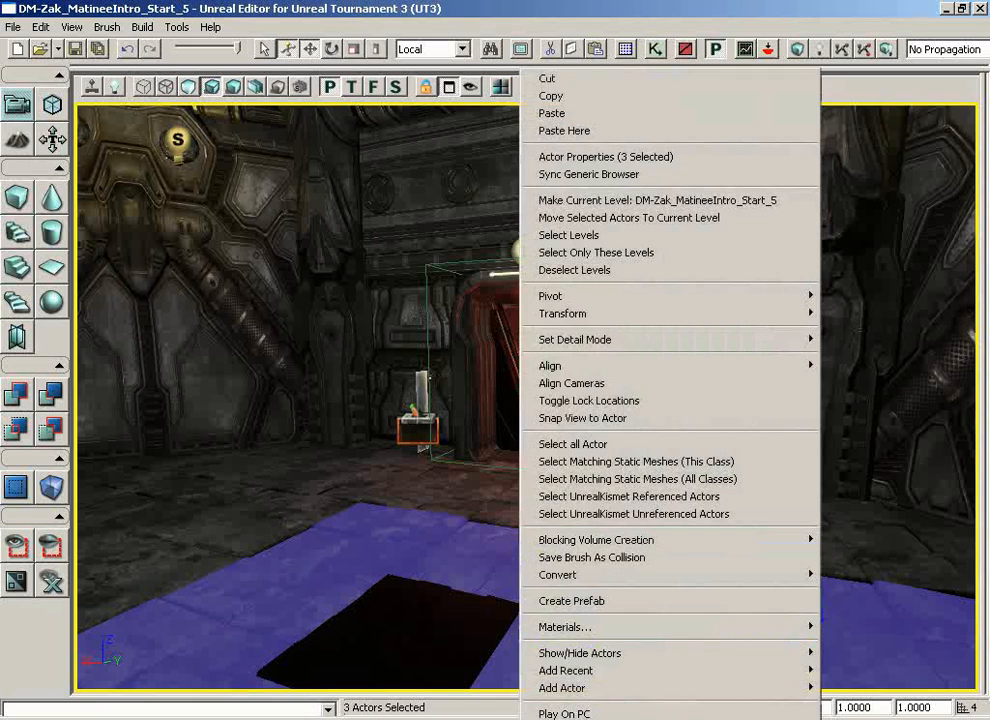
{"action": "left_click", "coordinate": [564, 712]}
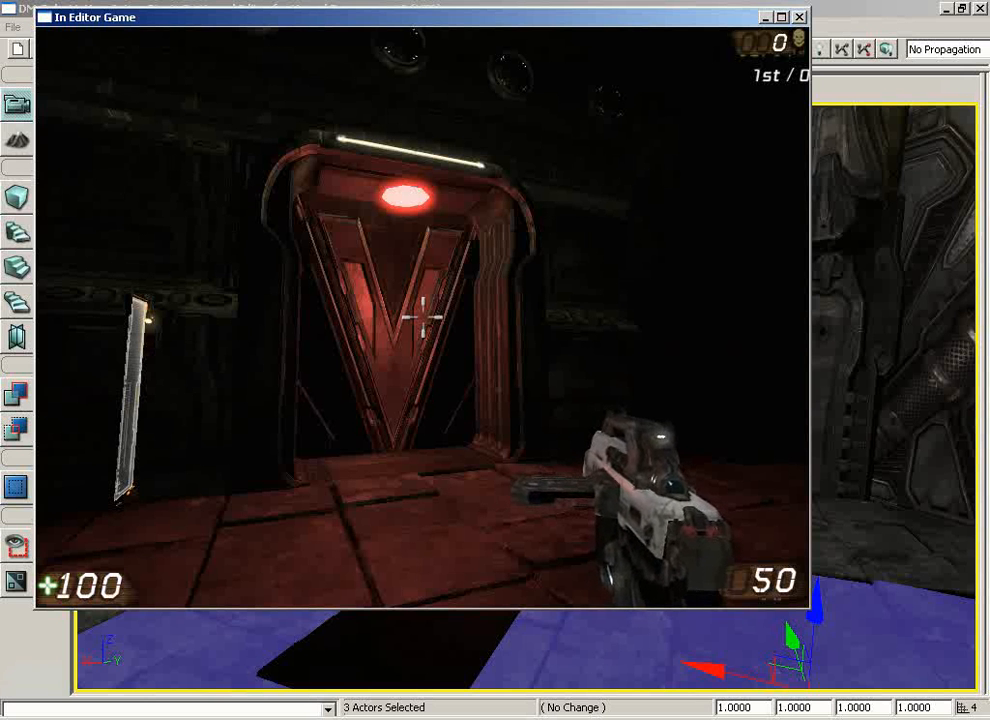
{"action": "left_click", "coordinate": [800, 16]}
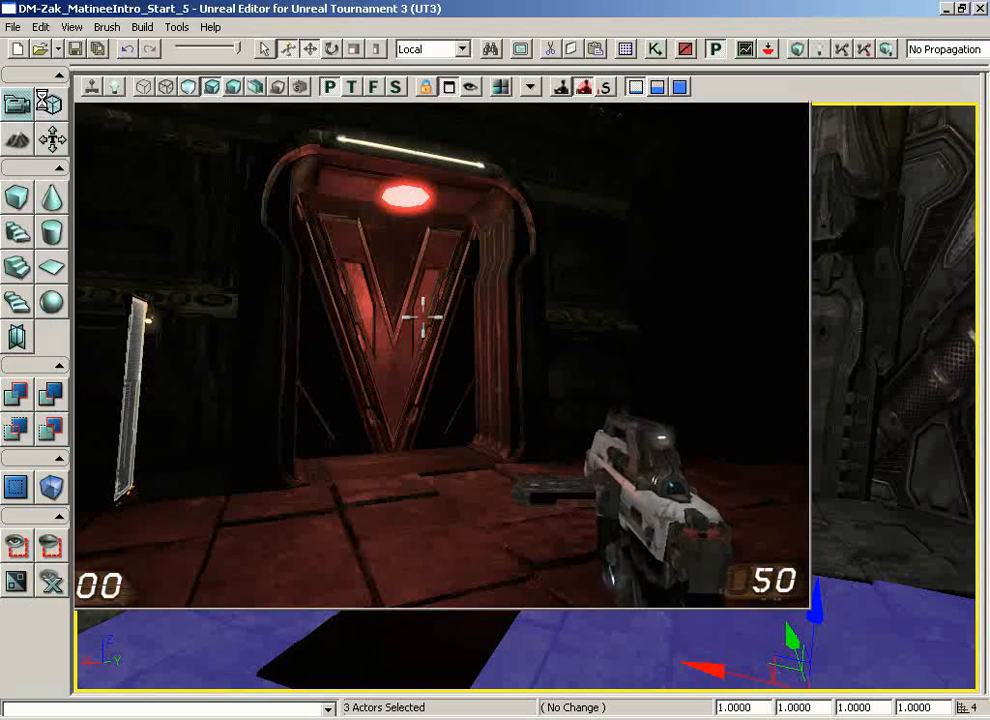